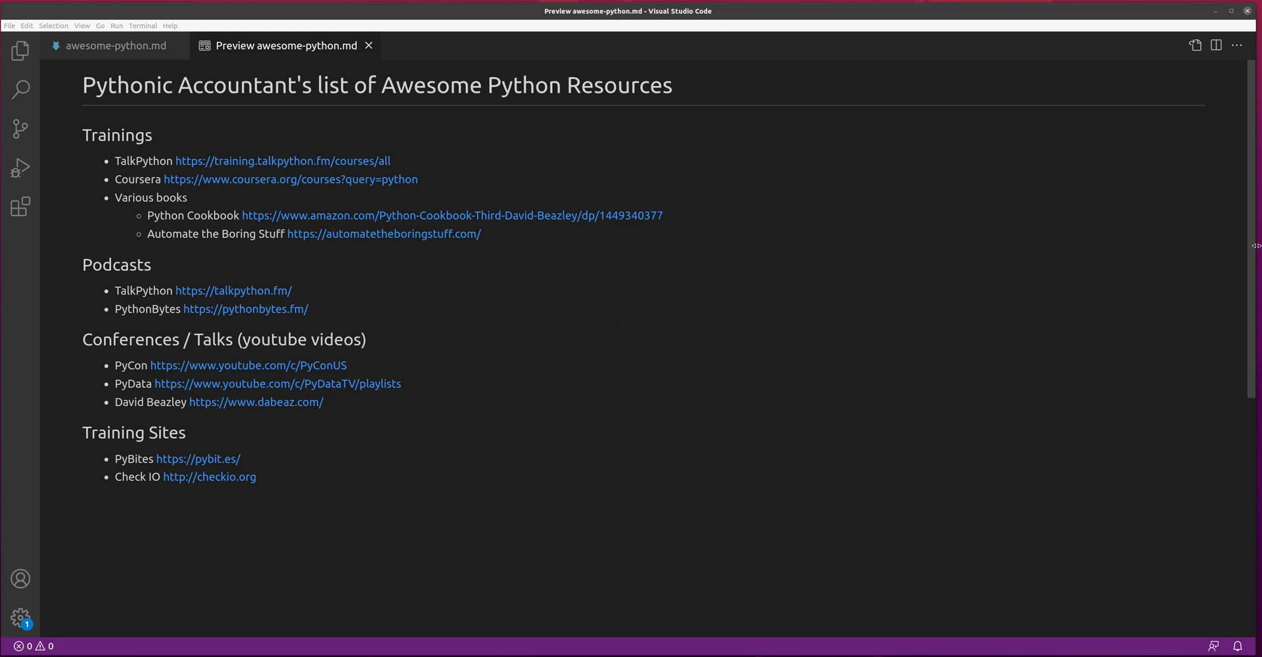
{"action": "mouse_move", "coordinate": [987, 291]}
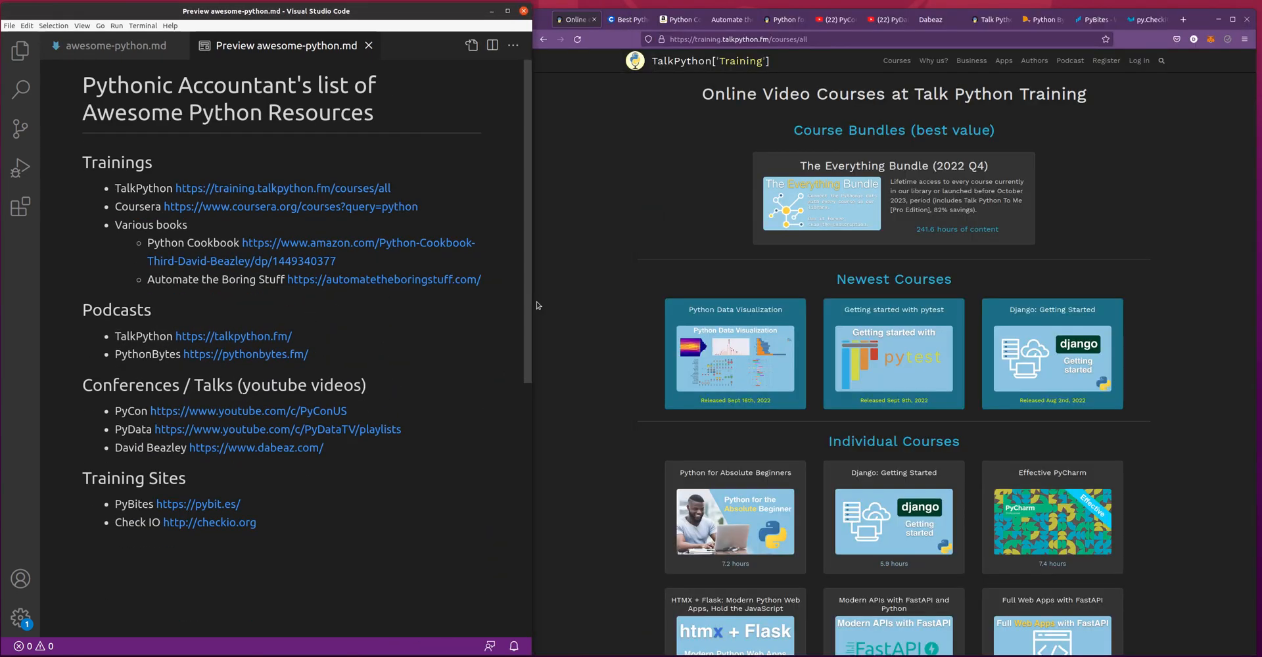
{"action": "mouse_move", "coordinate": [561, 156]}
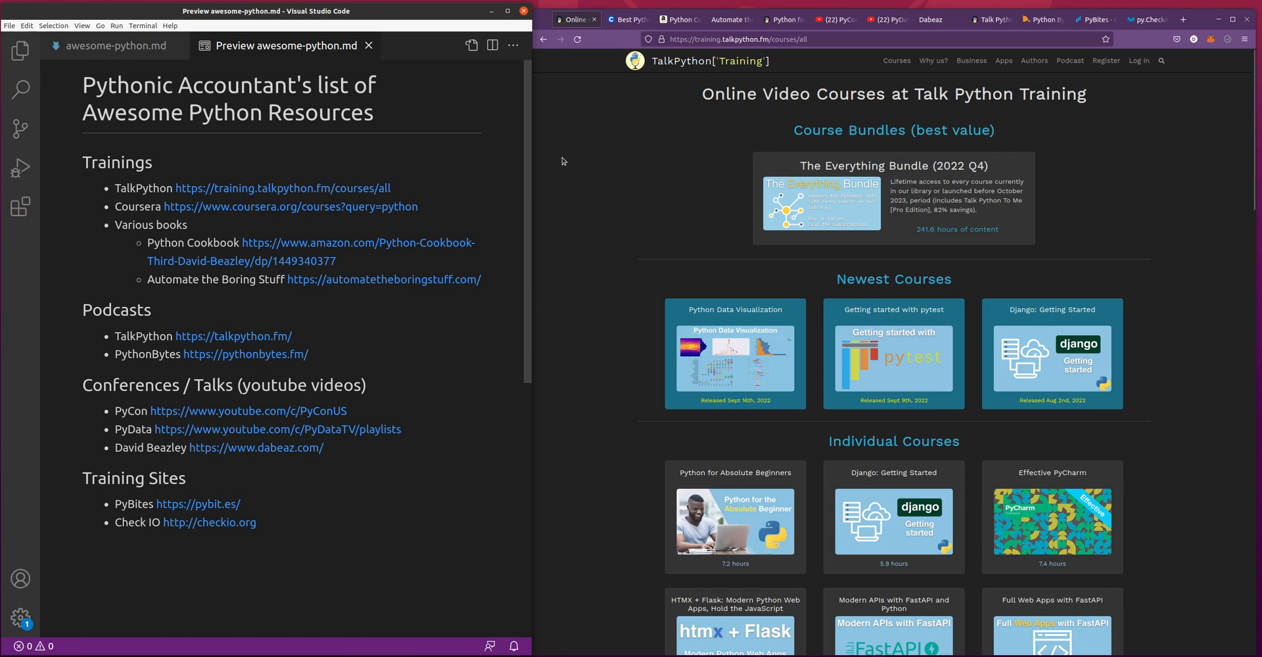
{"action": "mouse_move", "coordinate": [559, 160]}
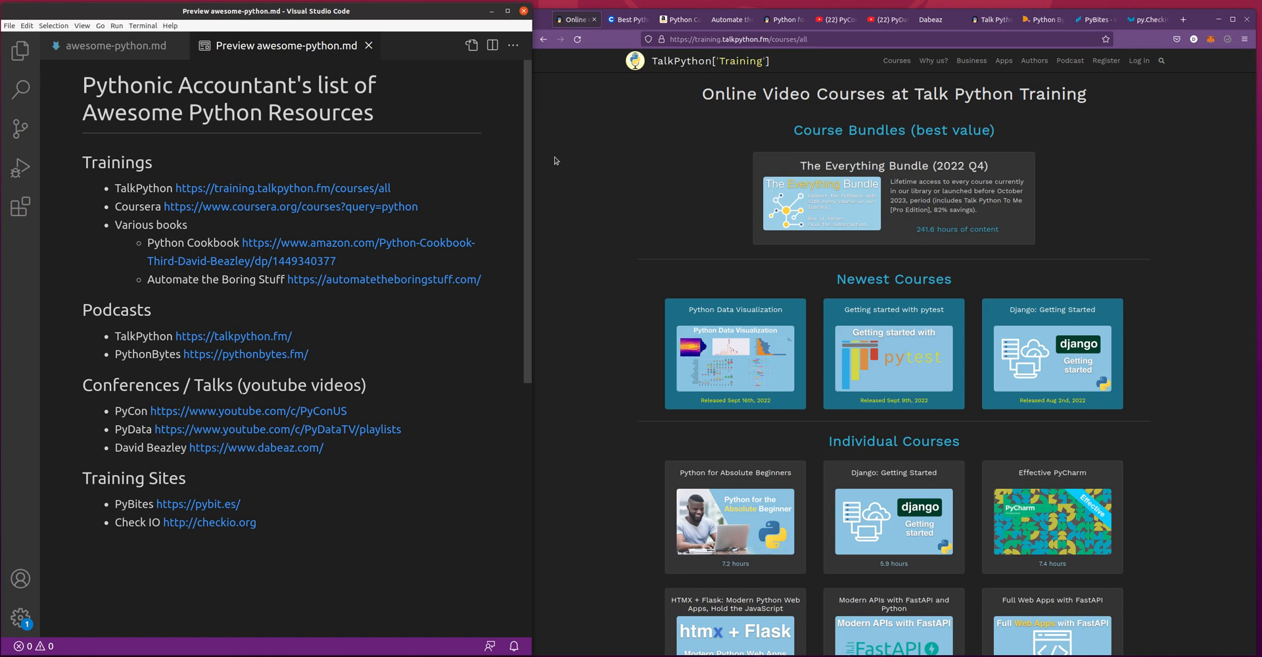
{"action": "mouse_move", "coordinate": [652, 214]}
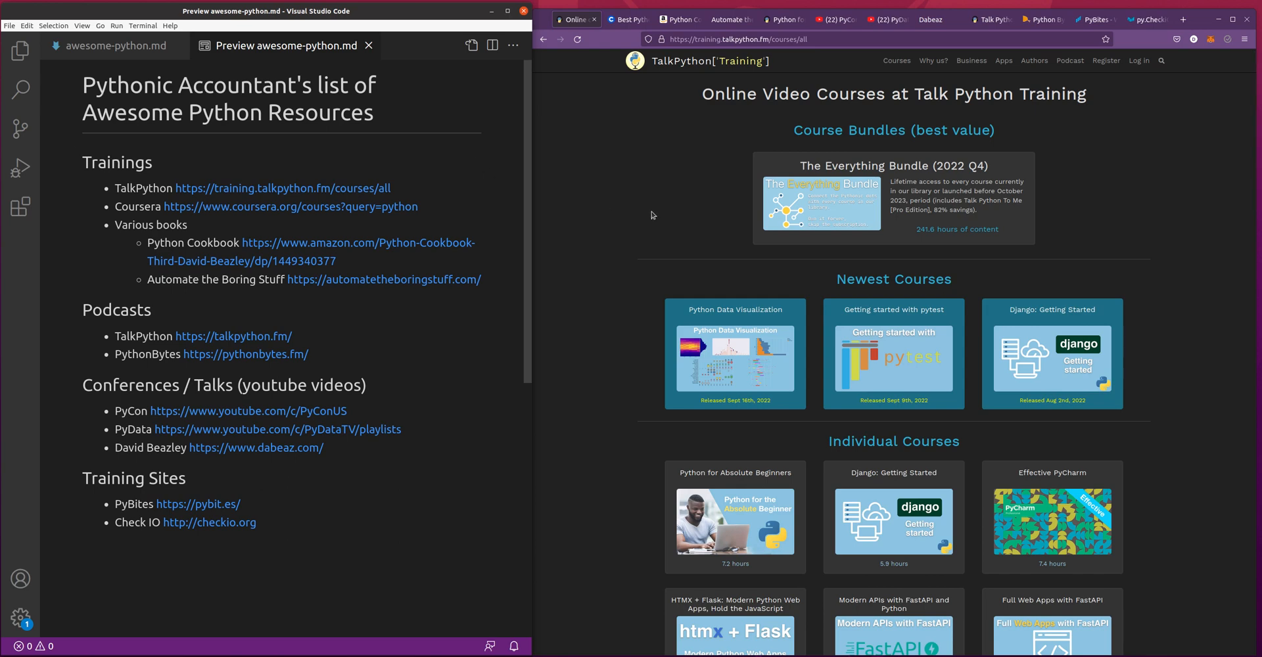
{"action": "mouse_move", "coordinate": [721, 165]}
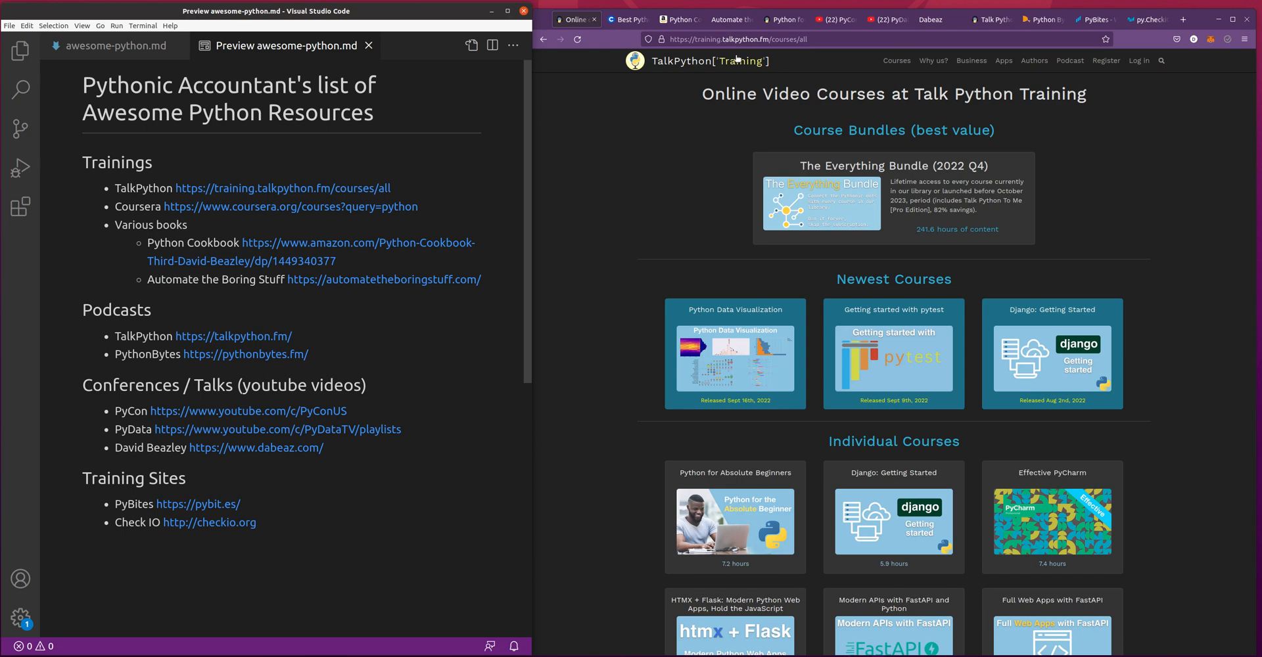
{"action": "scroll", "scroll_direction": "down", "scroll_amount": 3}
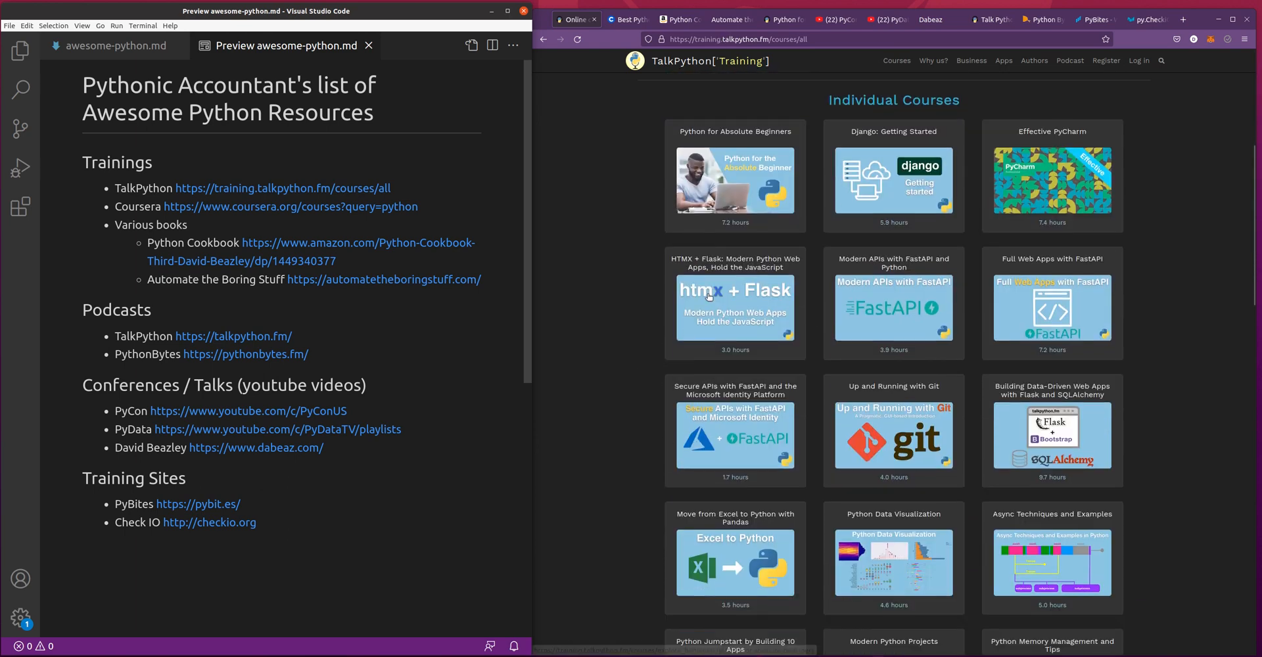
{"action": "scroll", "scroll_direction": "down", "scroll_amount": 3}
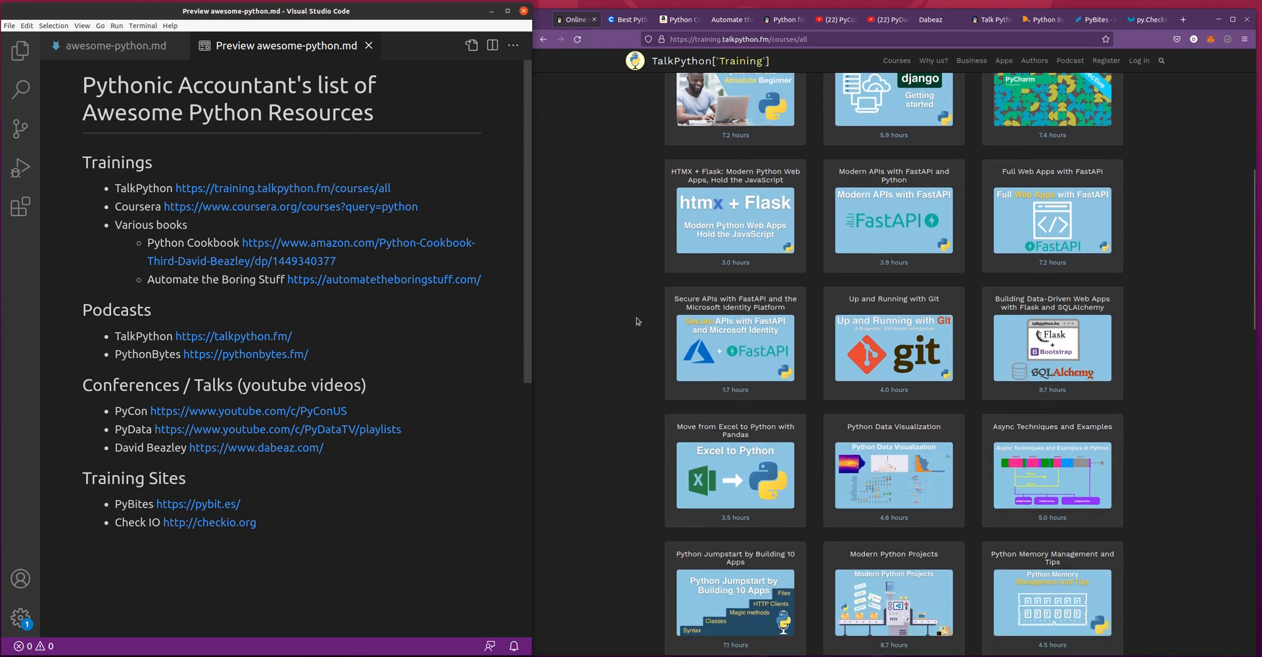
{"action": "scroll", "scroll_direction": "down", "scroll_amount": 3}
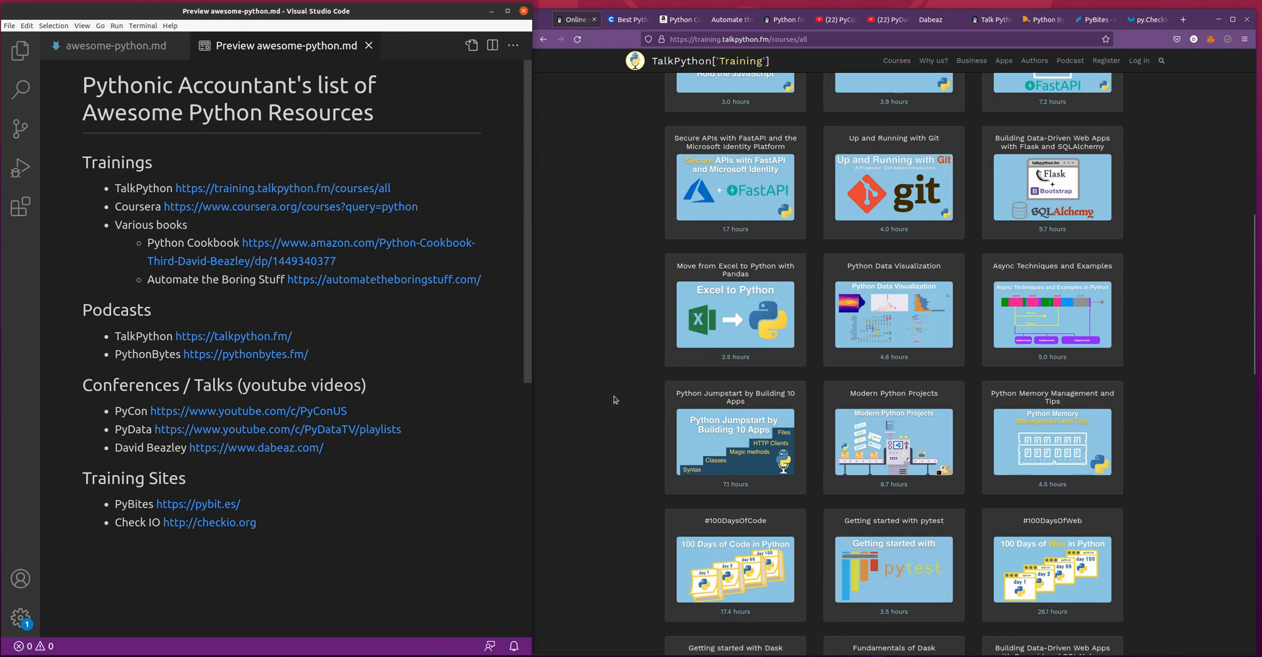
{"action": "scroll", "scroll_direction": "down", "scroll_amount": 3}
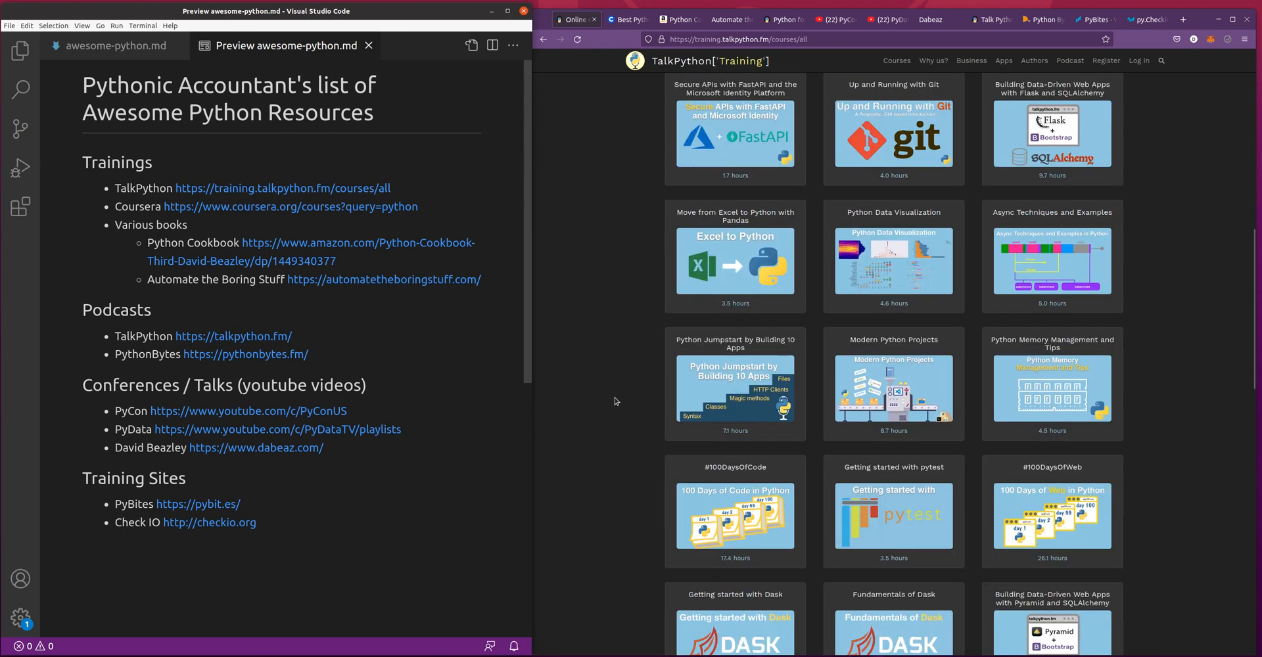
{"action": "scroll", "scroll_direction": "down", "scroll_amount": 3}
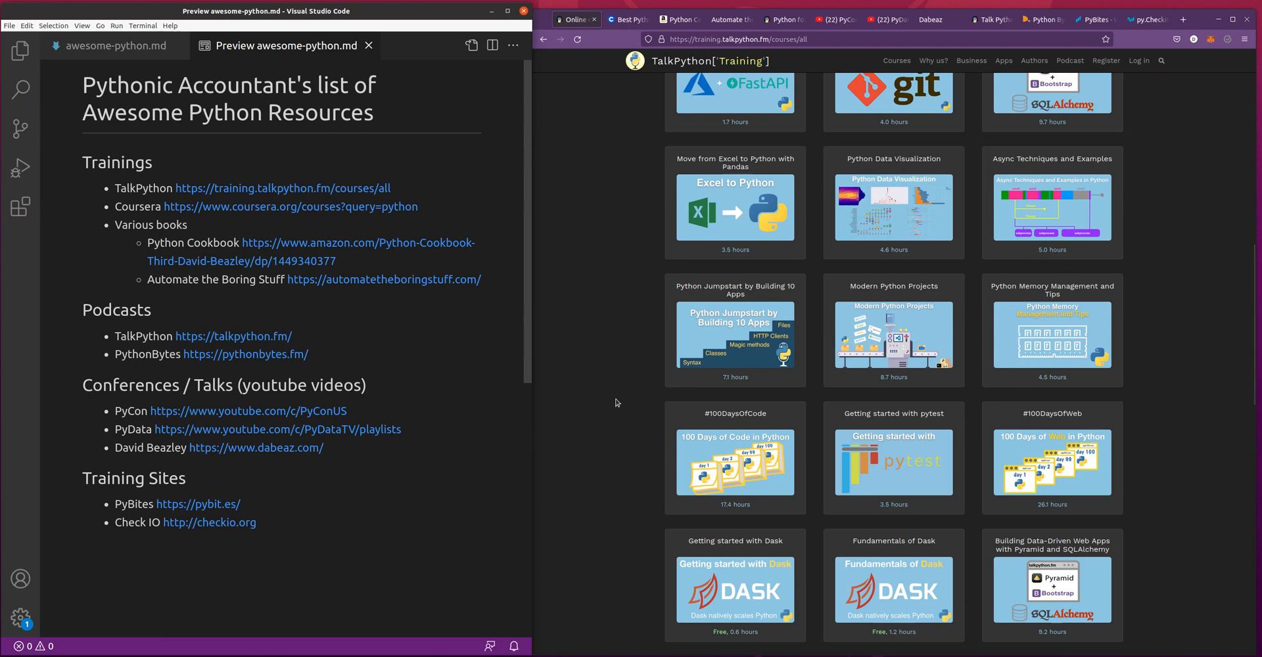
{"action": "mouse_move", "coordinate": [626, 427]}
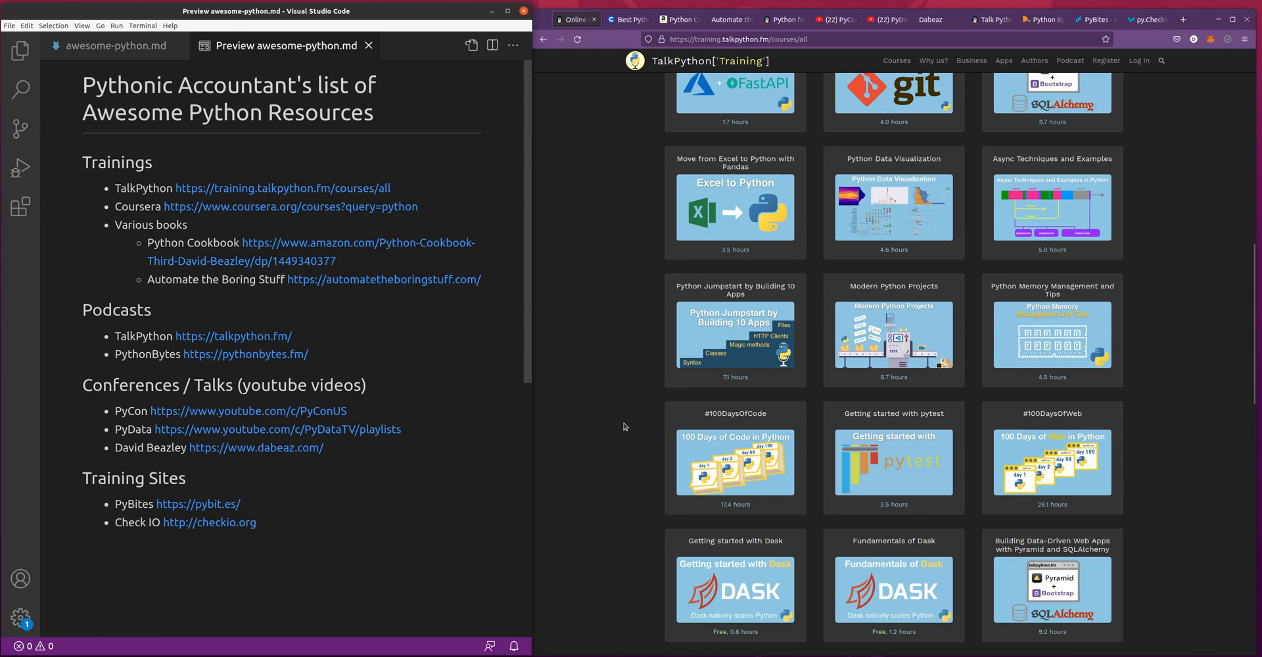
{"action": "scroll", "scroll_direction": "down", "scroll_amount": 3}
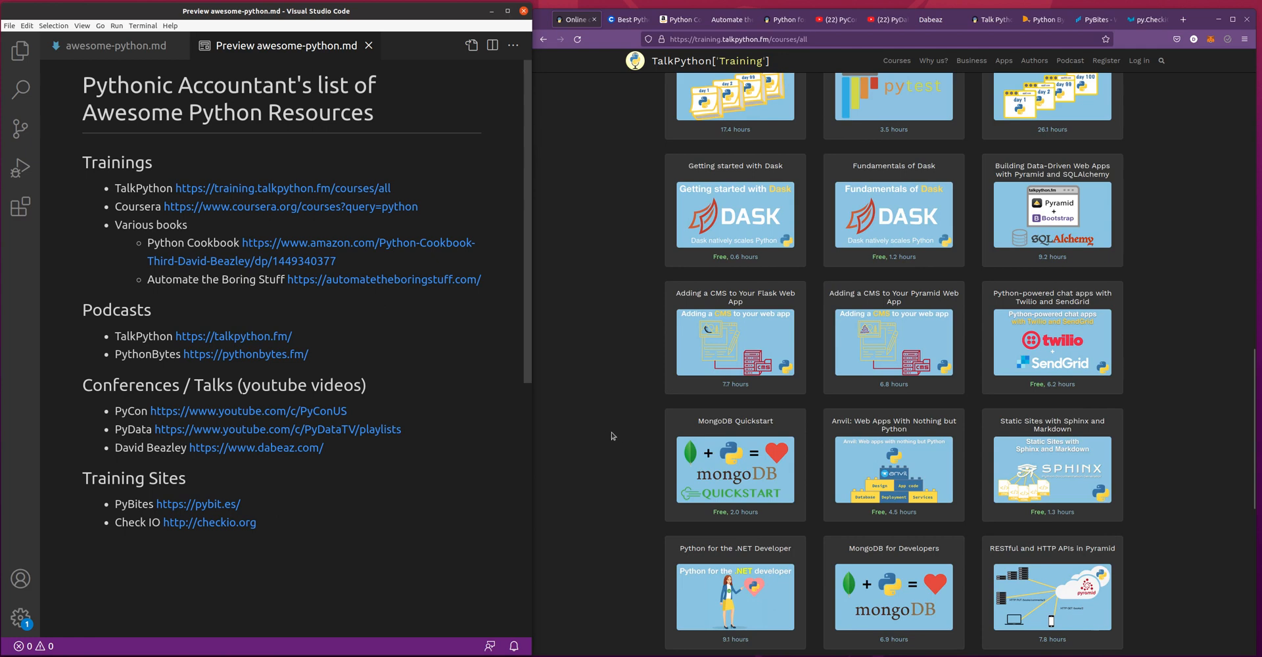
{"action": "scroll", "scroll_direction": "down", "scroll_amount": 3}
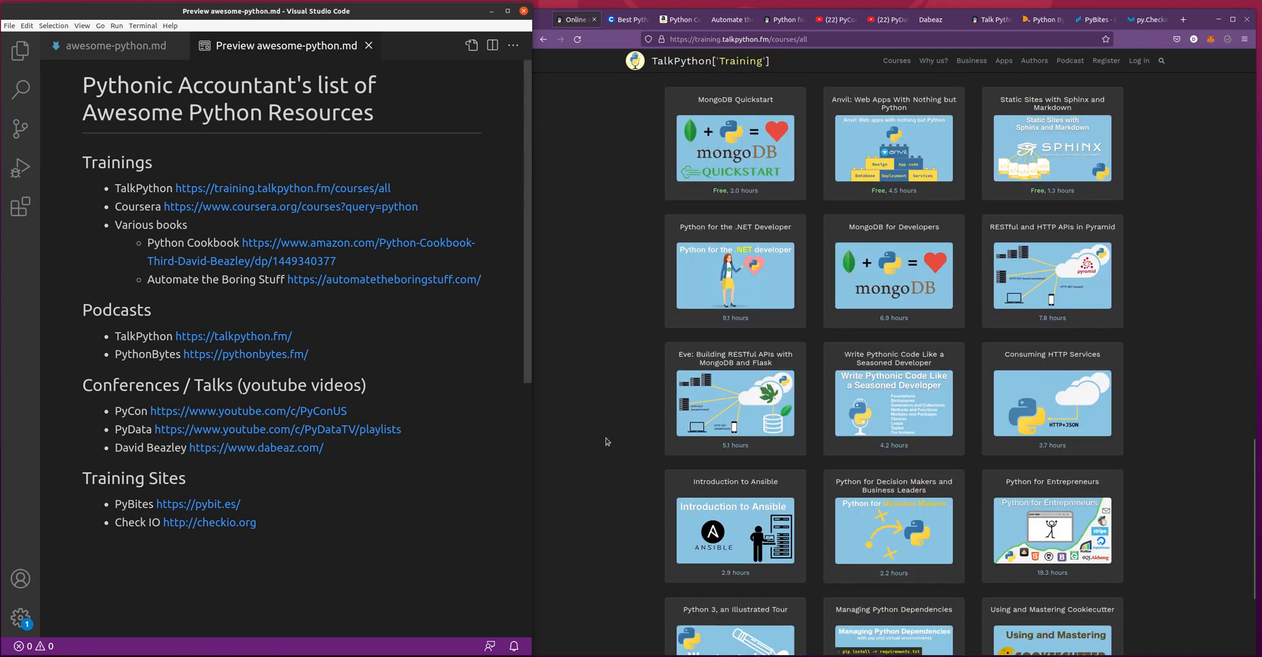
{"action": "scroll", "scroll_direction": "down", "scroll_amount": 3}
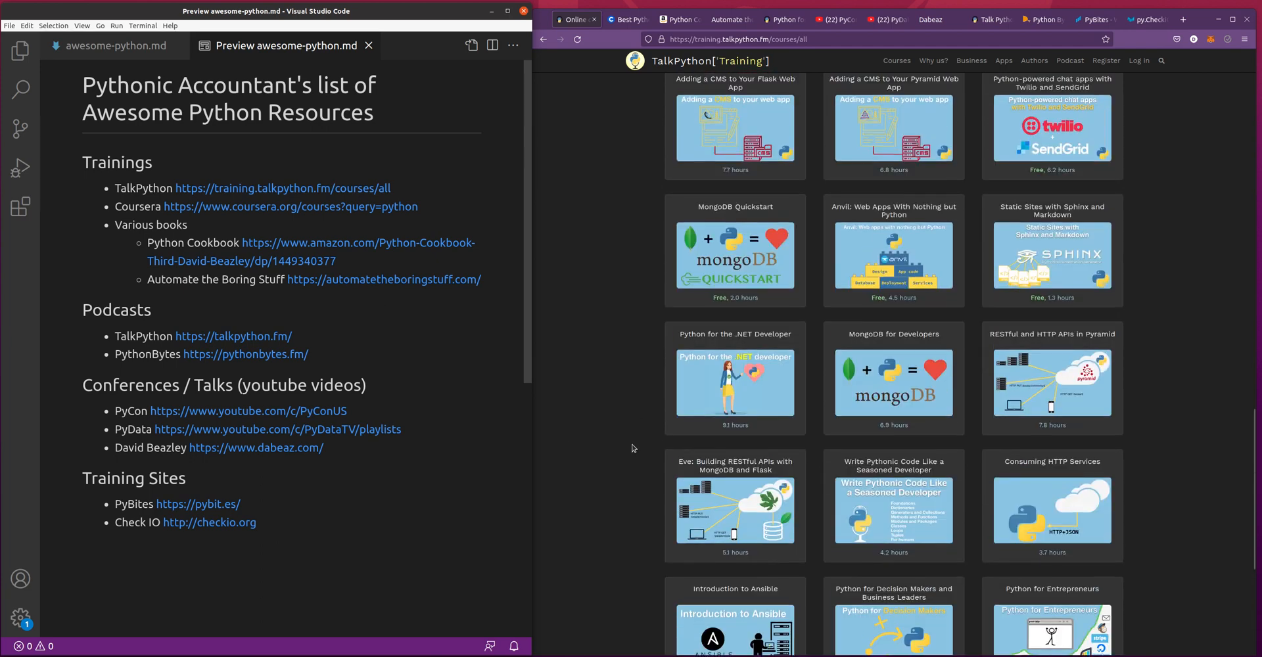
{"action": "scroll", "scroll_direction": "up", "scroll_amount": 3}
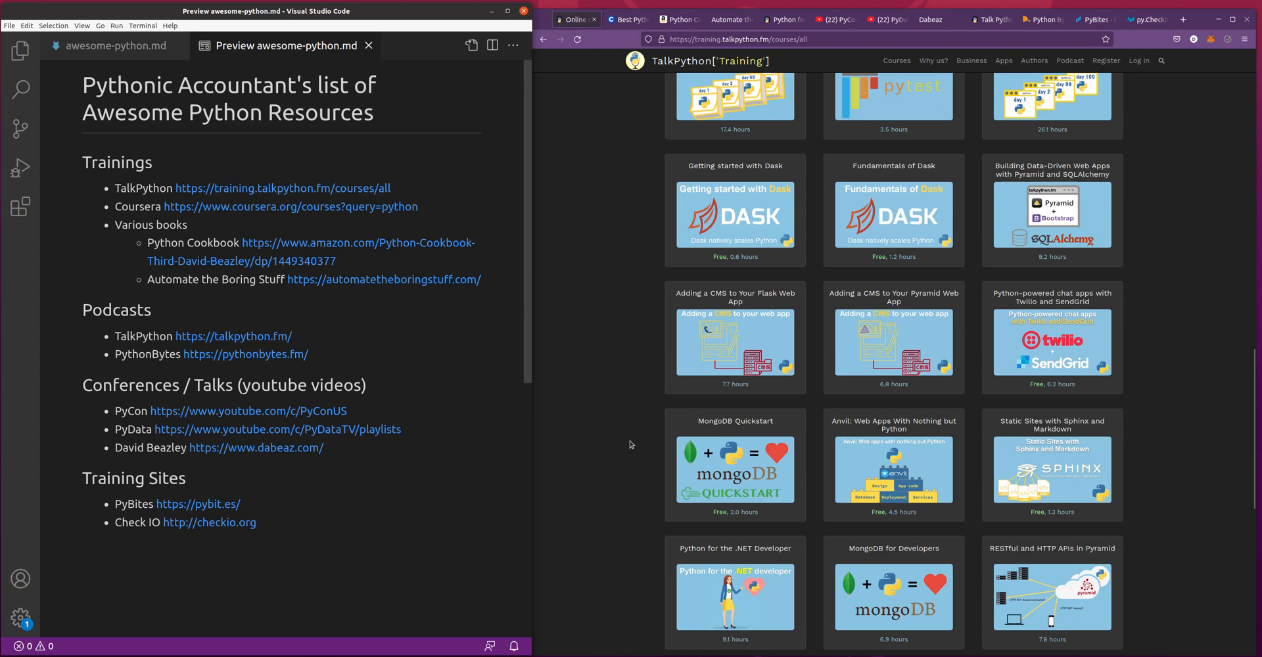
{"action": "scroll", "scroll_direction": "down", "scroll_amount": 3}
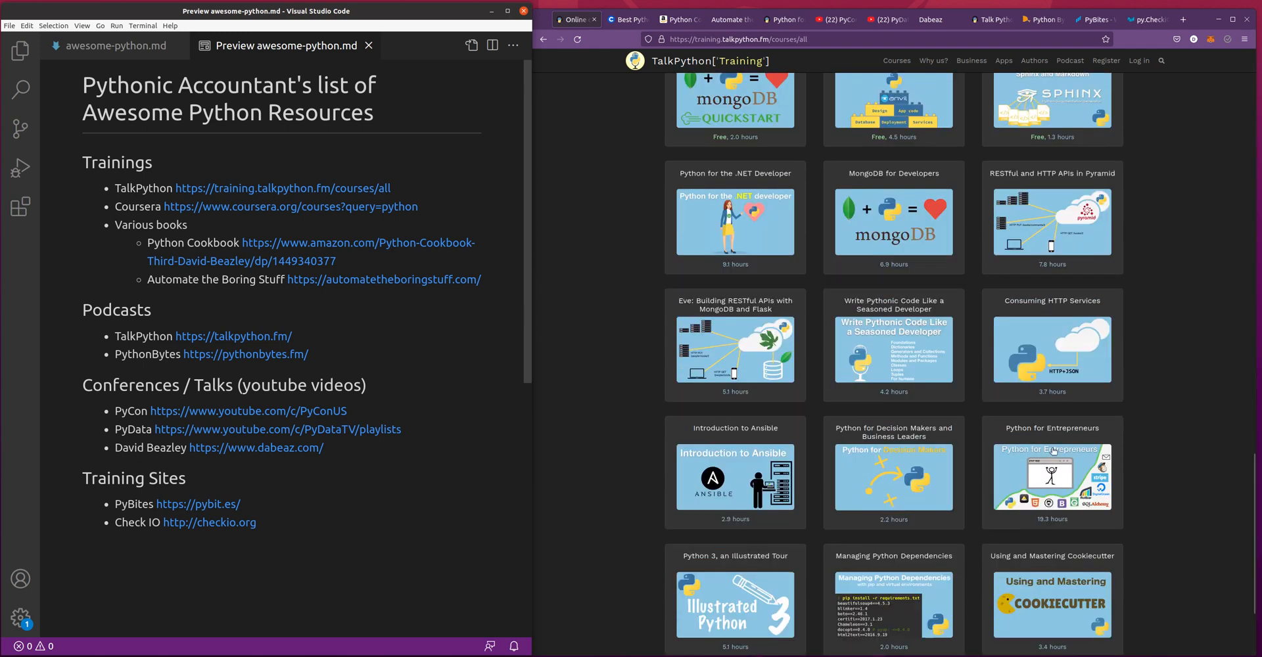
{"action": "mouse_move", "coordinate": [1052, 474]}
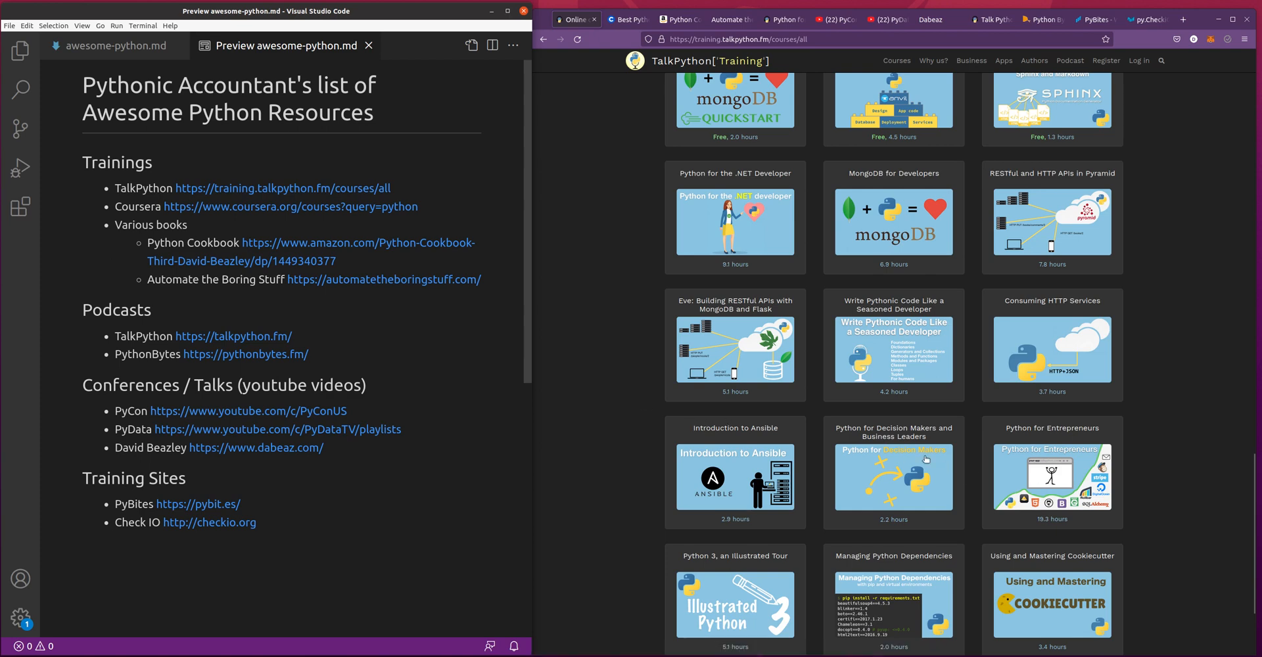
{"action": "mouse_move", "coordinate": [924, 458]}
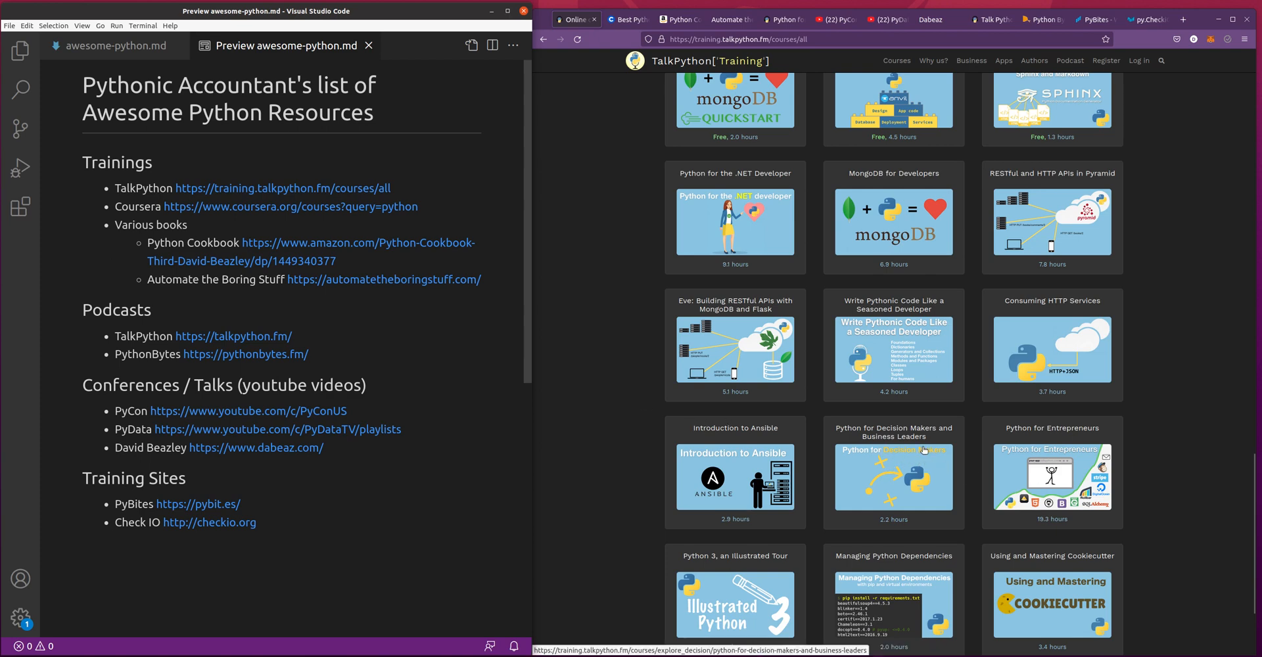
{"action": "mouse_move", "coordinate": [639, 439]}
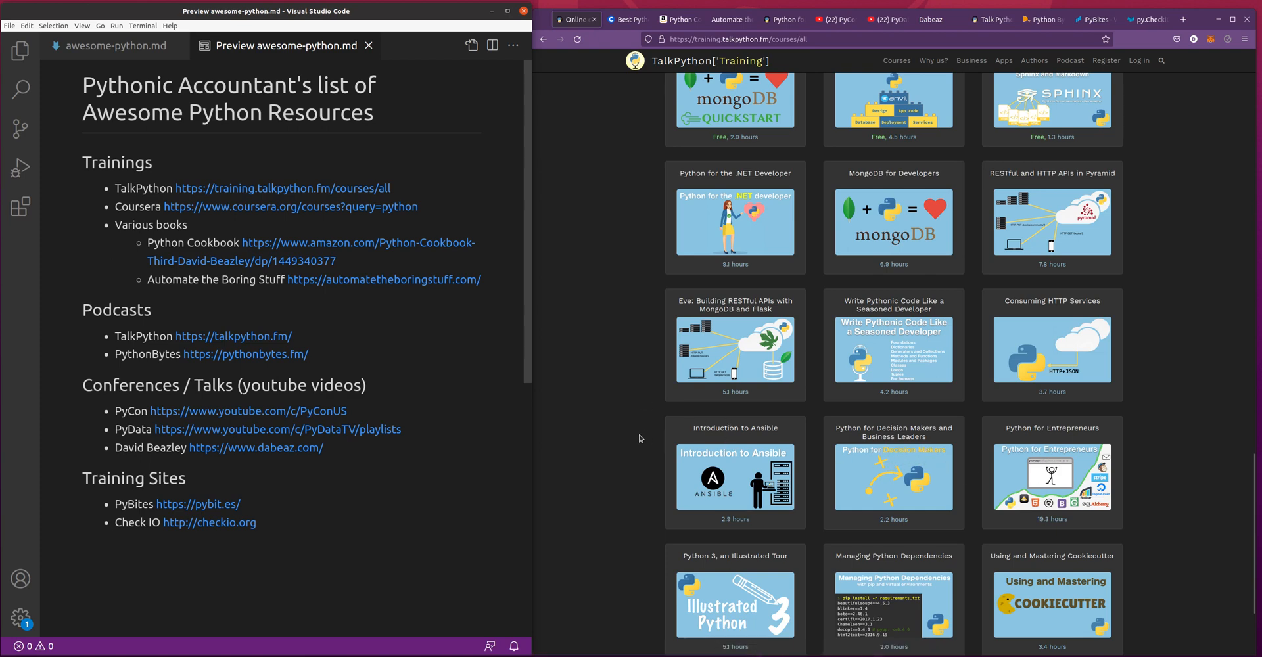
{"action": "mouse_move", "coordinate": [626, 419]}
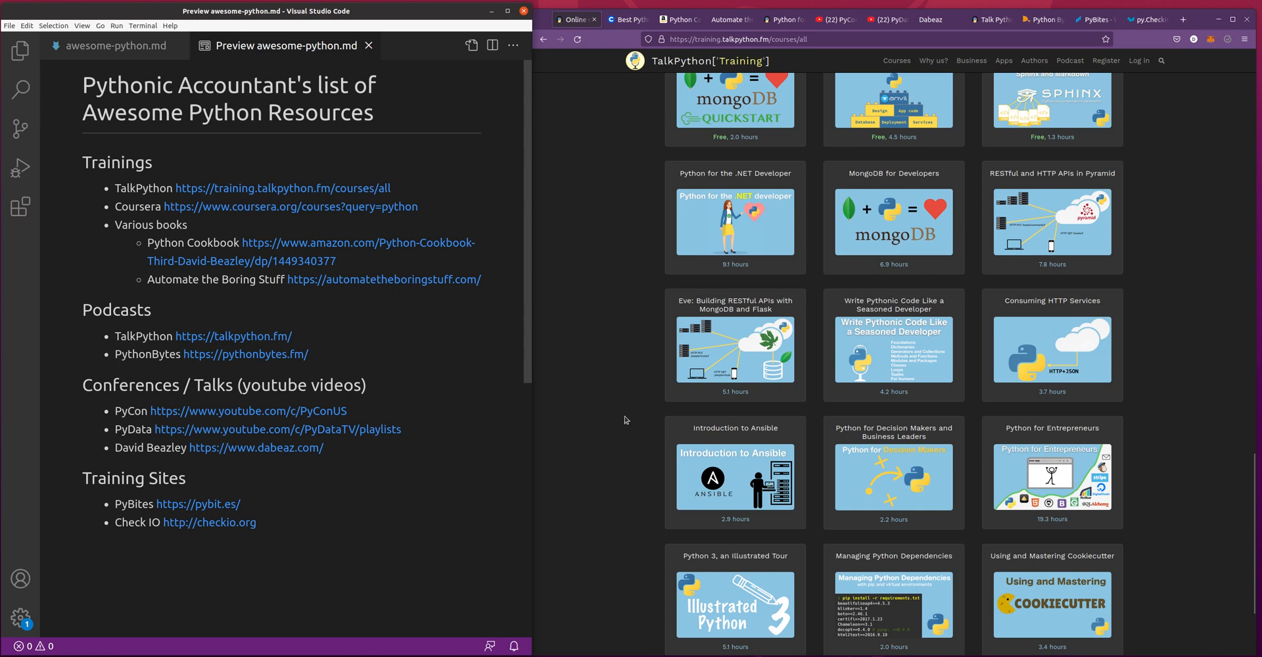
{"action": "mouse_move", "coordinate": [632, 376]}
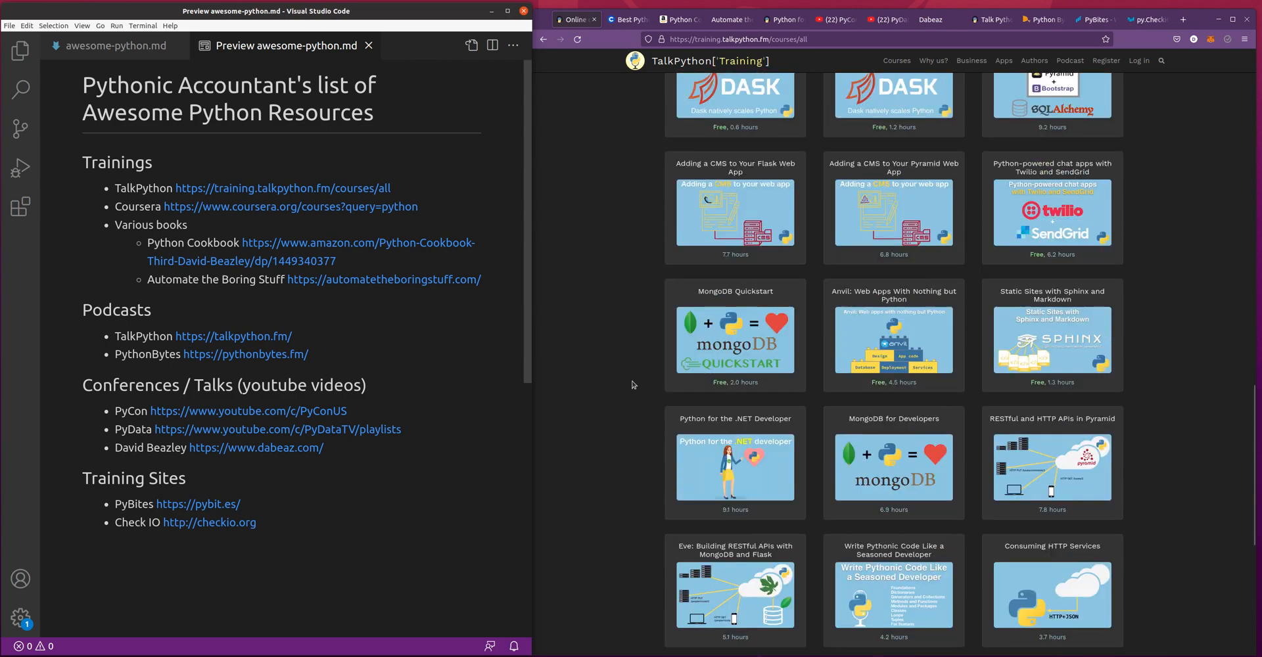
{"action": "scroll", "scroll_direction": "down", "scroll_amount": 3}
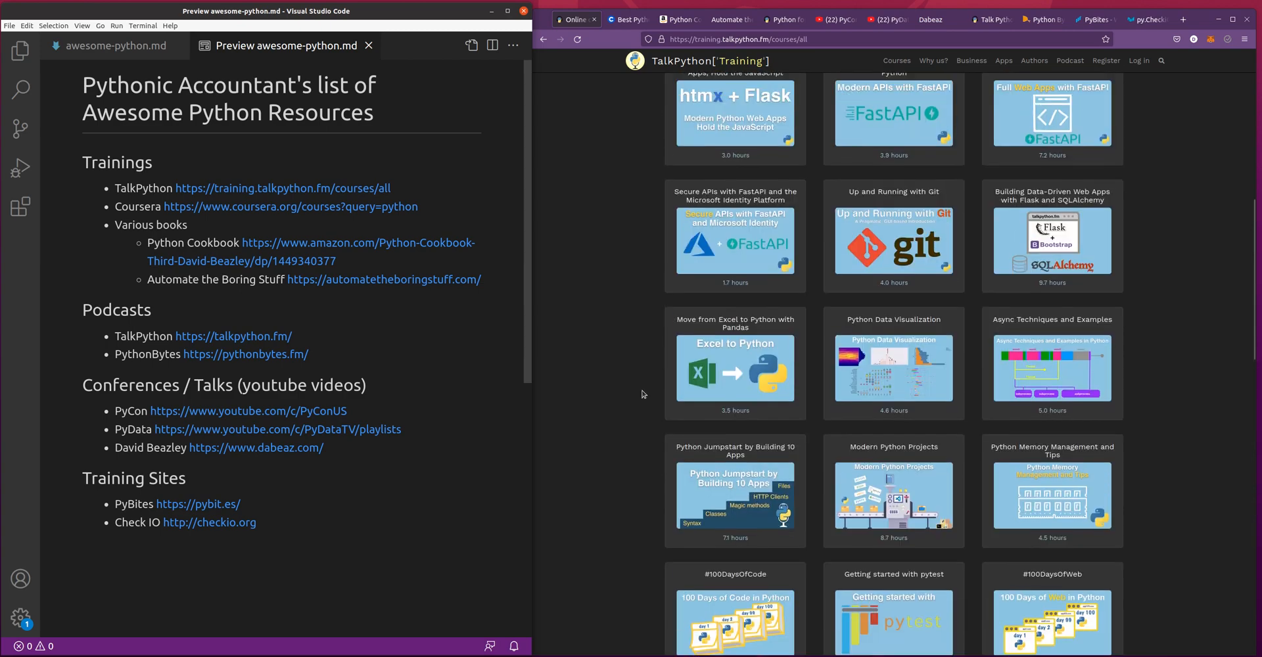
{"action": "scroll", "scroll_direction": "up", "scroll_amount": 3}
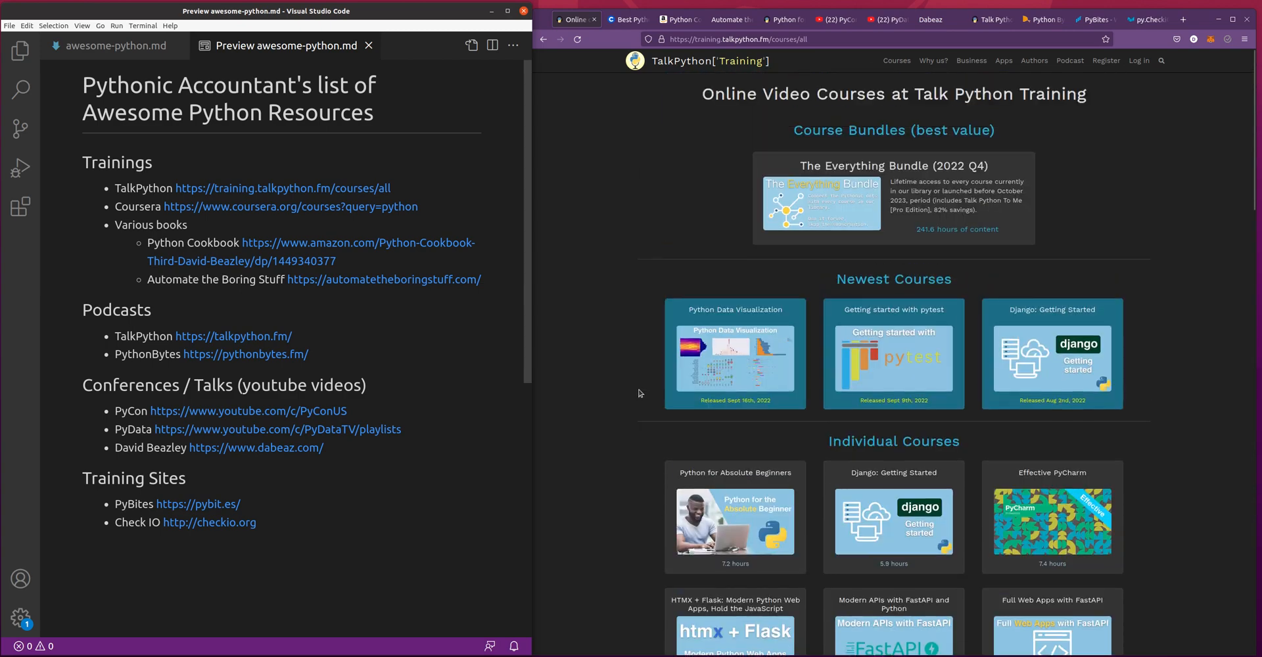
{"action": "mouse_move", "coordinate": [631, 401]}
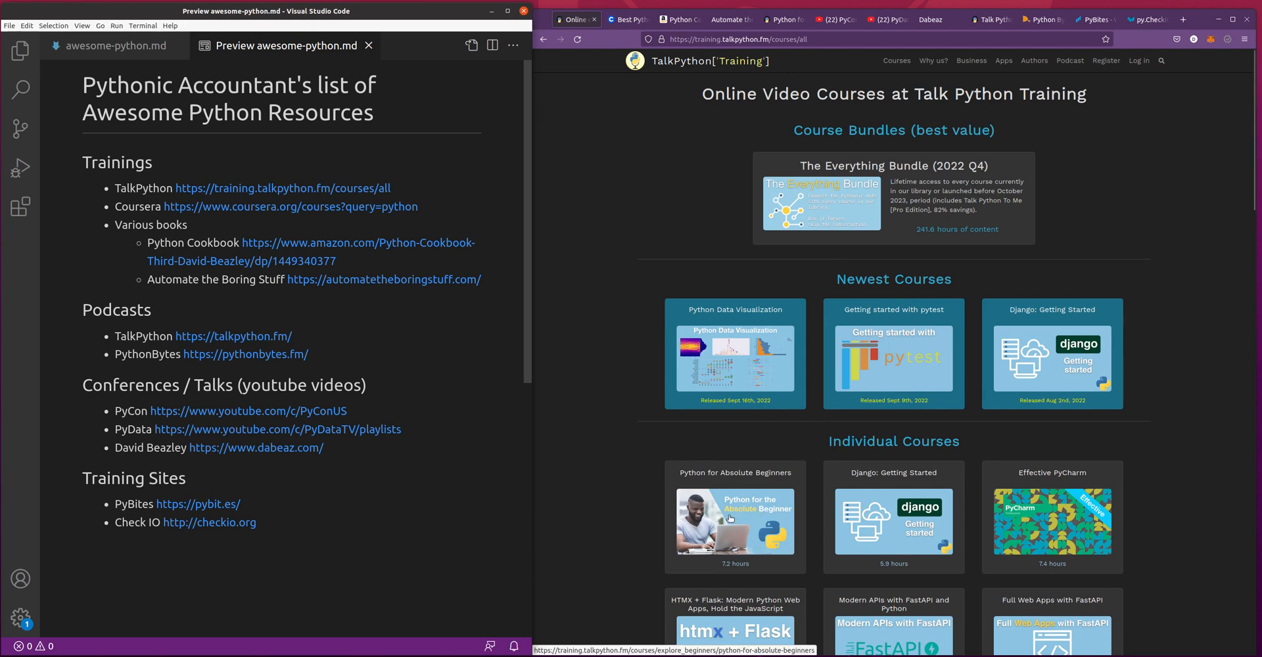
{"action": "mouse_move", "coordinate": [743, 498]}
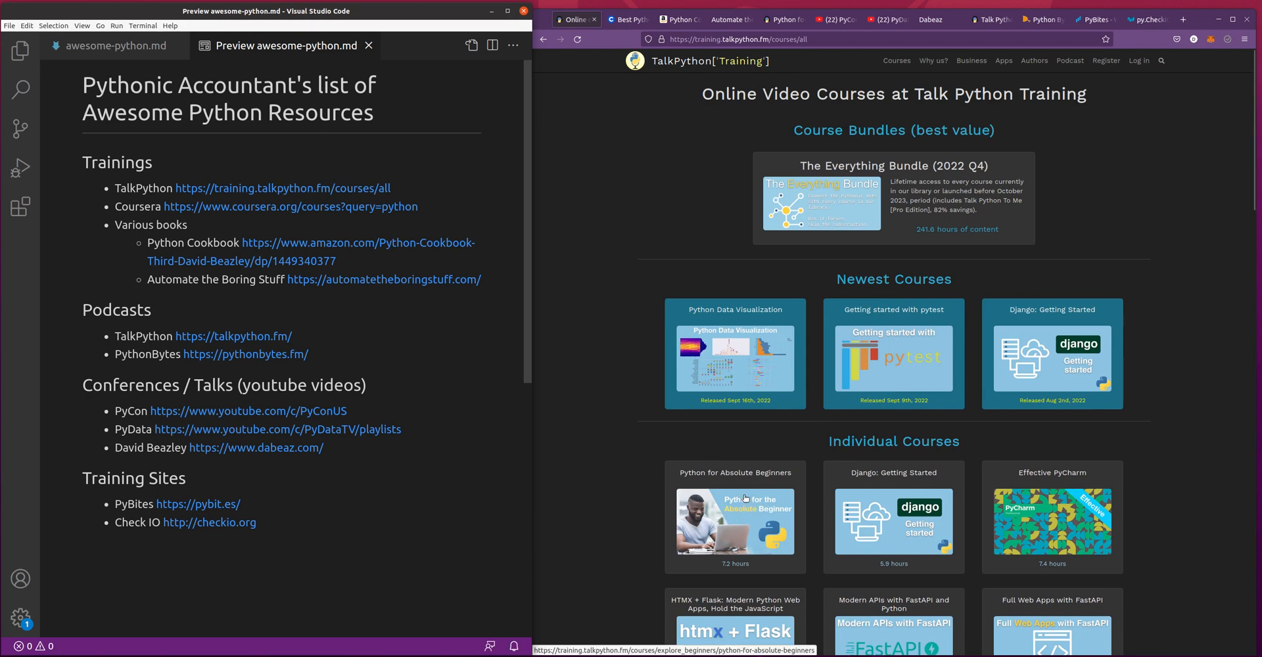
{"action": "mouse_move", "coordinate": [535, 448]}
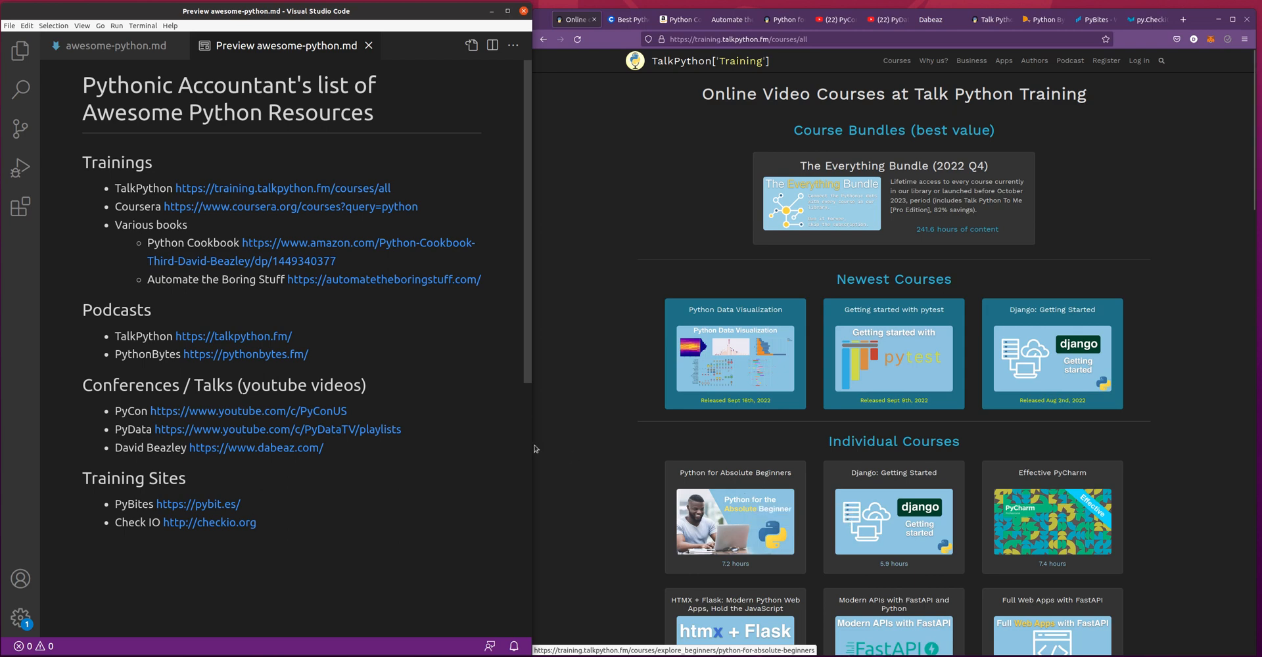
{"action": "mouse_move", "coordinate": [530, 445]}
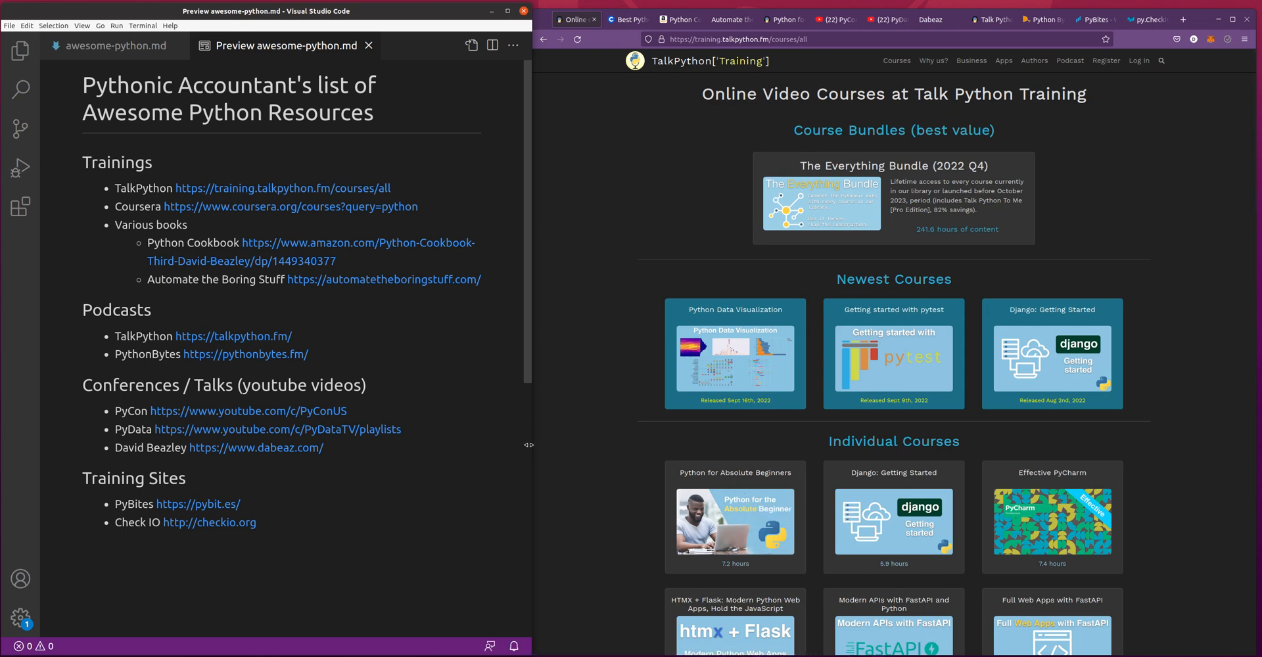
{"action": "mouse_move", "coordinate": [600, 243]}
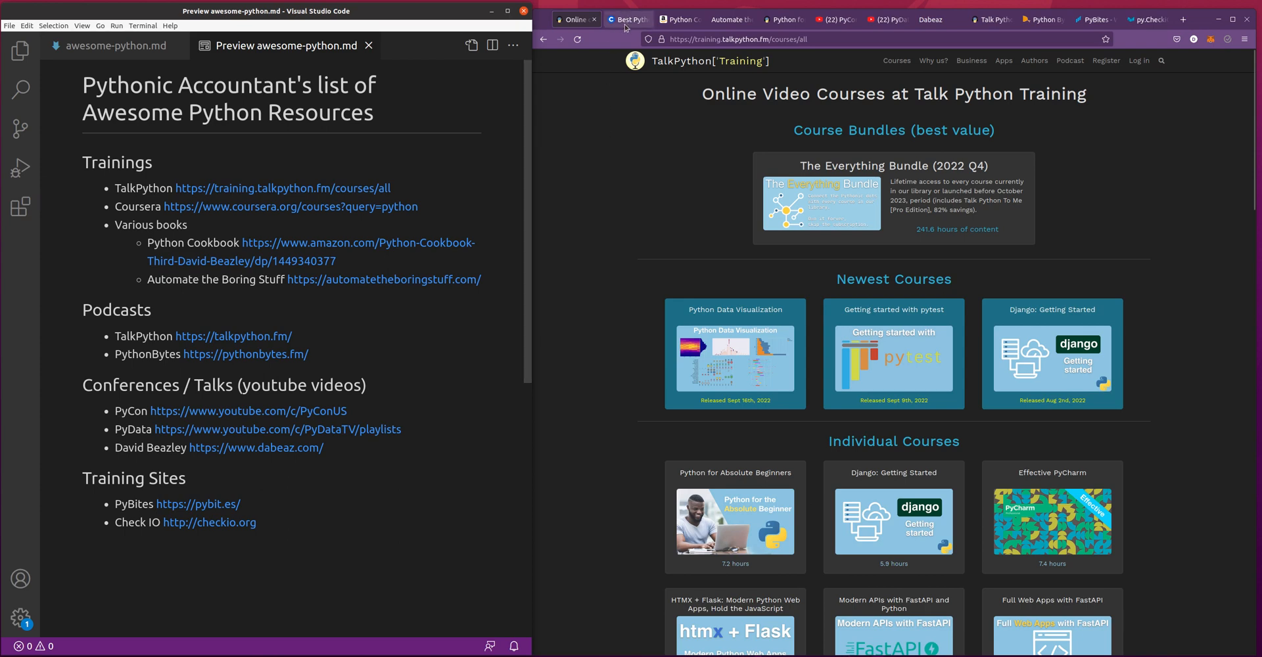
- Restart Firefox from its update notice so the pending background update is applied
{"action": "left_click", "coordinate": [628, 18]}
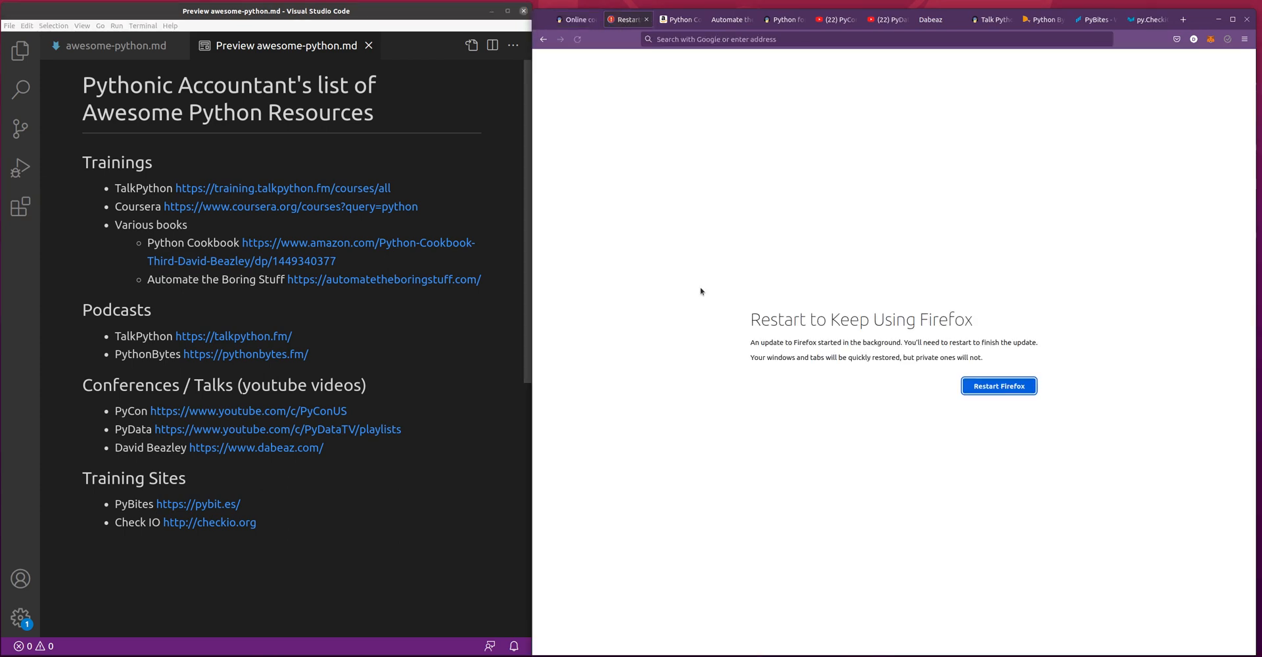
{"action": "mouse_move", "coordinate": [854, 162]}
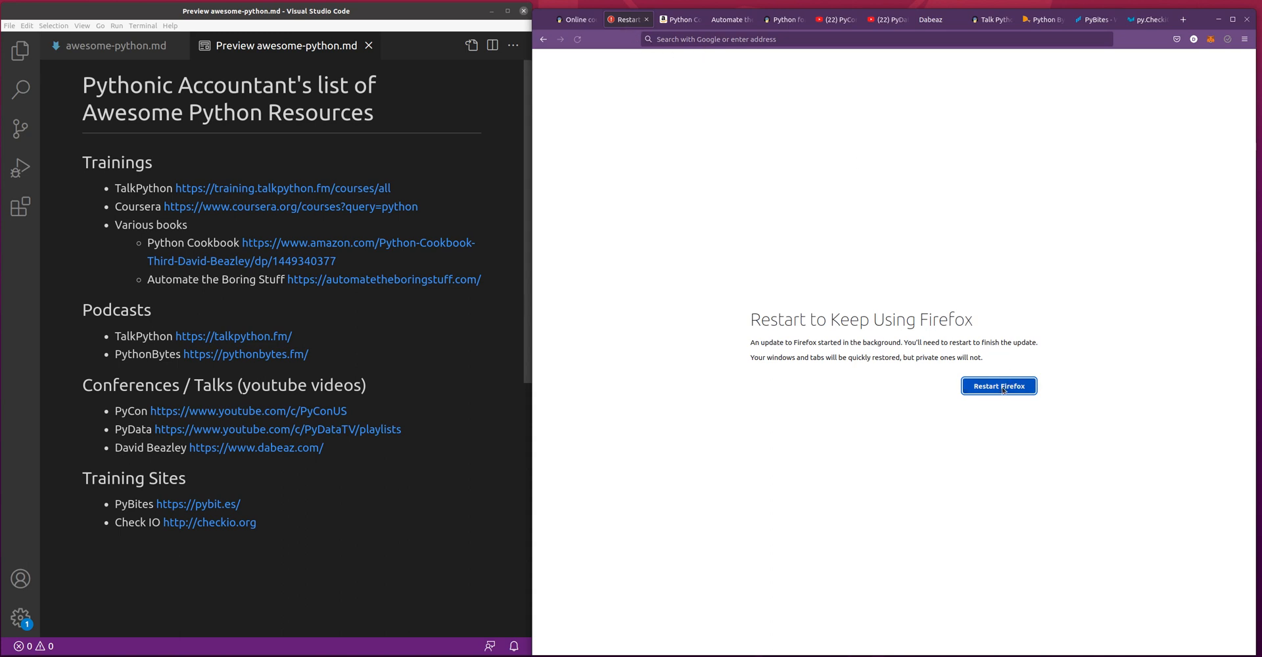
{"action": "left_click", "coordinate": [998, 386]}
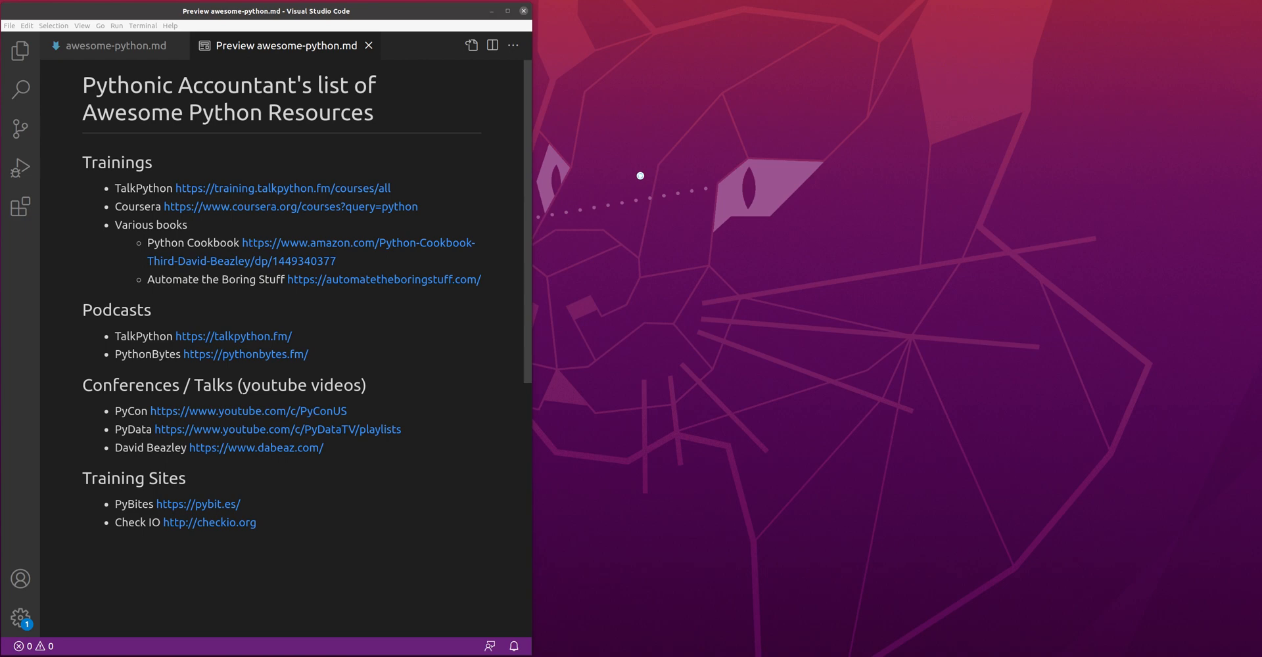
{"action": "mouse_move", "coordinate": [585, 157]}
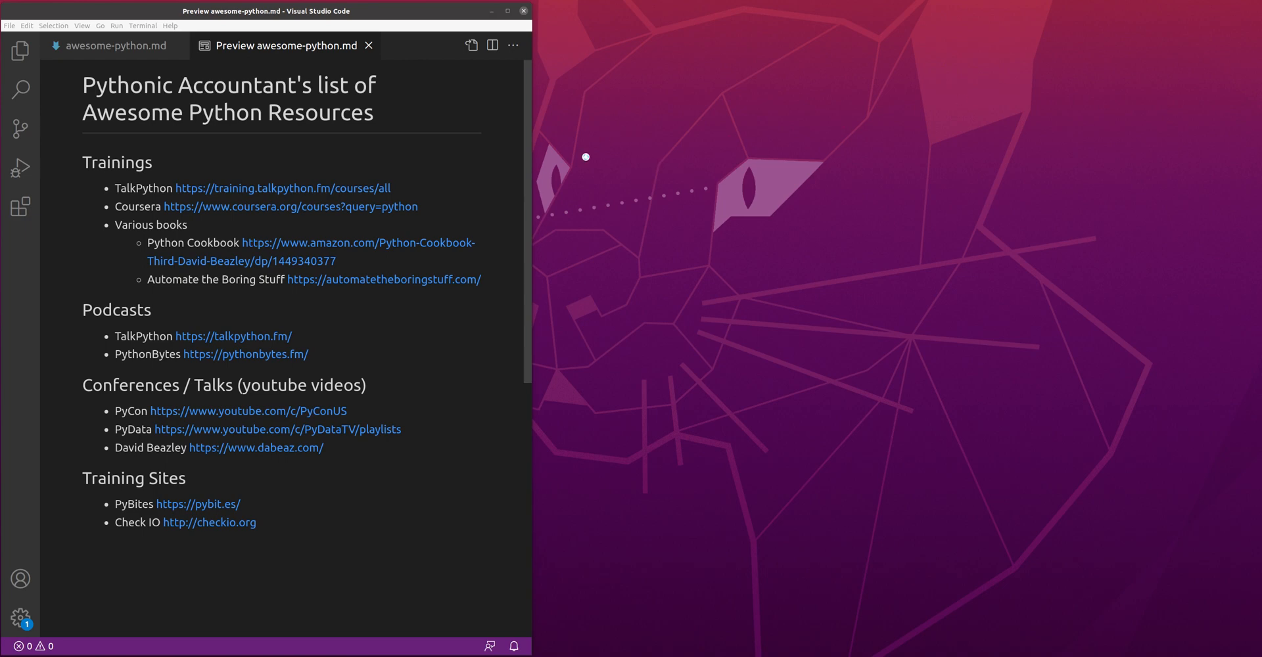
{"action": "mouse_move", "coordinate": [529, 201]}
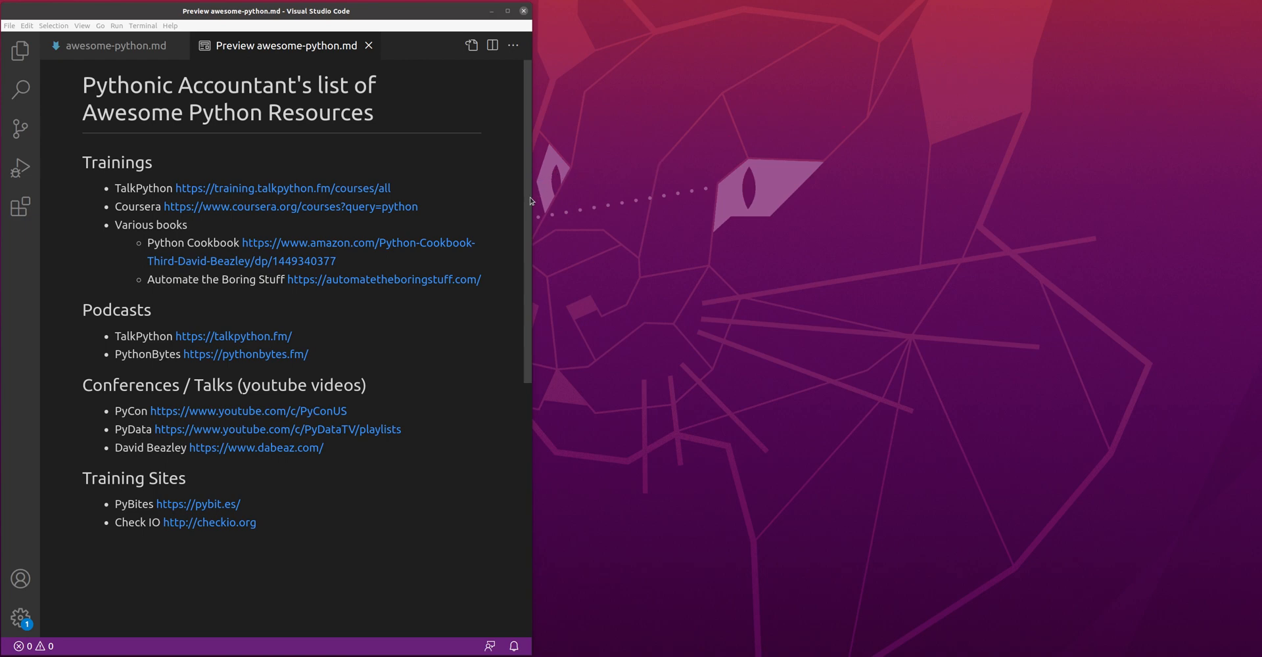
{"action": "mouse_move", "coordinate": [553, 188]}
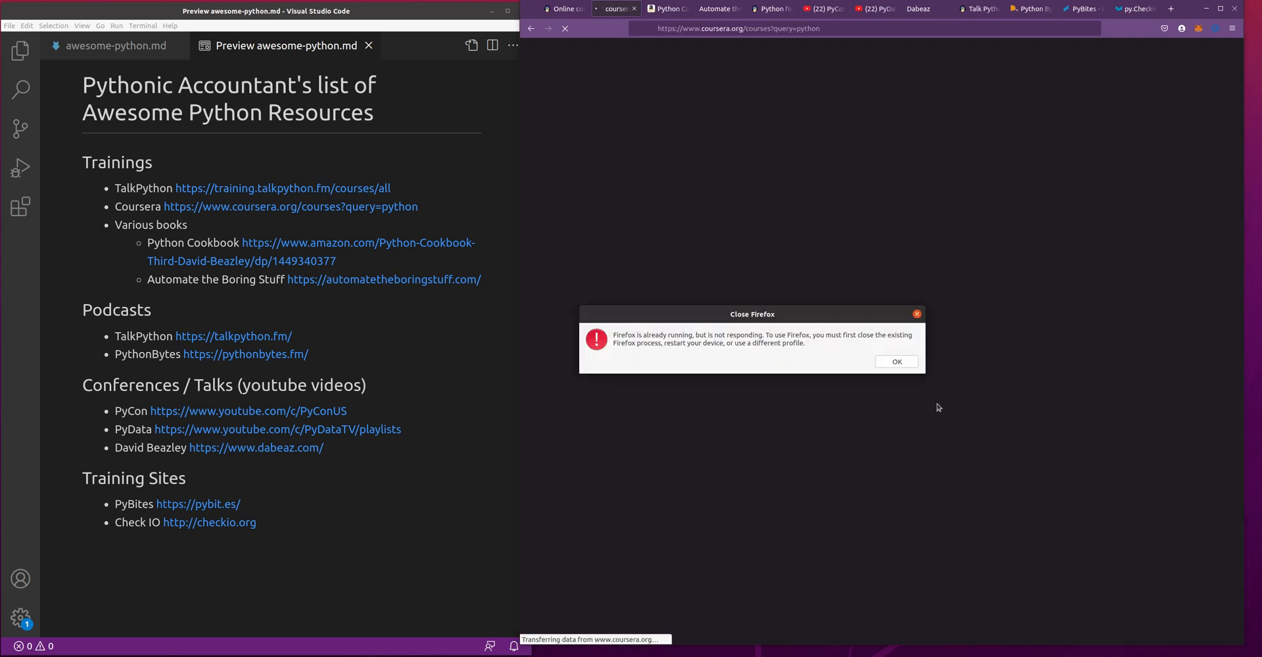
- Dismiss the Firefox not-responding warning, browse Coursera's 1027 Python results, then select the Automate the Boring Stuff title
{"action": "left_click", "coordinate": [895, 361]}
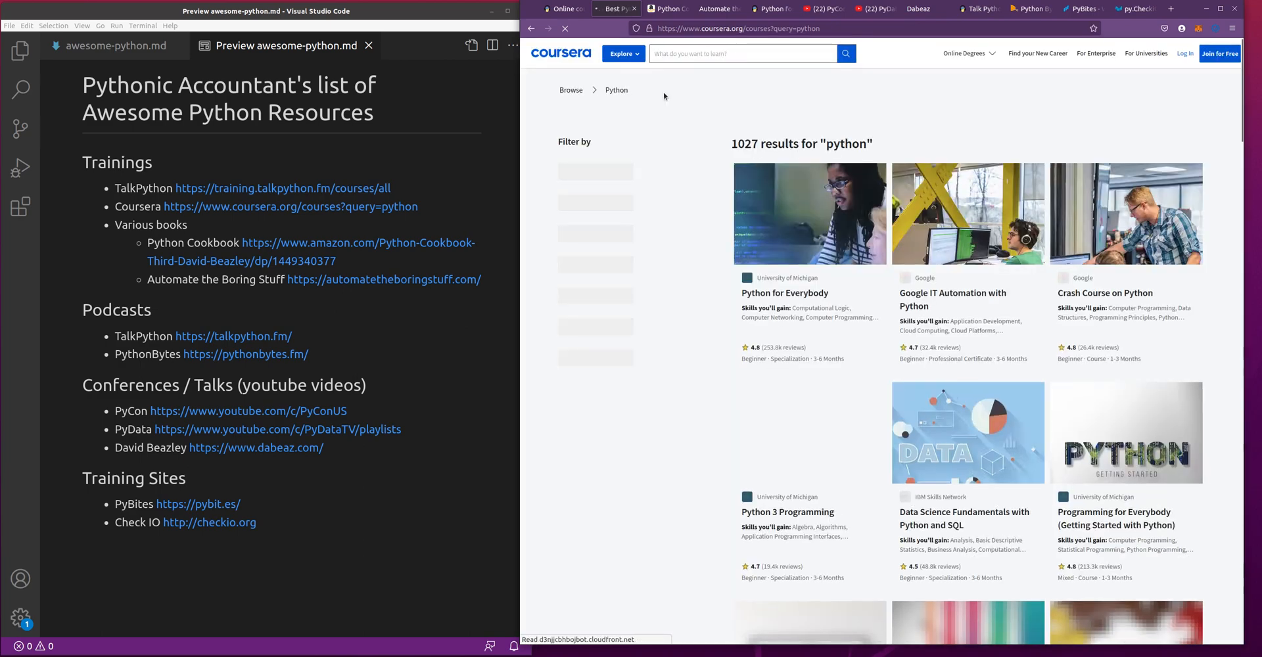
{"action": "mouse_move", "coordinate": [829, 315]}
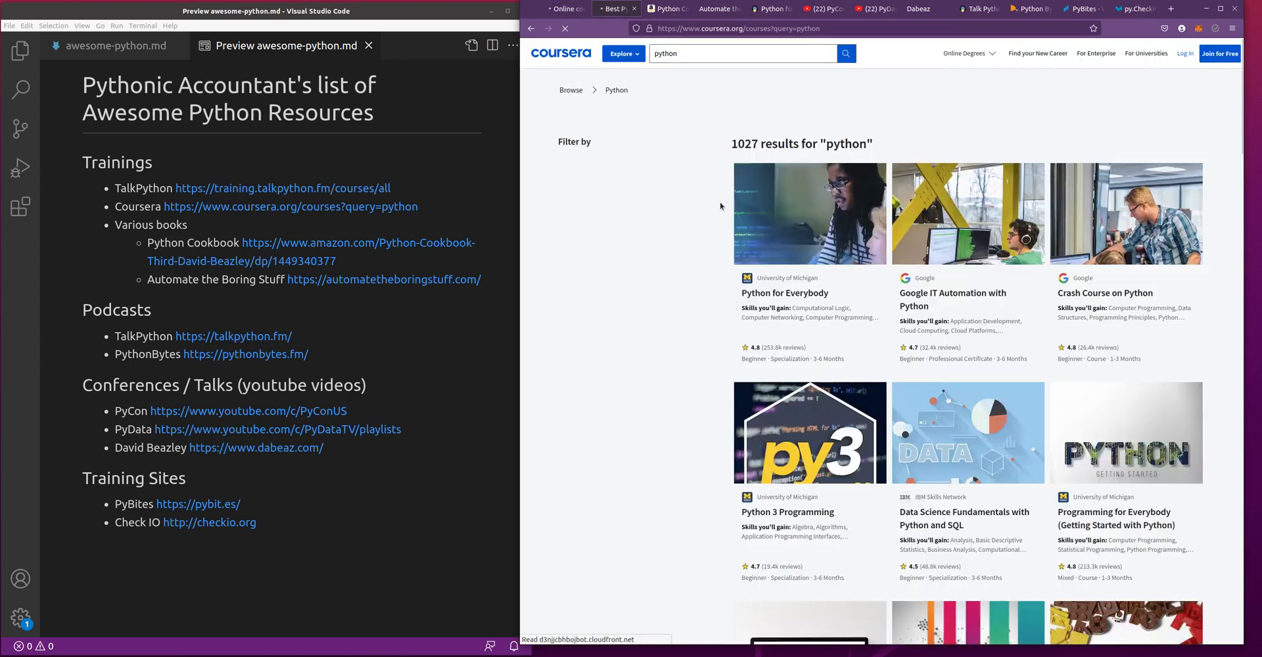
{"action": "mouse_move", "coordinate": [770, 356]}
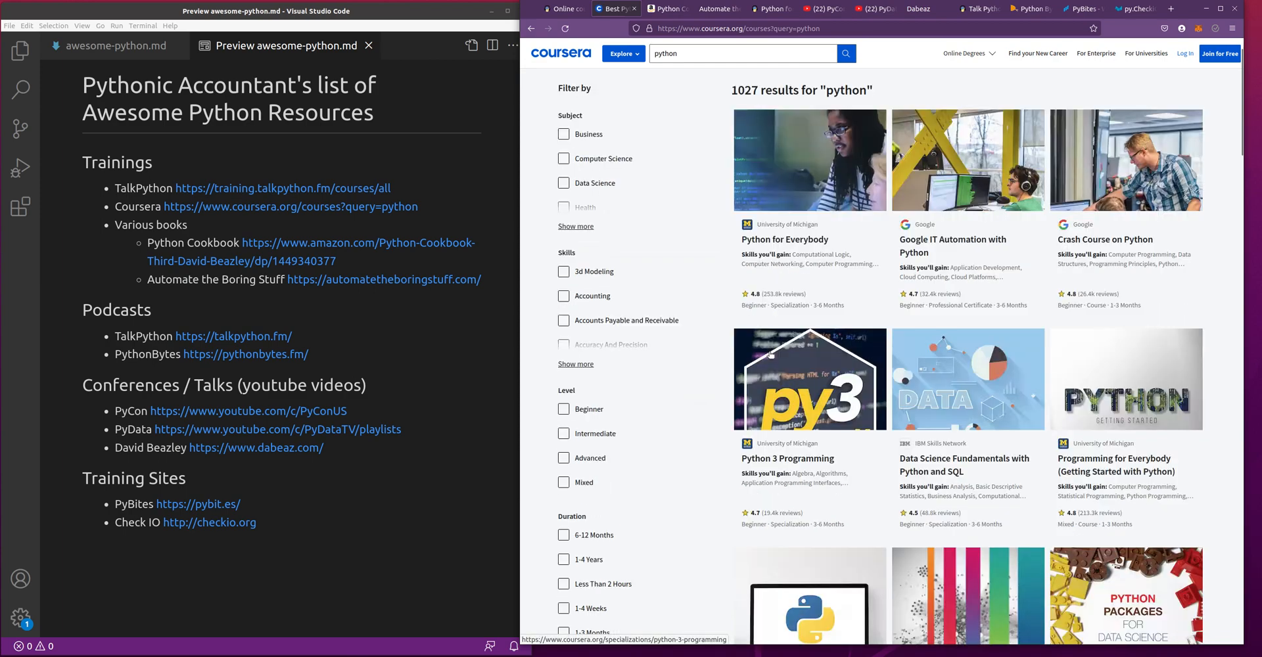
{"action": "scroll", "scroll_direction": "down", "scroll_amount": 3}
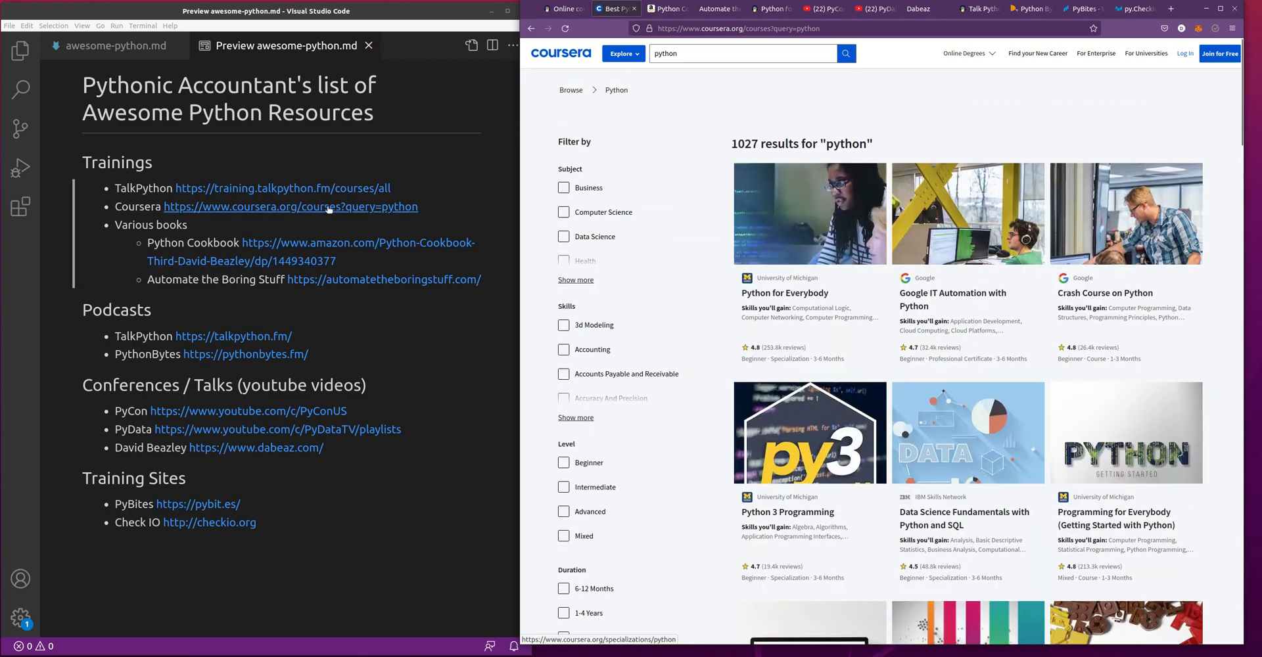
{"action": "mouse_move", "coordinate": [281, 188]}
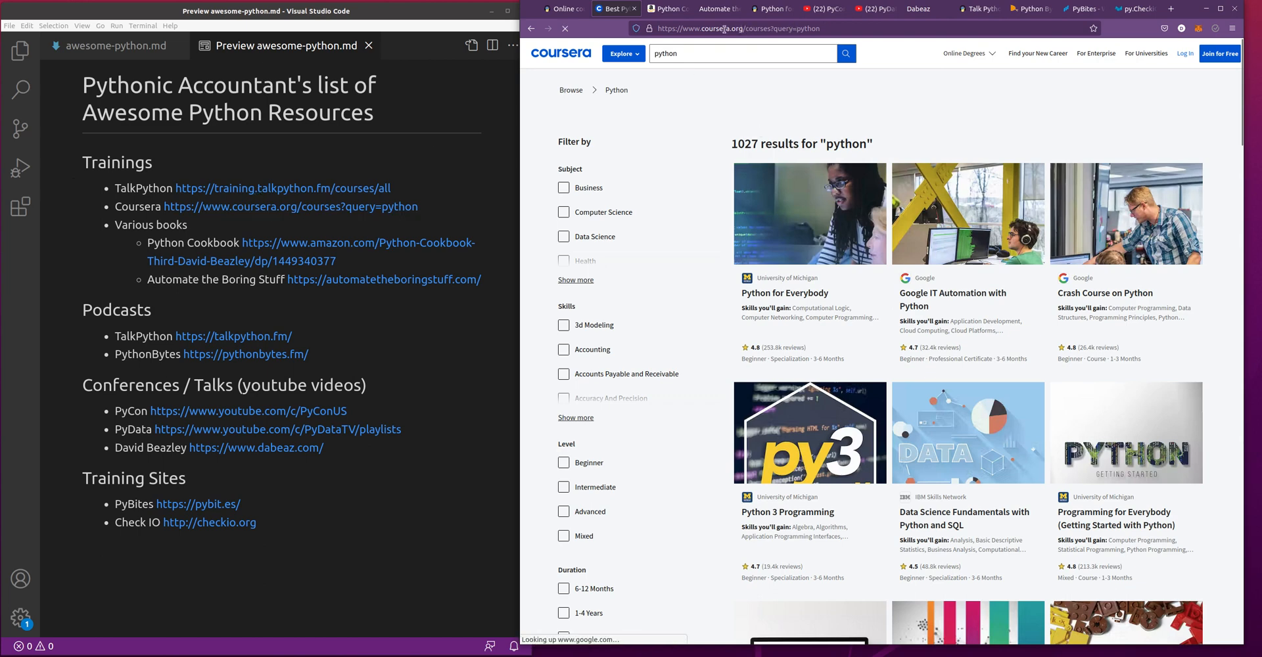
{"action": "mouse_move", "coordinate": [765, 345]}
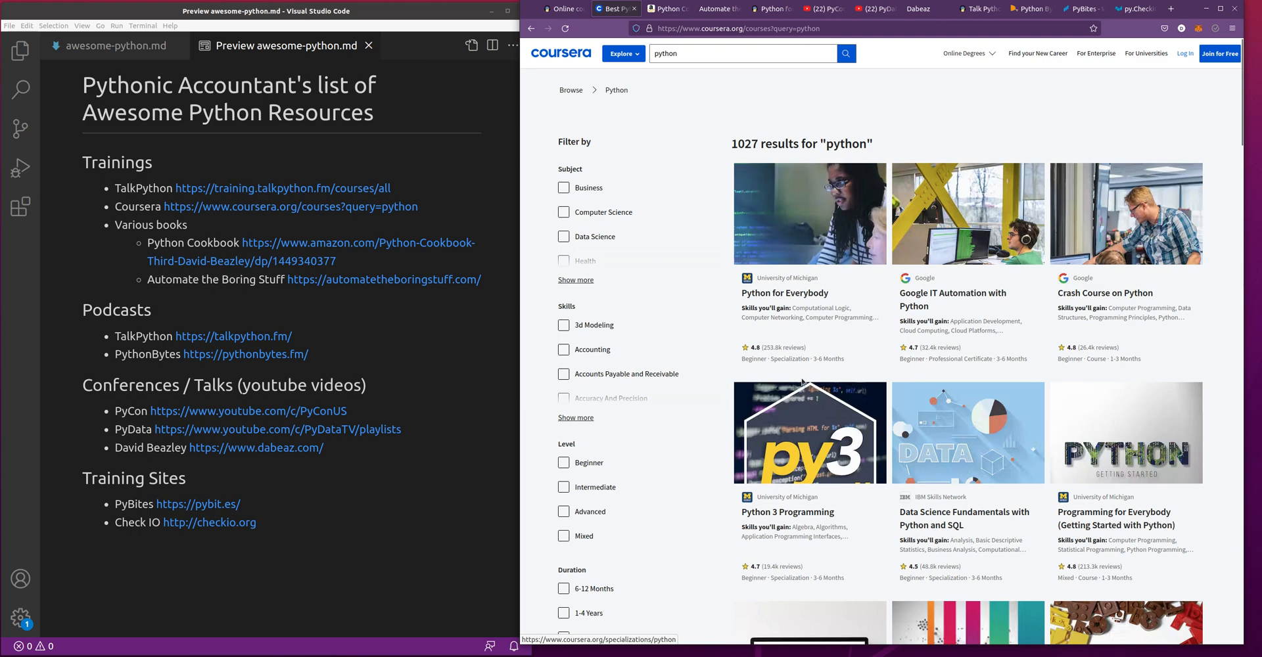
{"action": "mouse_move", "coordinate": [805, 394]}
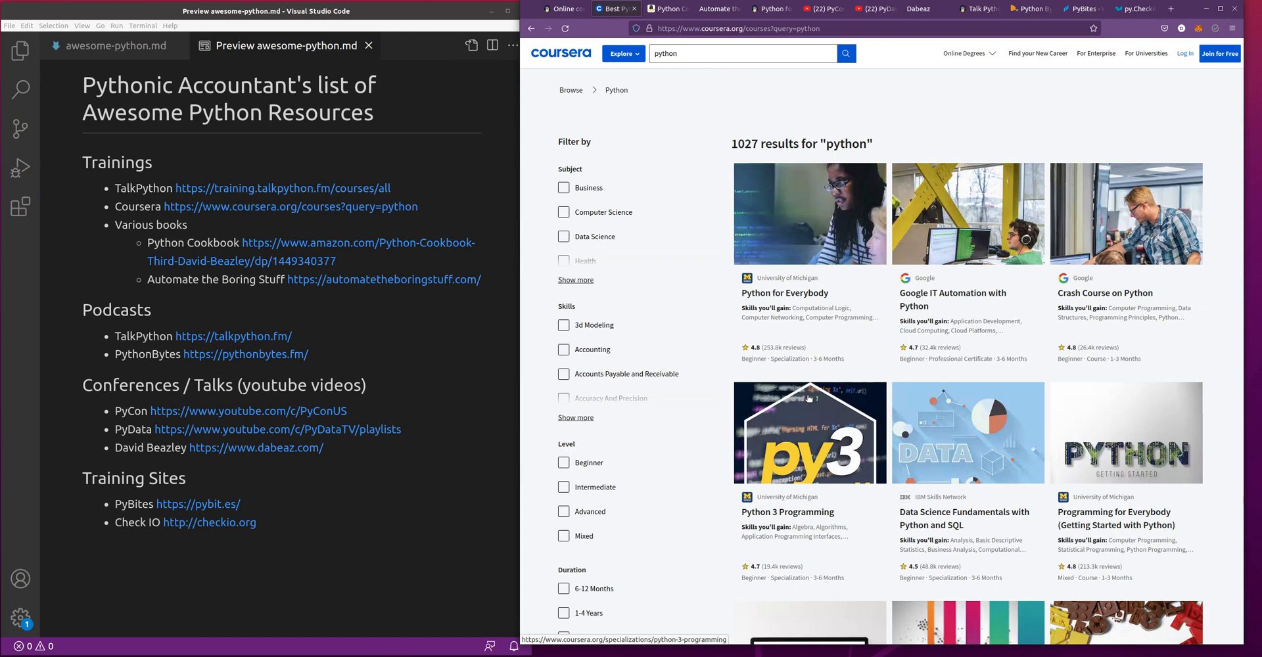
{"action": "mouse_move", "coordinate": [1073, 310]}
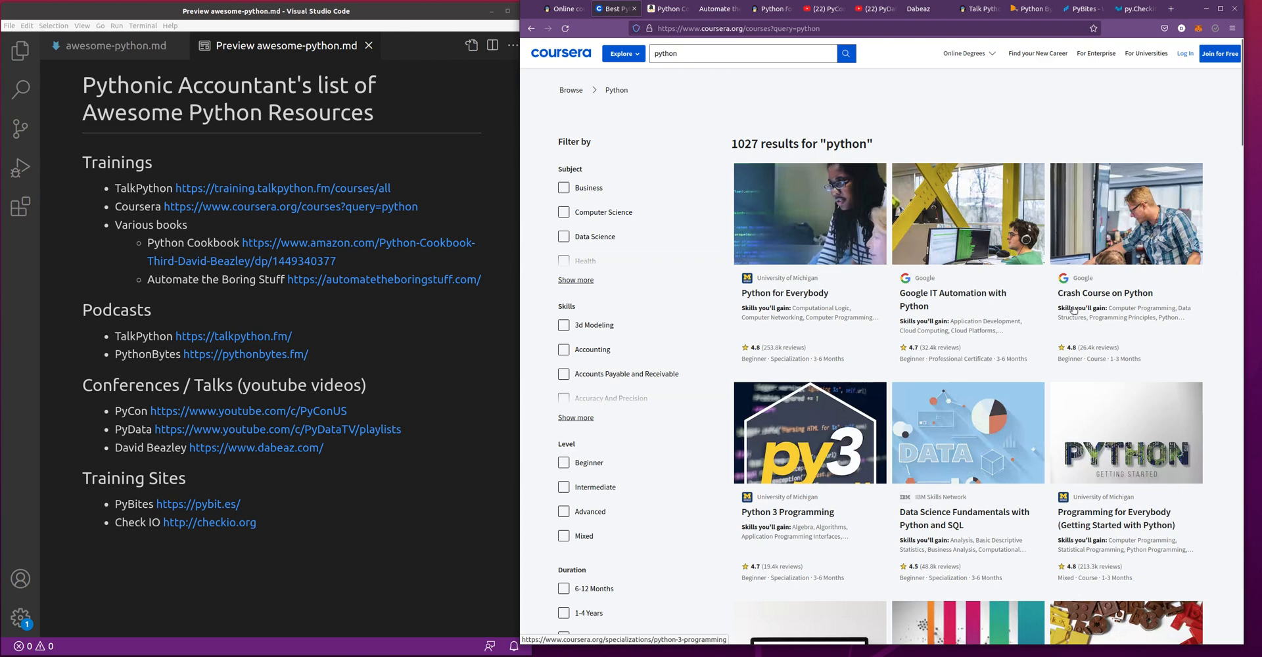
{"action": "mouse_move", "coordinate": [908, 400]}
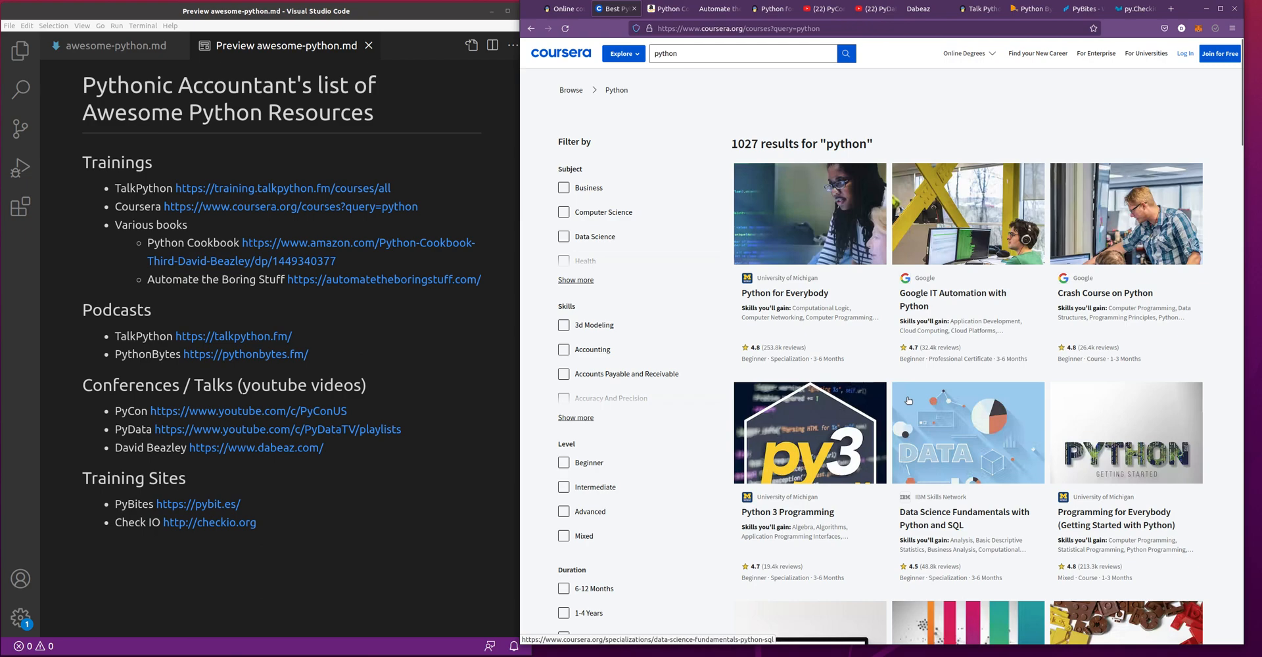
{"action": "mouse_move", "coordinate": [933, 417]}
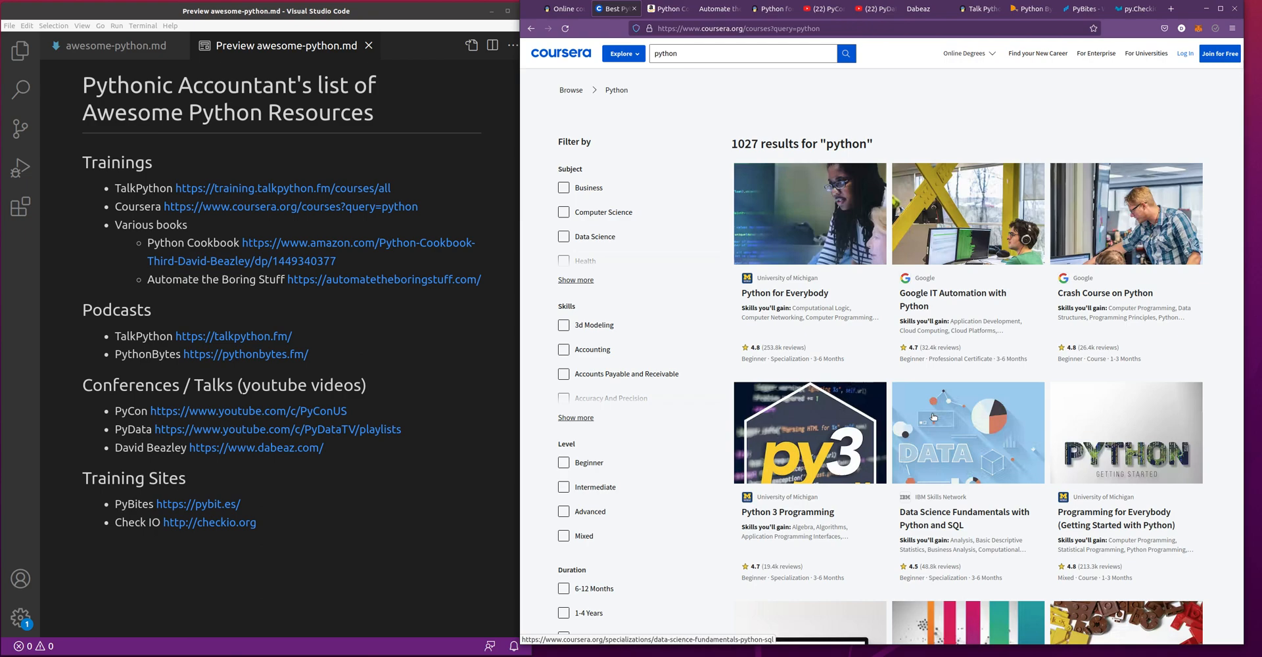
{"action": "scroll", "scroll_direction": "down", "scroll_amount": 3}
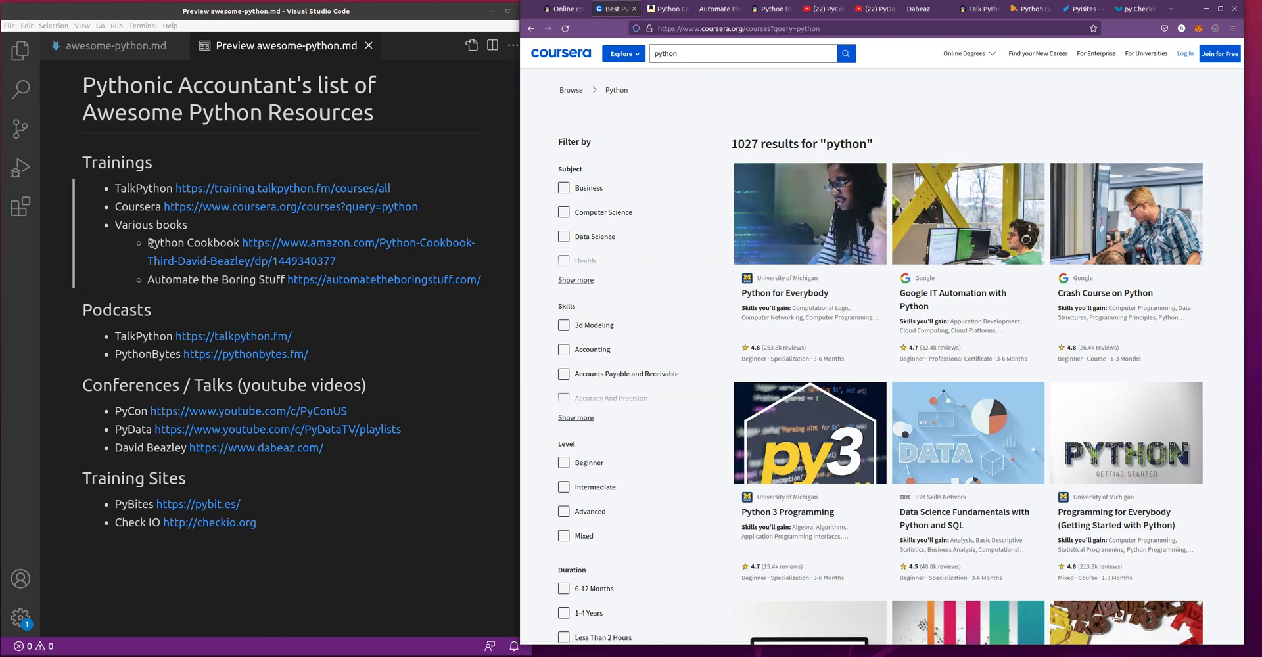
{"action": "mouse_move", "coordinate": [169, 260]}
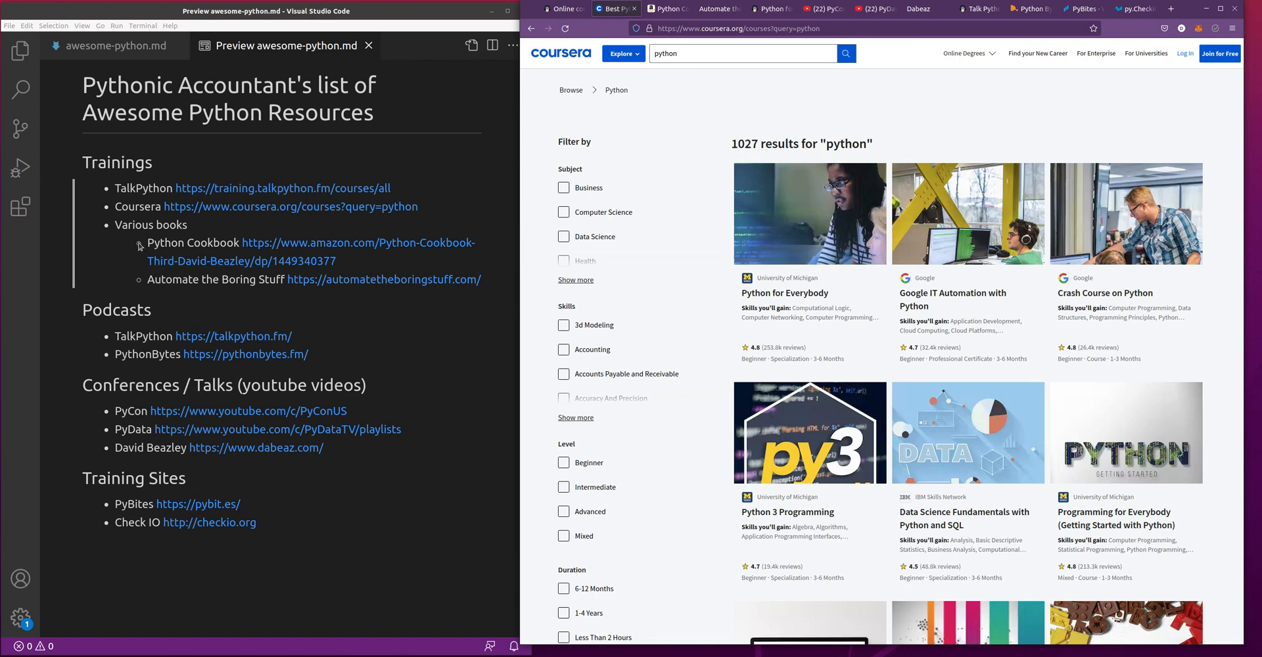
{"action": "mouse_move", "coordinate": [149, 254]}
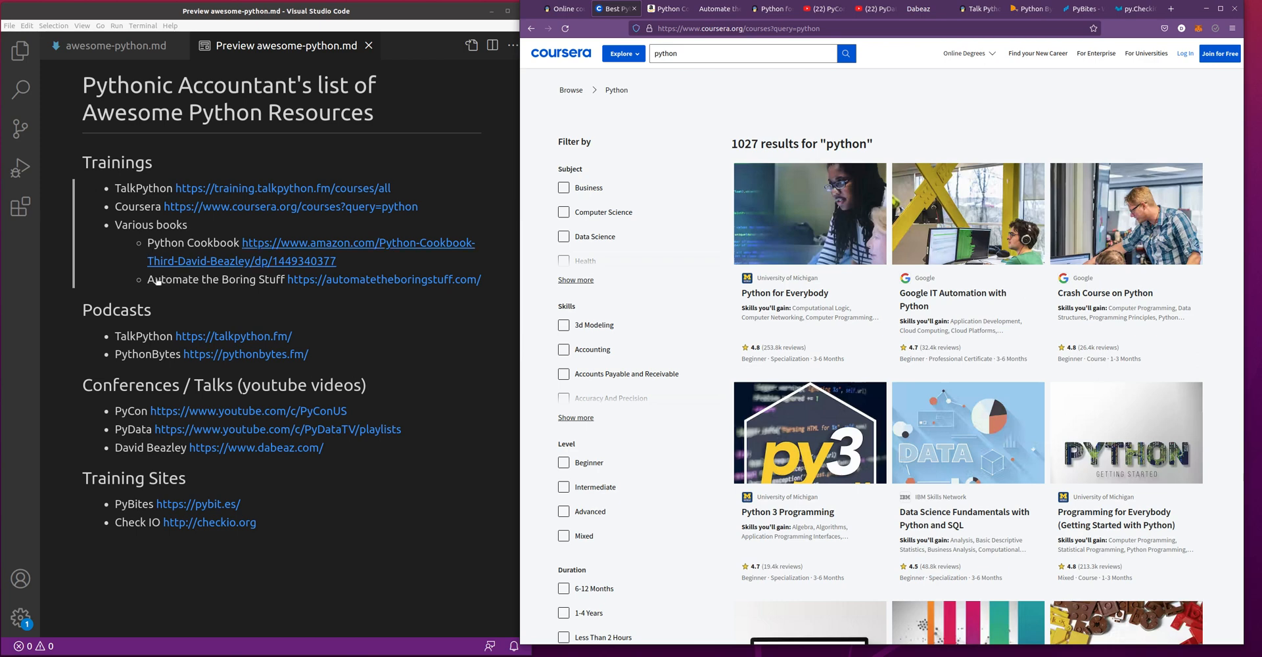
{"action": "double_click", "coordinate": [214, 279]}
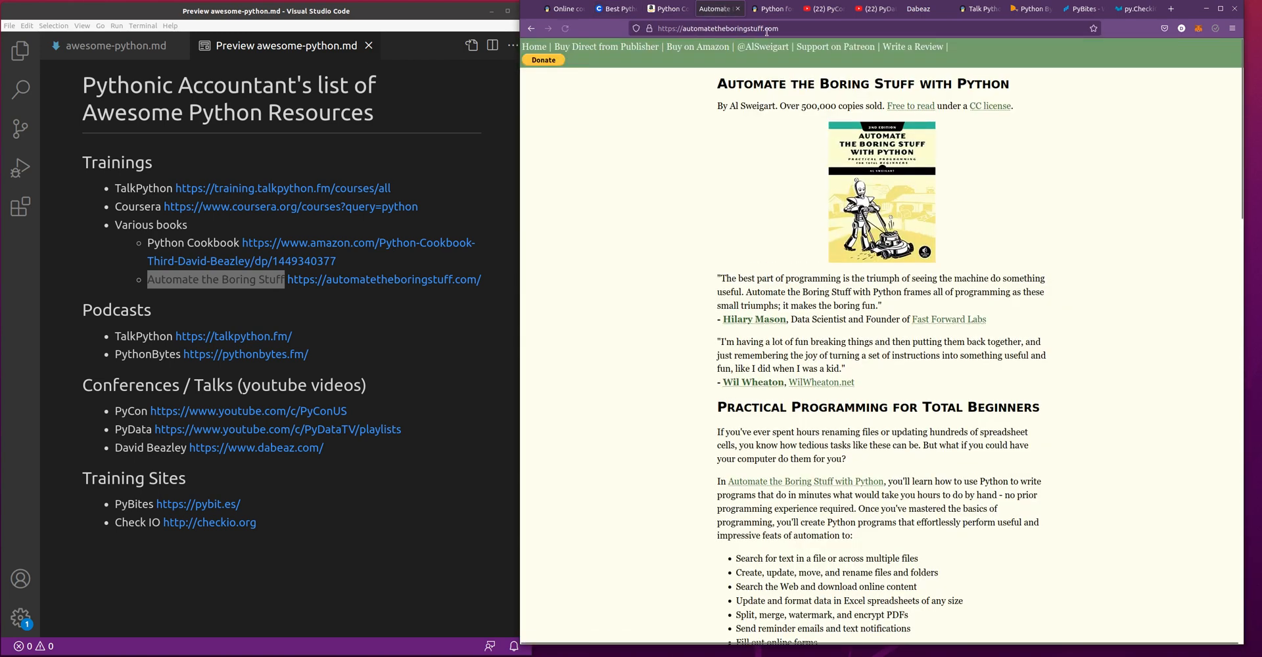
{"action": "mouse_move", "coordinate": [647, 307]}
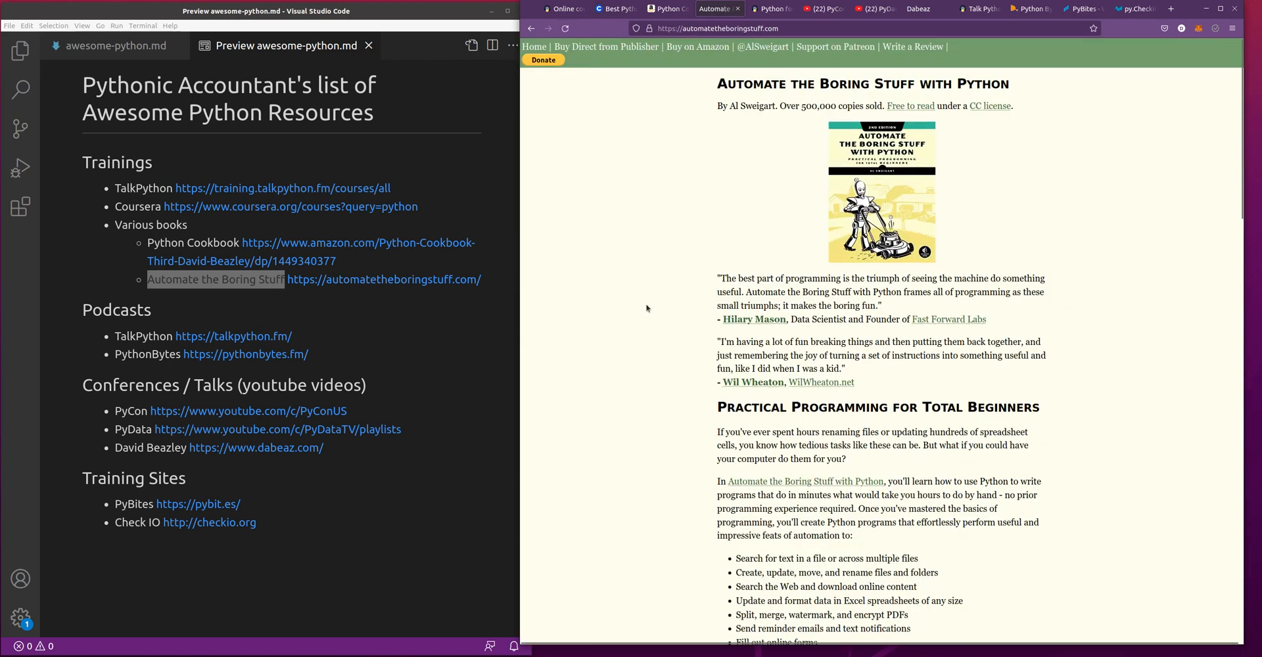
- Scroll down the Automate the Boring Stuff with Python homepage to look over its content
{"action": "scroll", "scroll_direction": "down", "scroll_amount": 3}
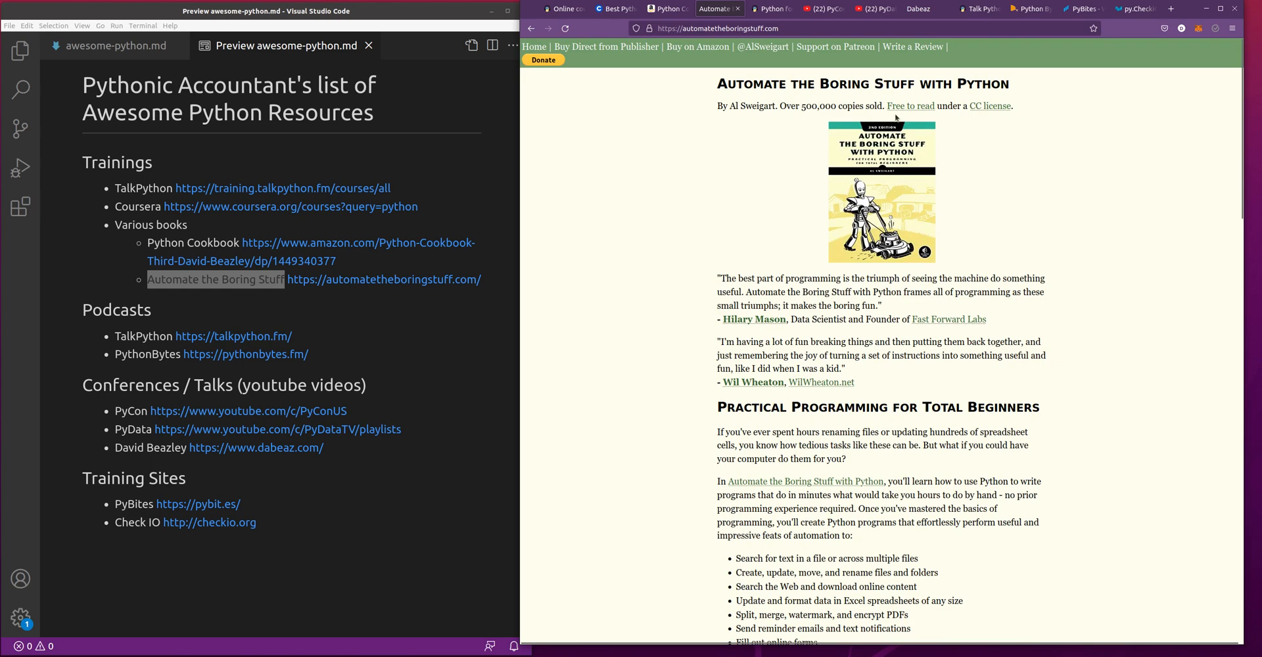
{"action": "mouse_move", "coordinate": [982, 111]}
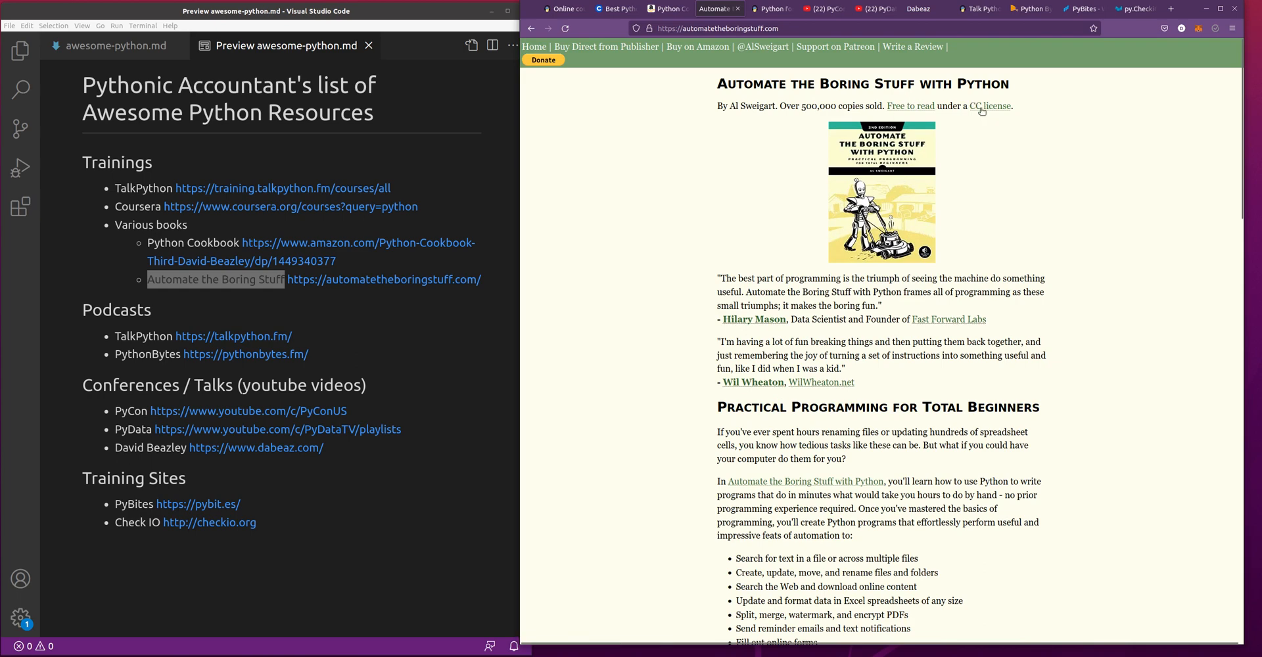
{"action": "mouse_move", "coordinate": [717, 200]}
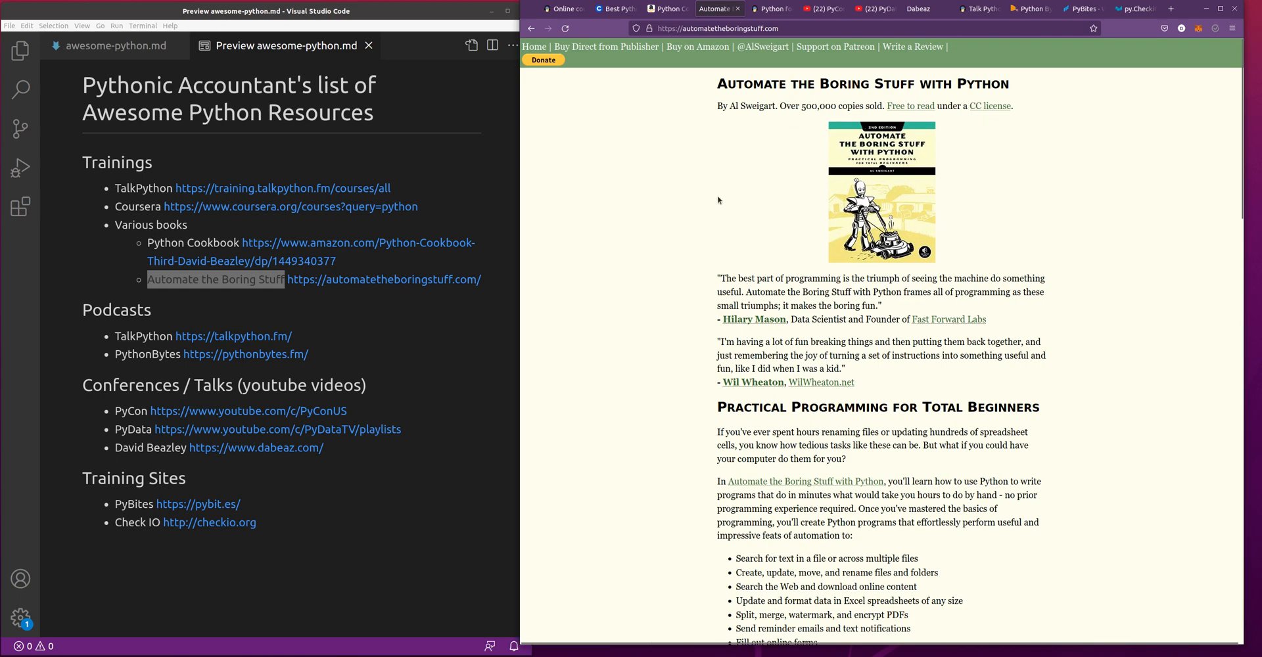
{"action": "mouse_move", "coordinate": [797, 40]}
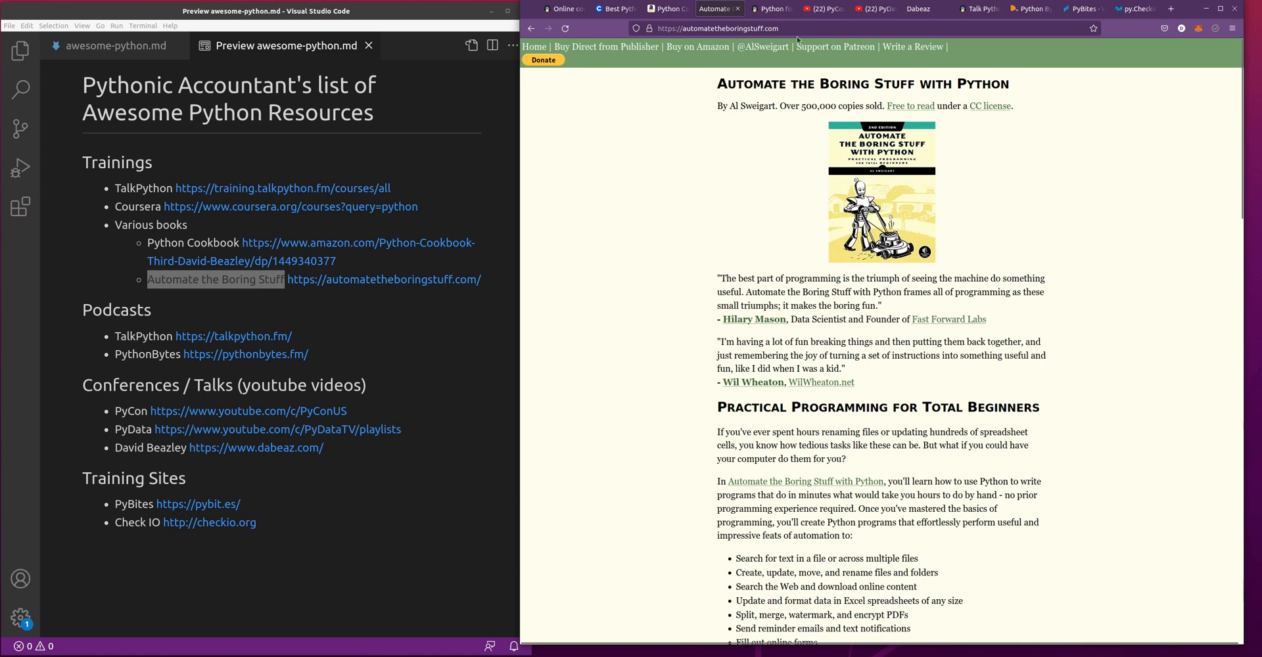
{"action": "mouse_move", "coordinate": [881, 164]}
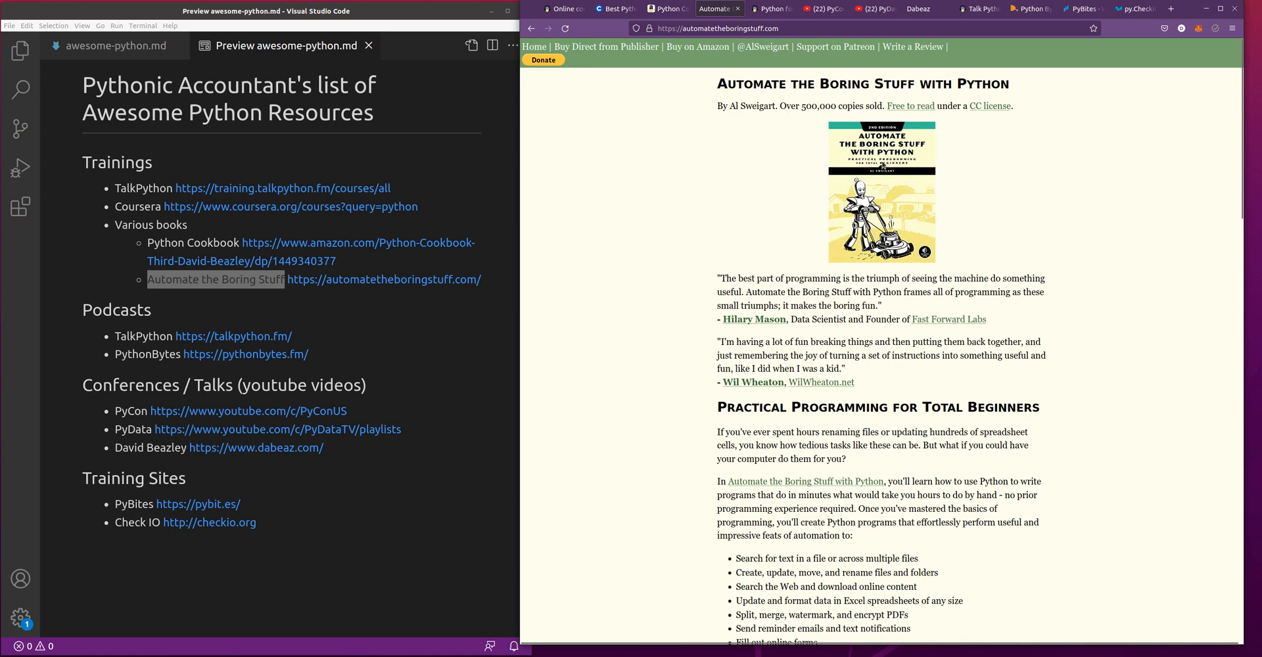
{"action": "mouse_move", "coordinate": [819, 193]}
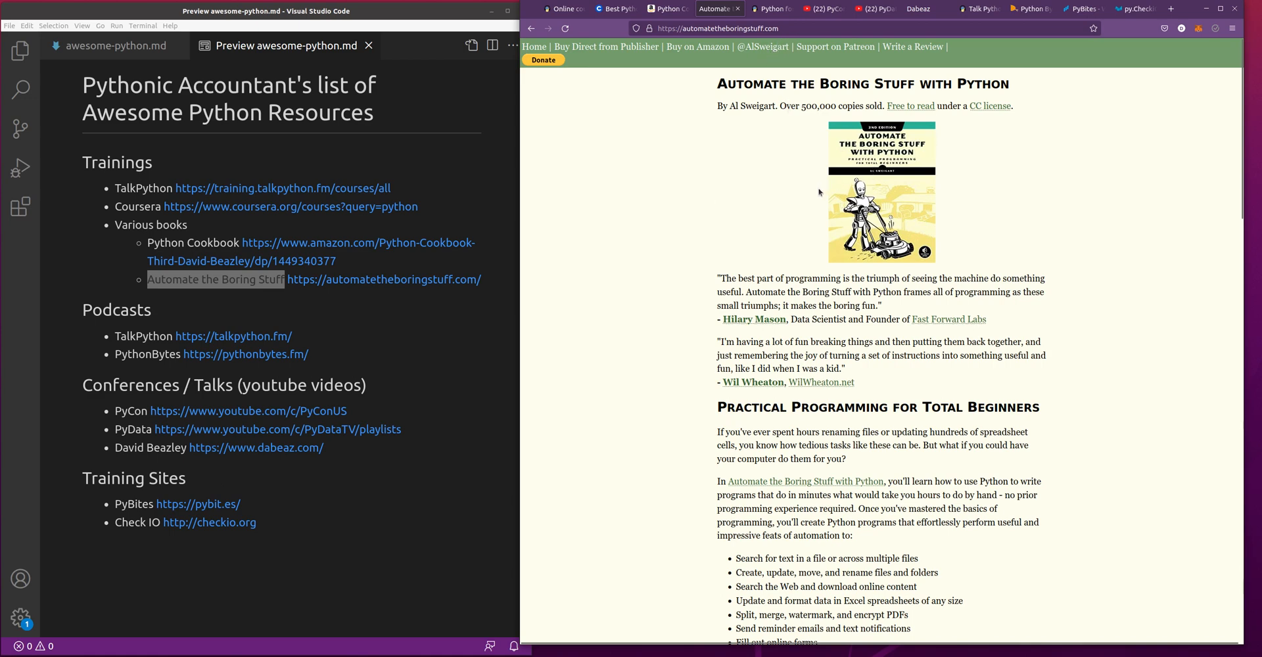
{"action": "mouse_move", "coordinate": [777, 221]}
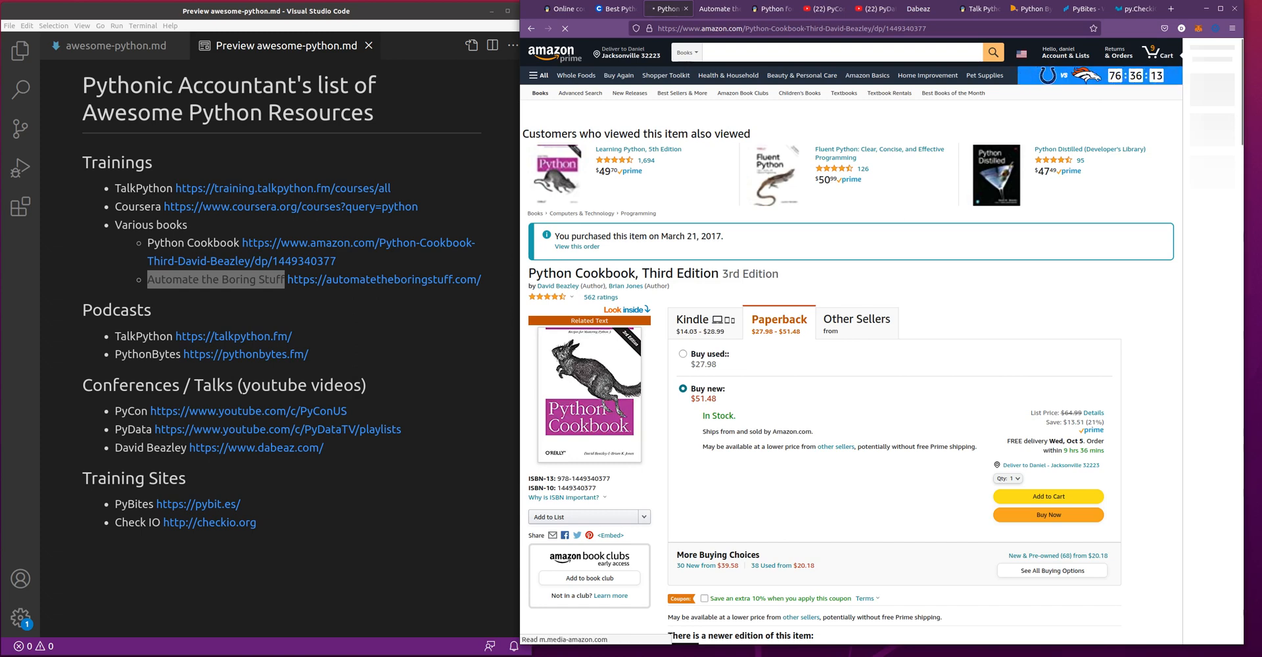
{"action": "scroll", "scroll_direction": "down", "scroll_amount": 3}
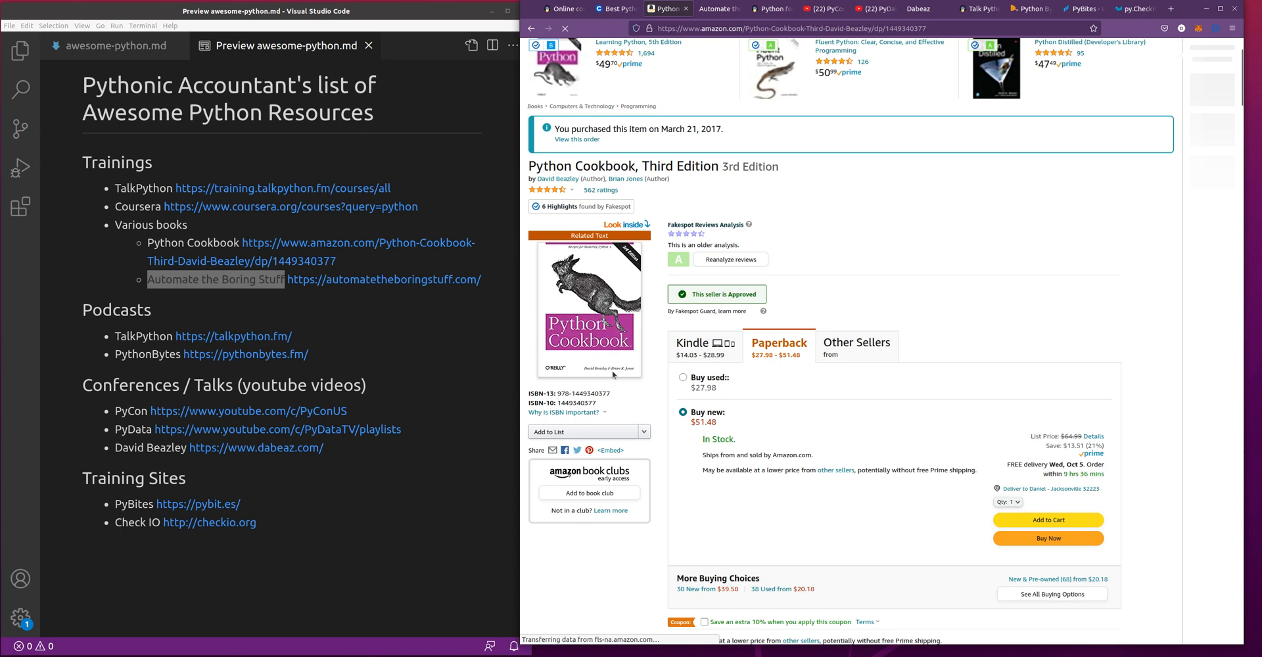
{"action": "mouse_move", "coordinate": [591, 379]}
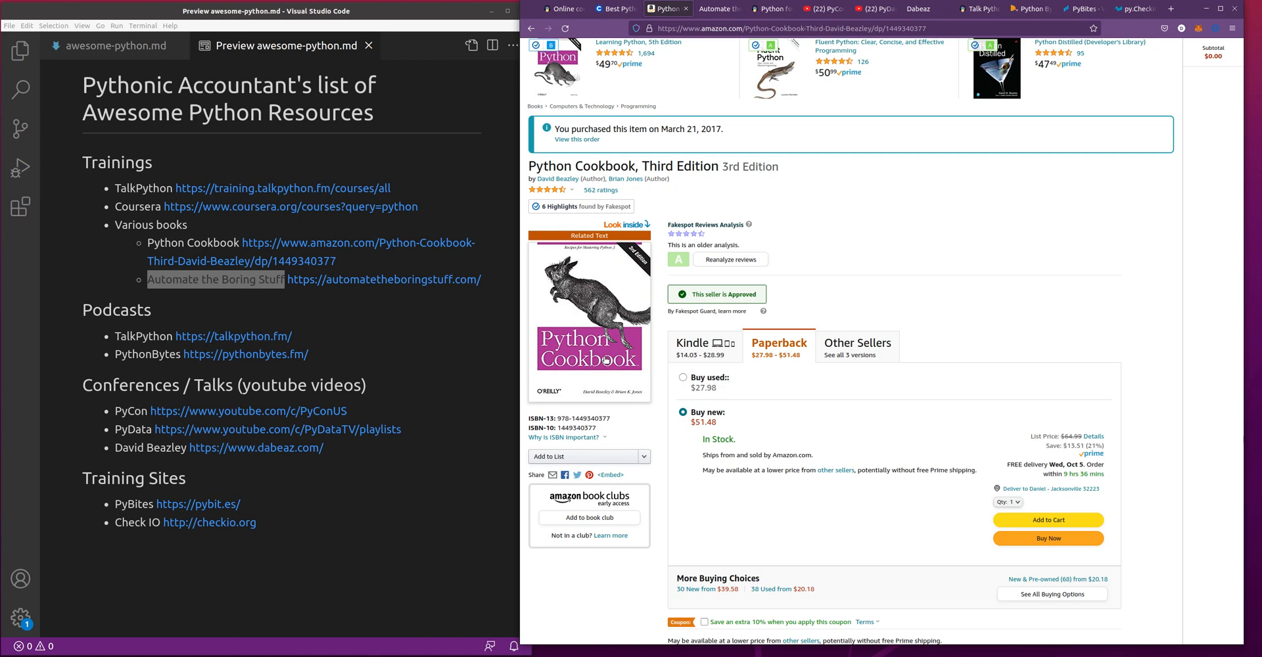
{"action": "mouse_move", "coordinate": [1001, 258]}
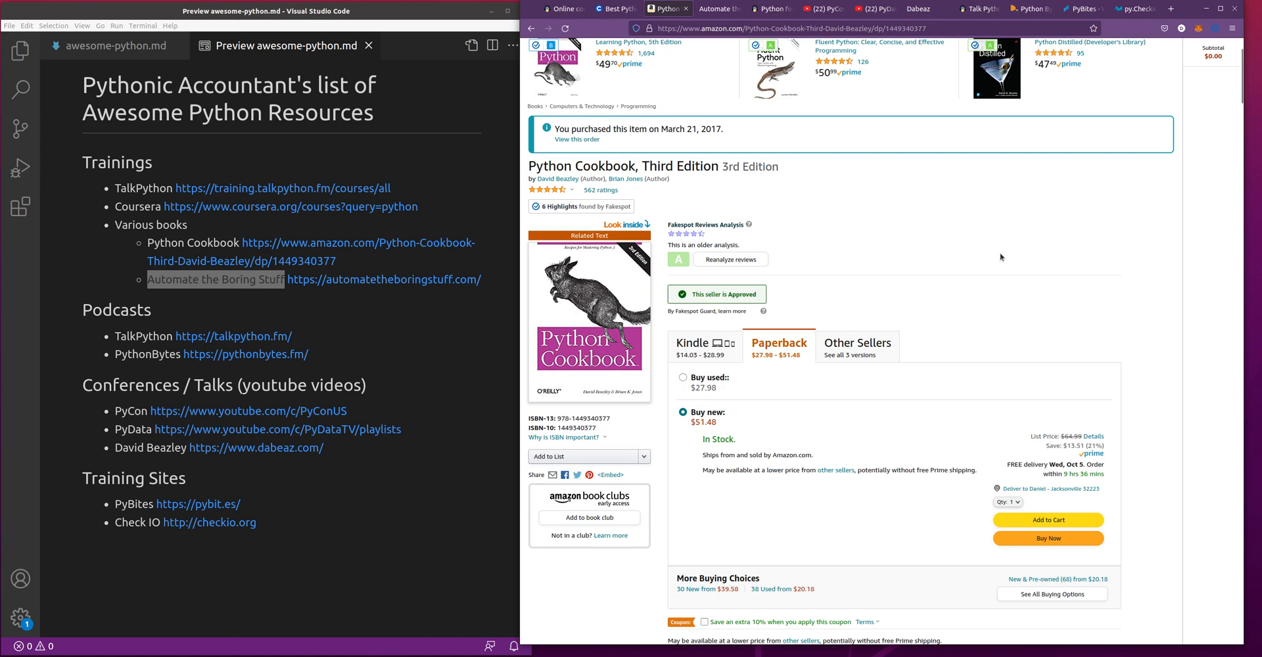
{"action": "mouse_move", "coordinate": [999, 264]}
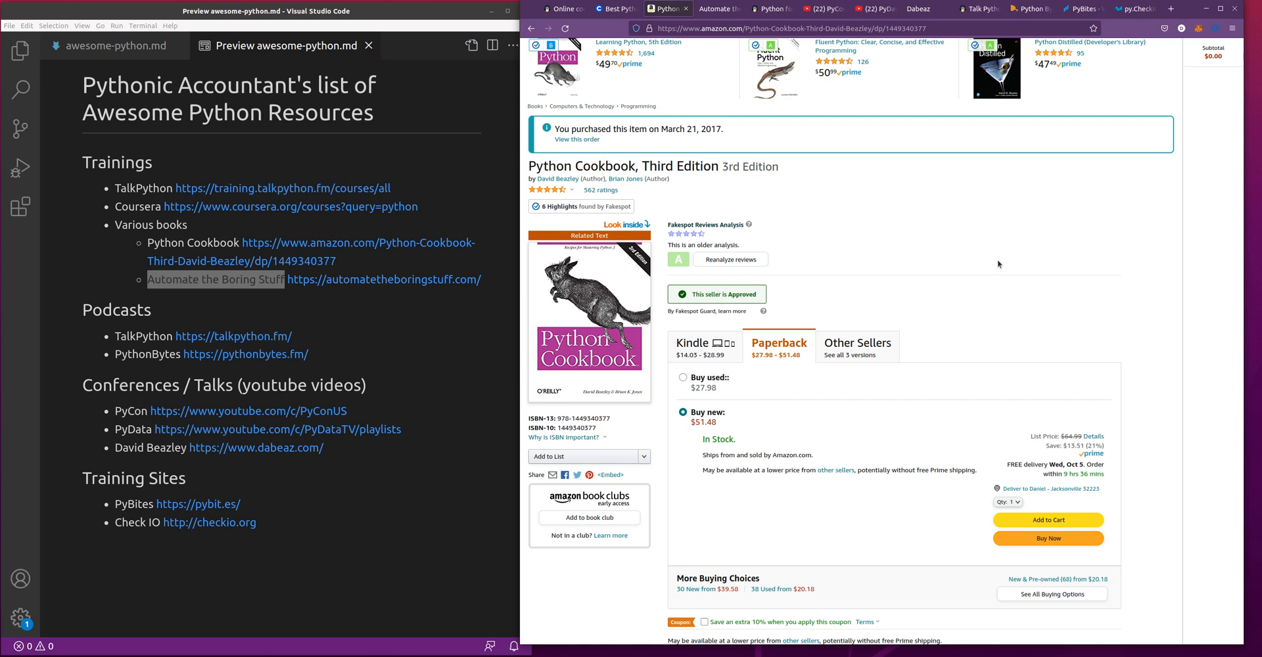
{"action": "mouse_move", "coordinate": [634, 265]}
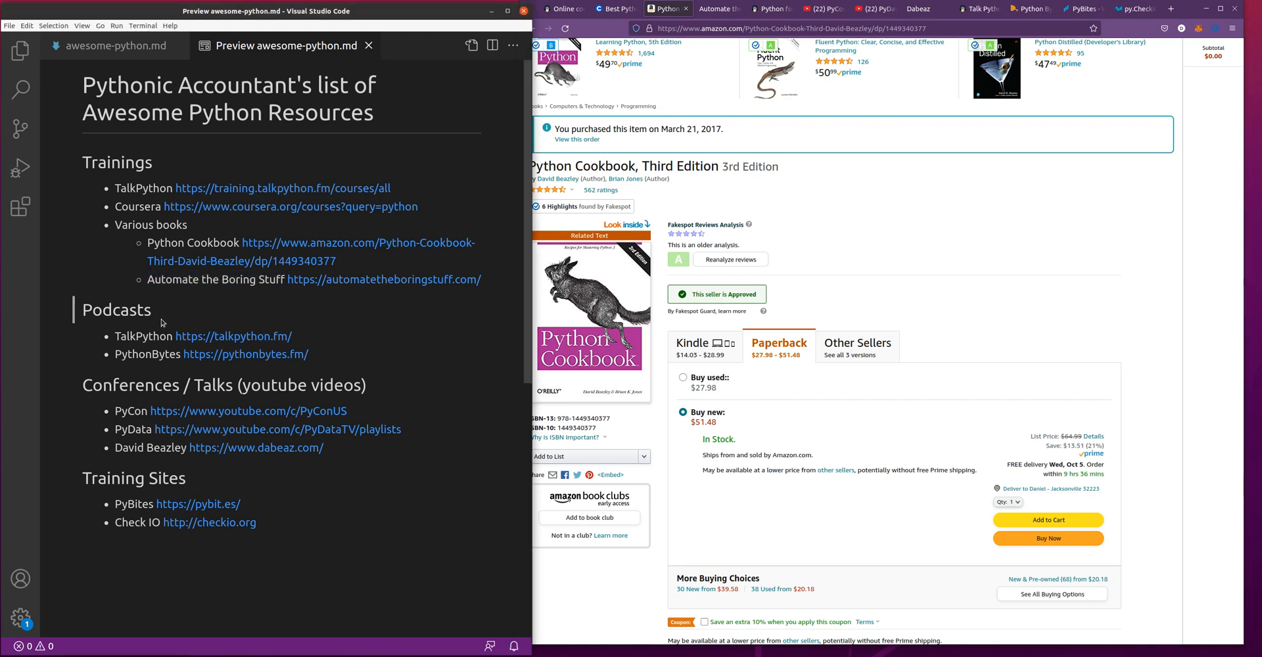
- Revisit the Automate the Boring Stuff tab, then switch to the Talk Python To Me tab
{"action": "left_click", "coordinate": [714, 10]}
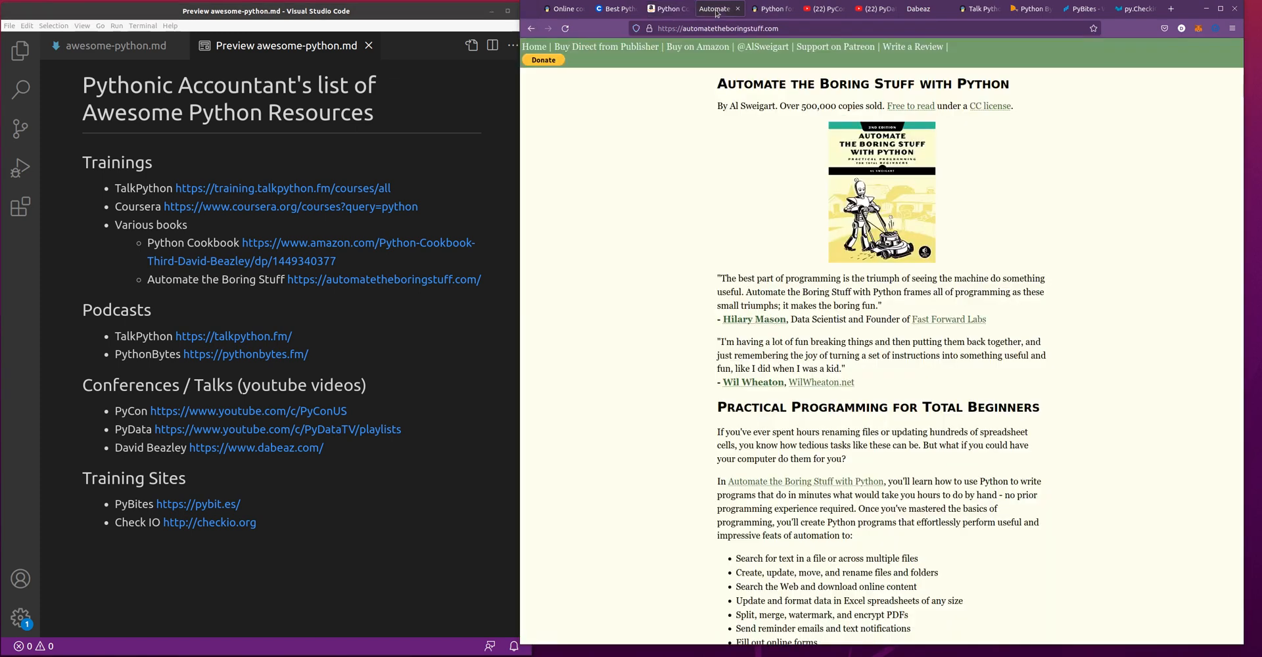
{"action": "left_click", "coordinate": [770, 9]}
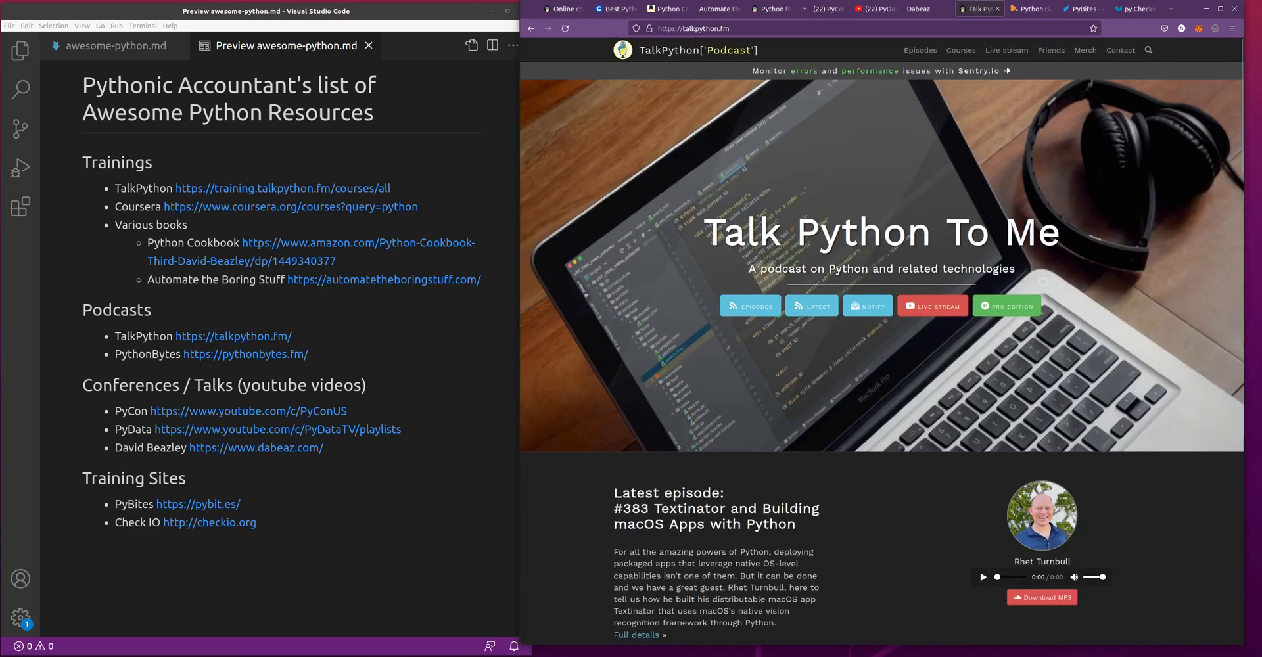
- Scroll through the Talk Python To Me episodes and listener reviews, then back up slightly
{"action": "scroll", "scroll_direction": "down", "scroll_amount": 3}
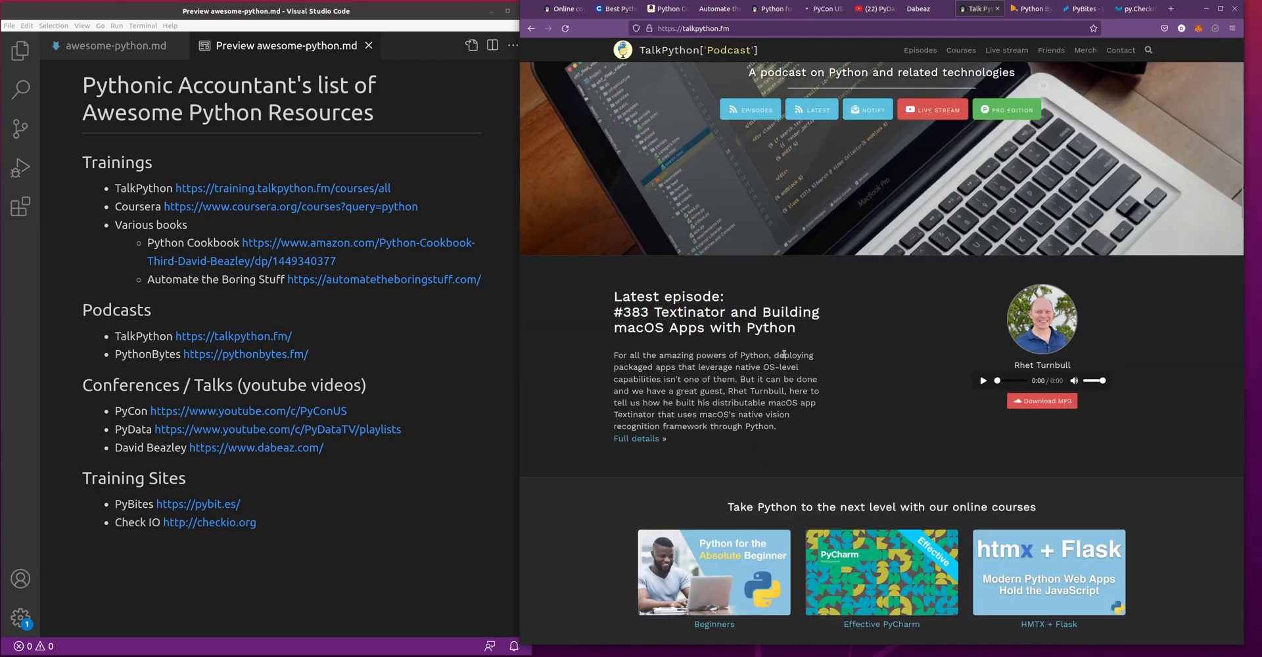
{"action": "scroll", "scroll_direction": "down", "scroll_amount": 3}
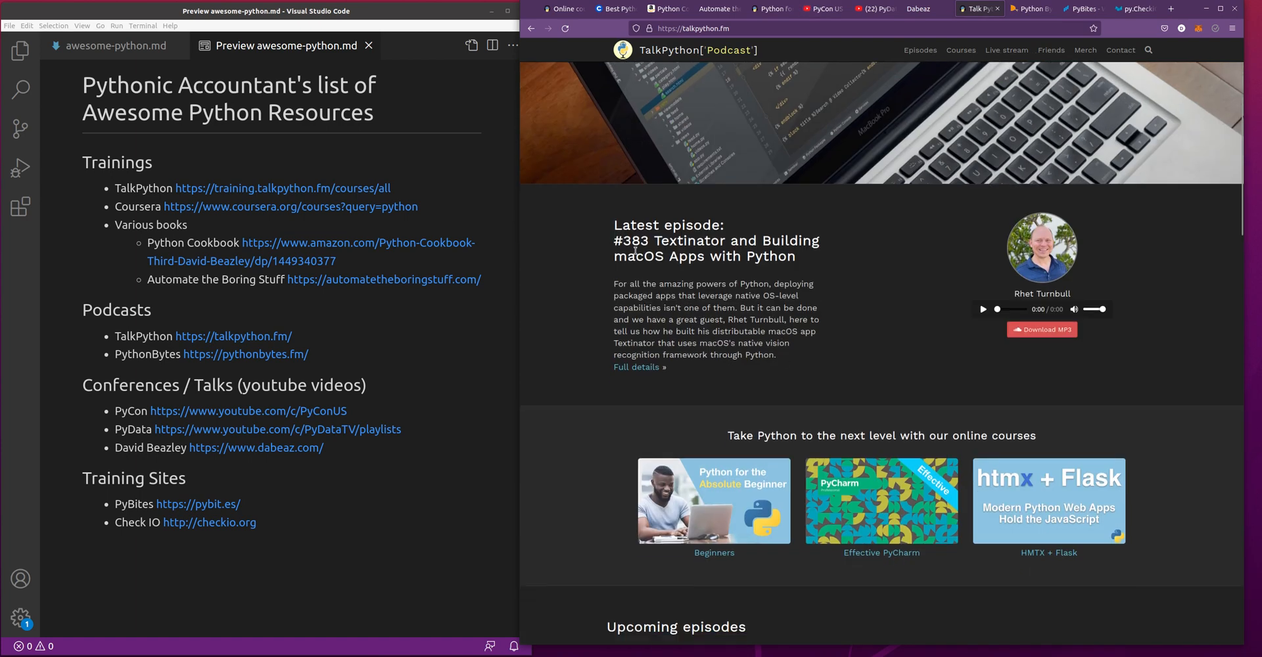
{"action": "scroll", "scroll_direction": "down", "scroll_amount": 3}
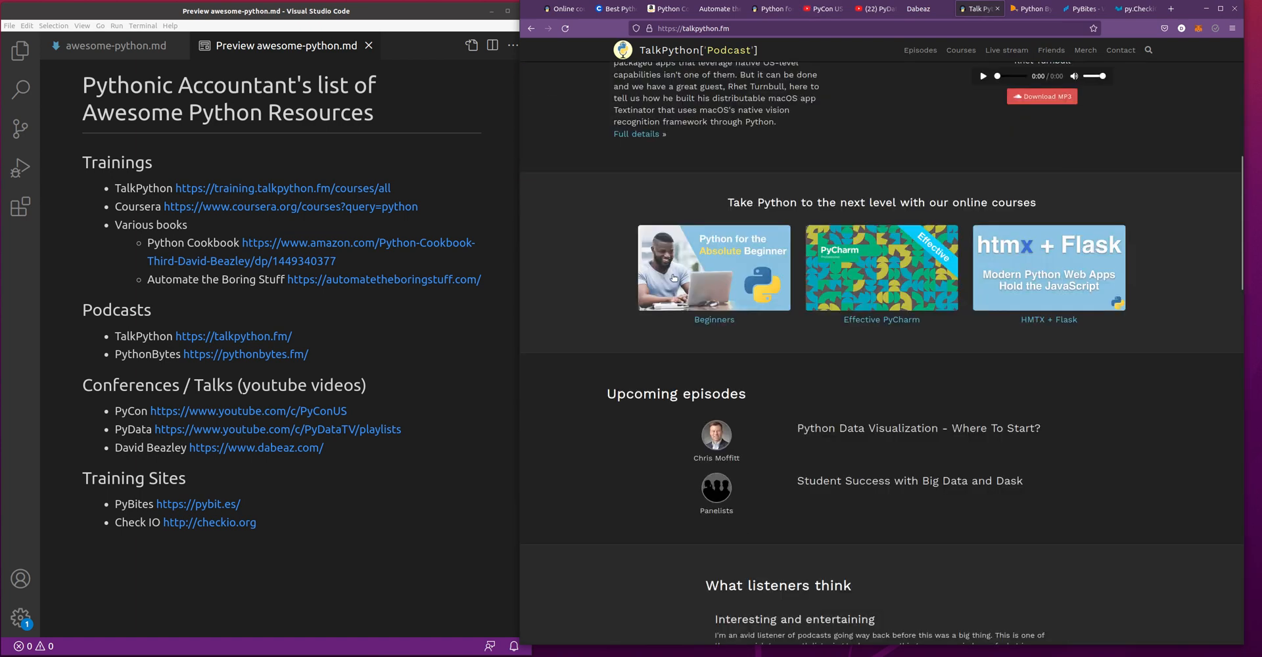
{"action": "scroll", "scroll_direction": "down", "scroll_amount": 3}
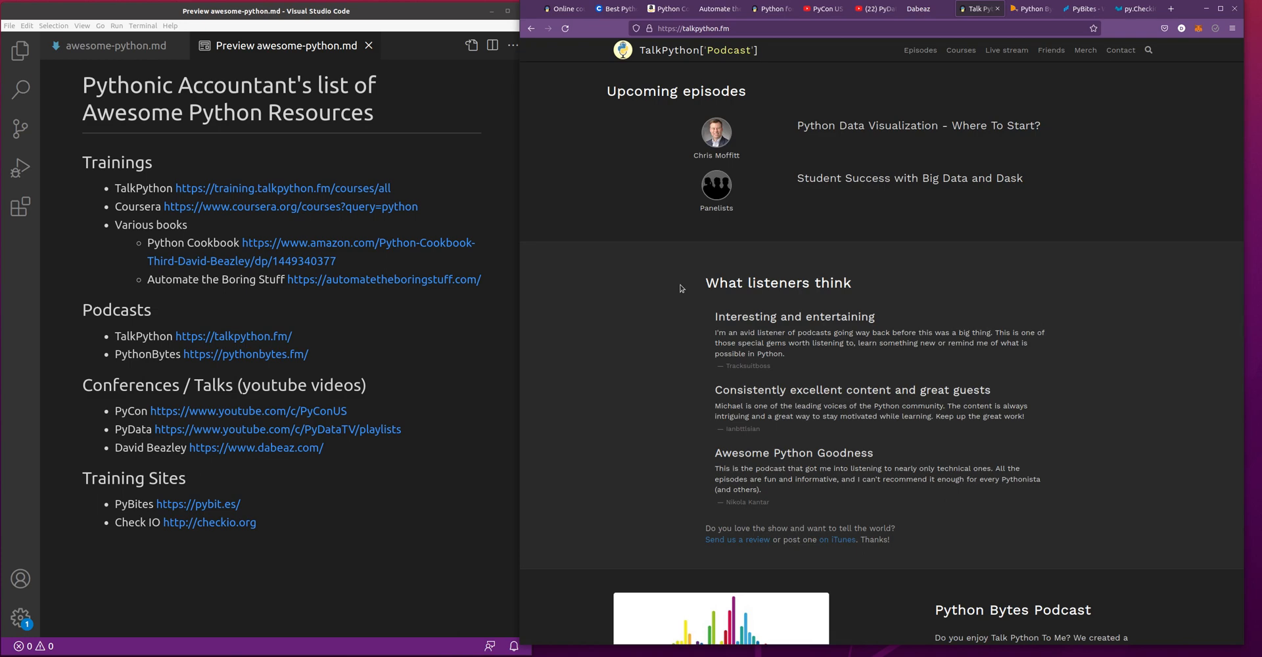
{"action": "scroll", "scroll_direction": "down", "scroll_amount": 3}
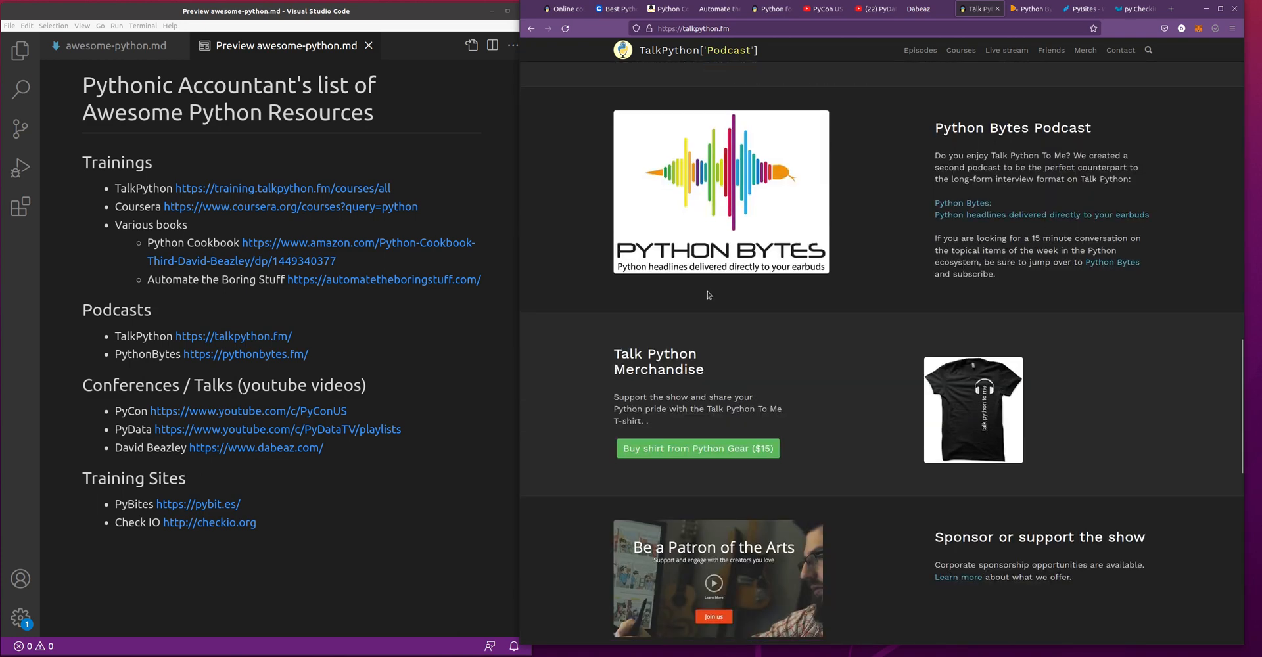
{"action": "scroll", "scroll_direction": "down", "scroll_amount": 3}
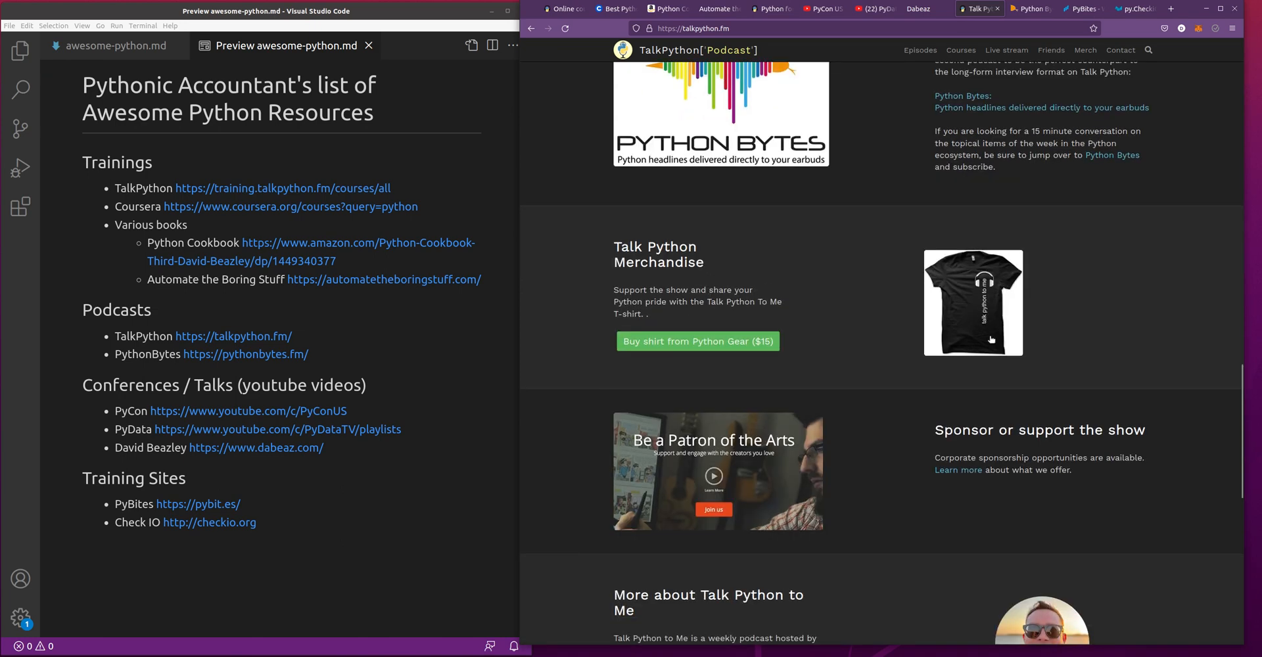
{"action": "scroll", "scroll_direction": "down", "scroll_amount": 3}
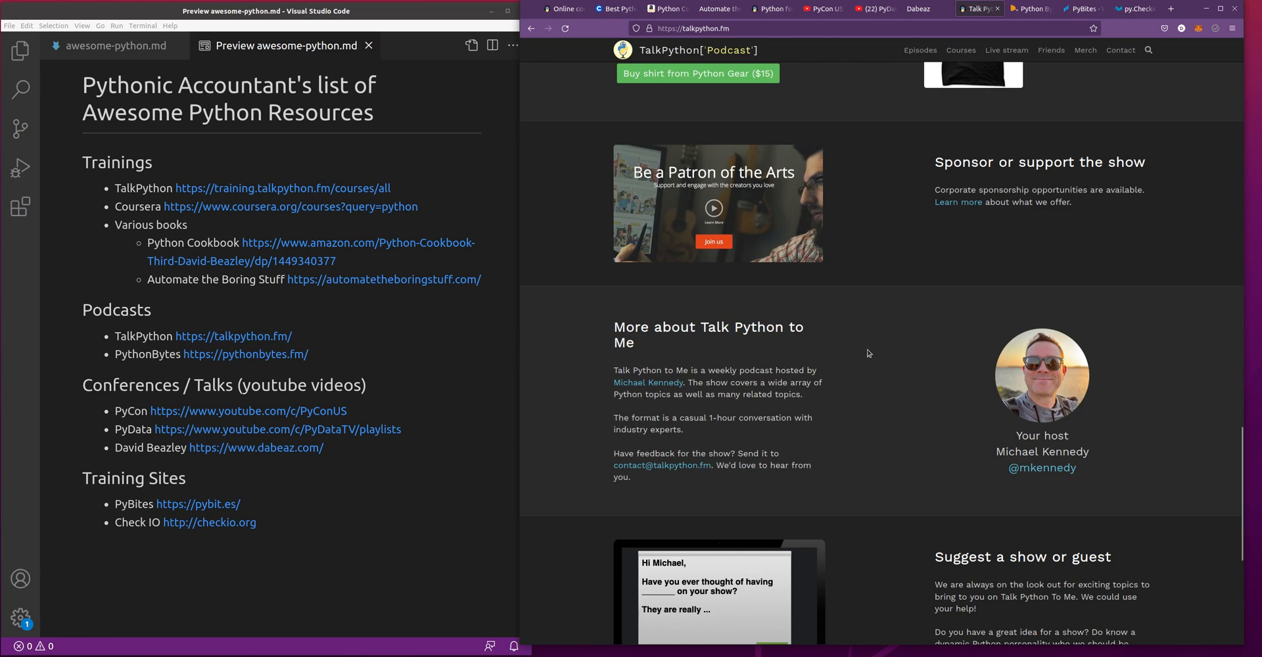
{"action": "scroll", "scroll_direction": "down", "scroll_amount": 3}
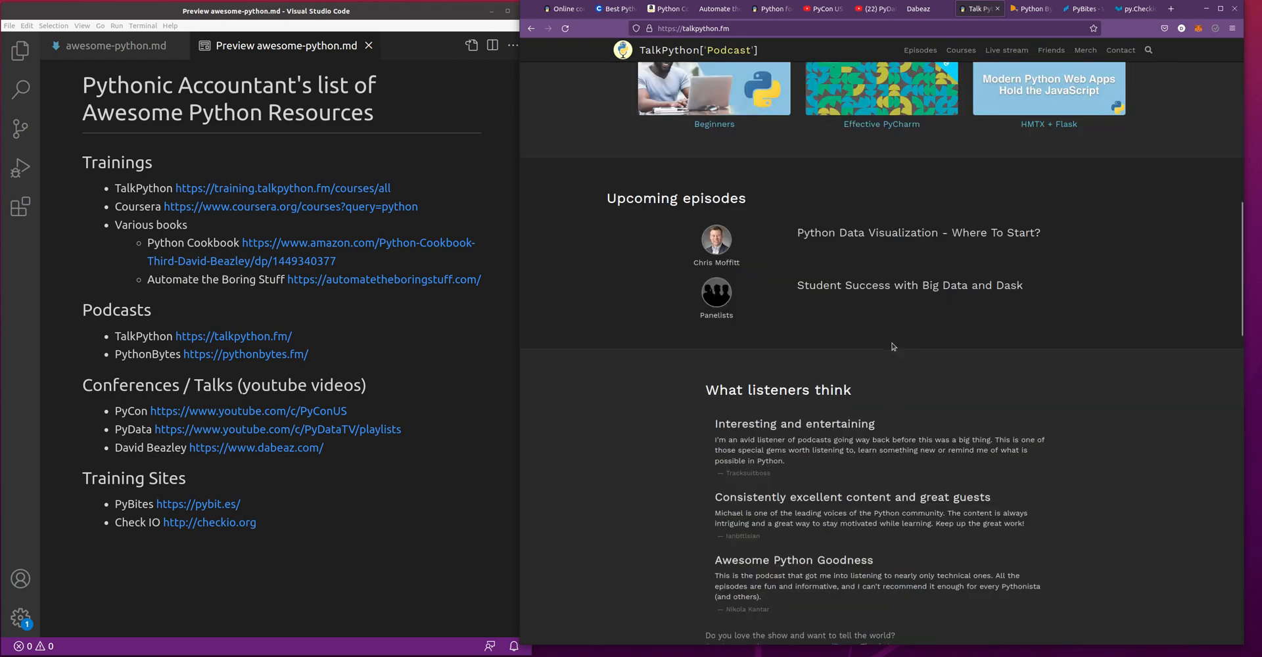
{"action": "scroll", "scroll_direction": "up", "scroll_amount": 3}
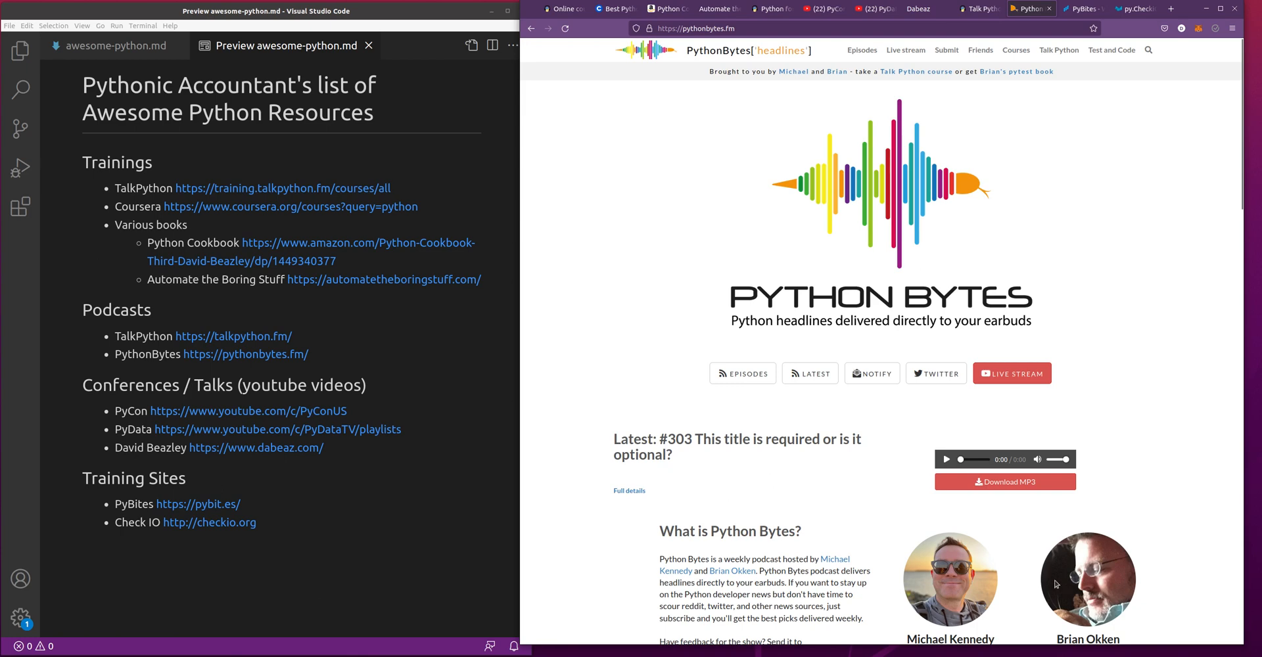
- Scroll the Python Bytes homepage down to its host introductions and listener reviews
{"action": "scroll", "scroll_direction": "down", "scroll_amount": 3}
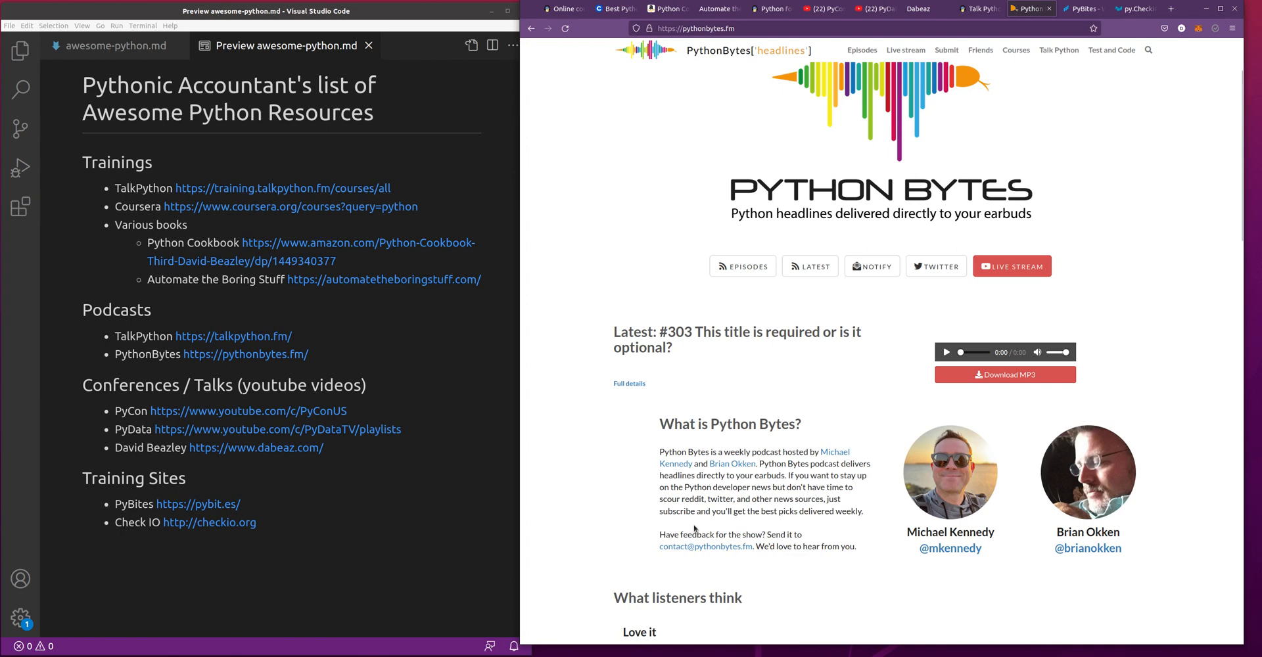
{"action": "mouse_move", "coordinate": [696, 530]}
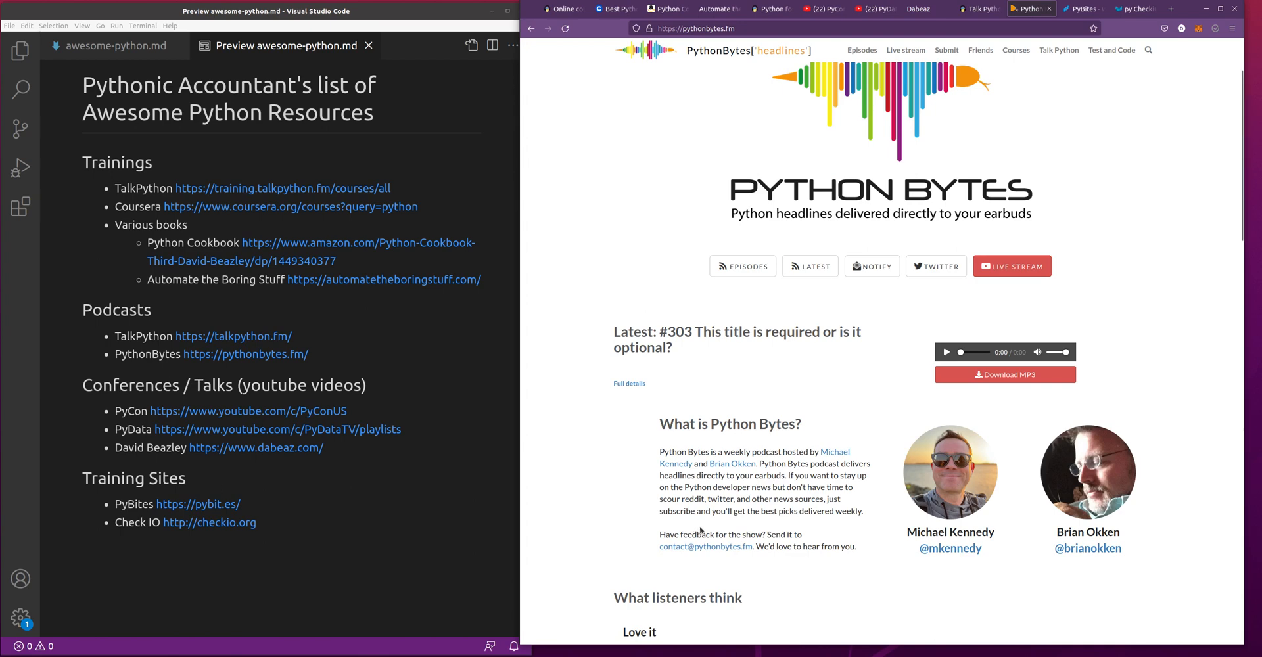
{"action": "mouse_move", "coordinate": [711, 530]}
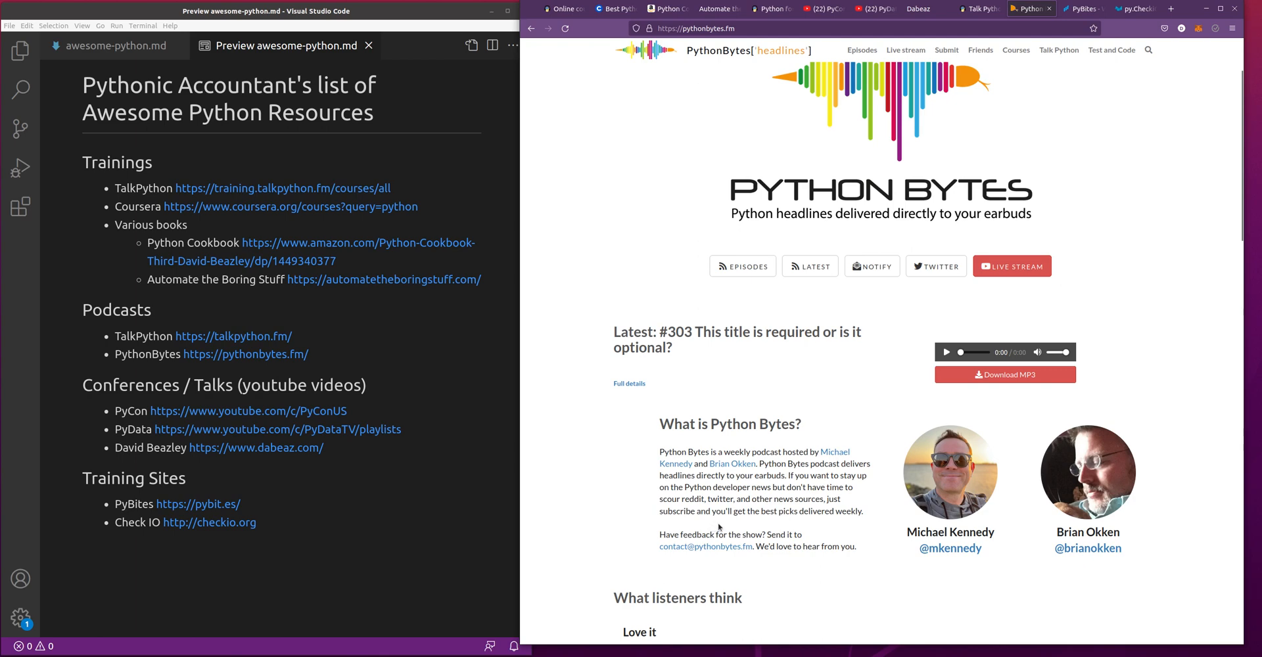
{"action": "scroll", "scroll_direction": "down", "scroll_amount": 3}
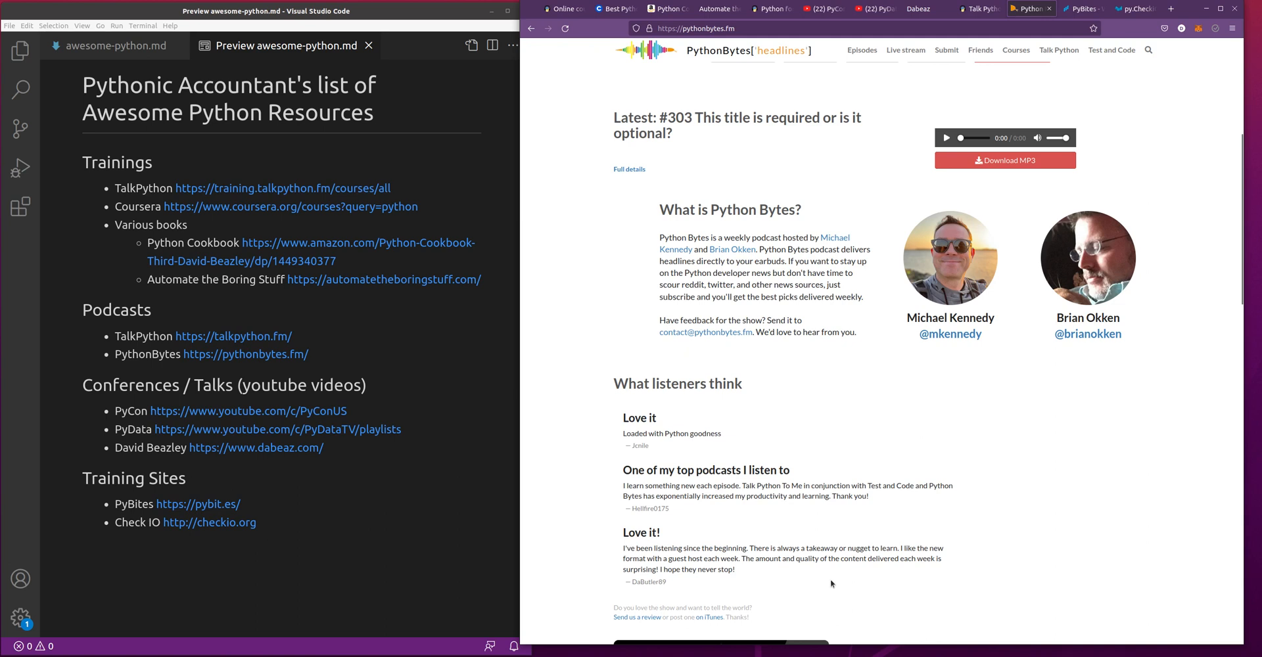
{"action": "mouse_move", "coordinate": [917, 495]}
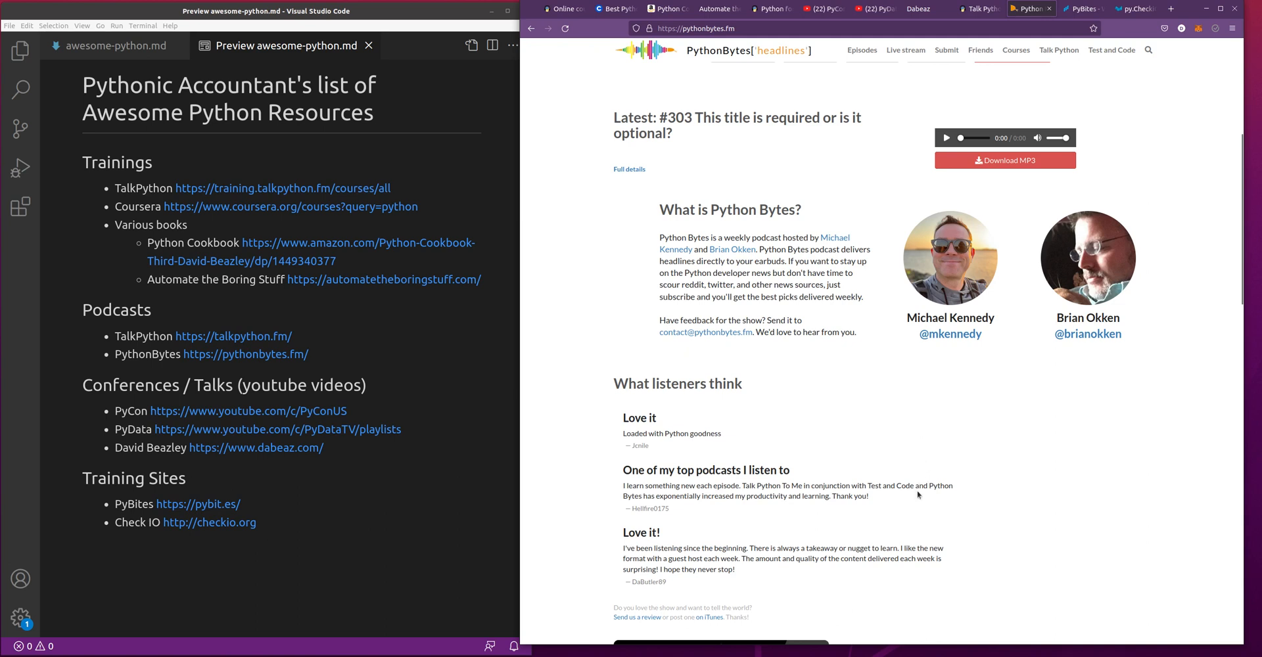
{"action": "mouse_move", "coordinate": [915, 502]}
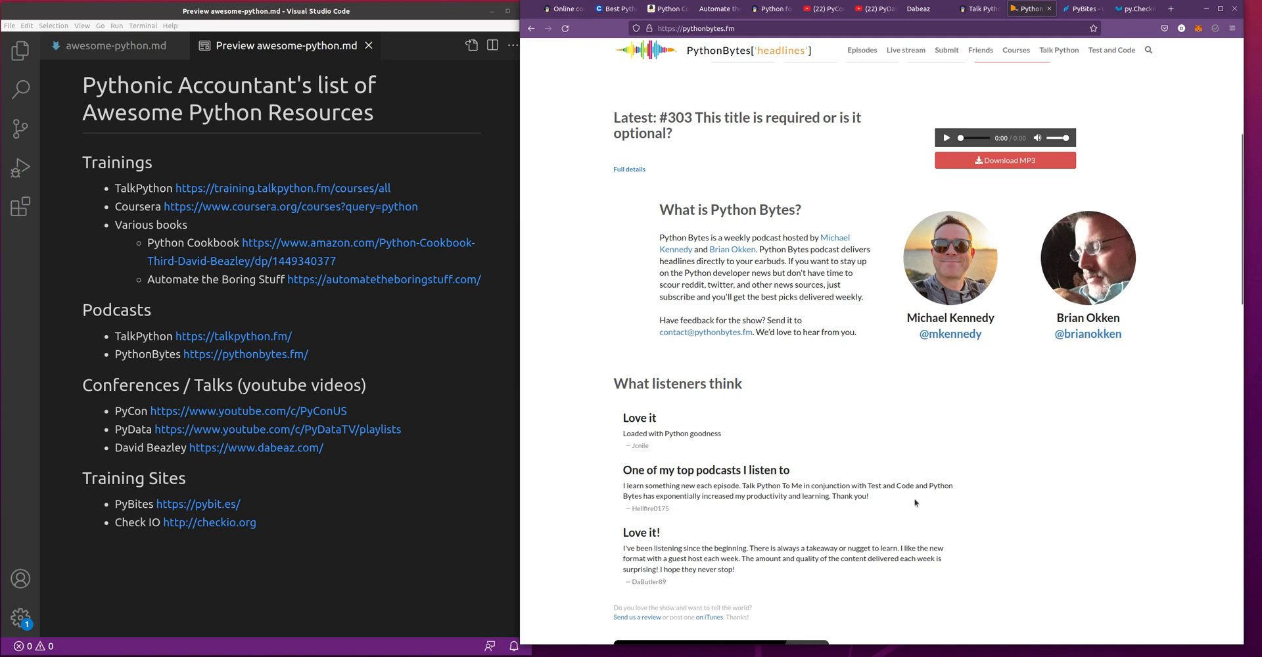
{"action": "mouse_move", "coordinate": [993, 416]}
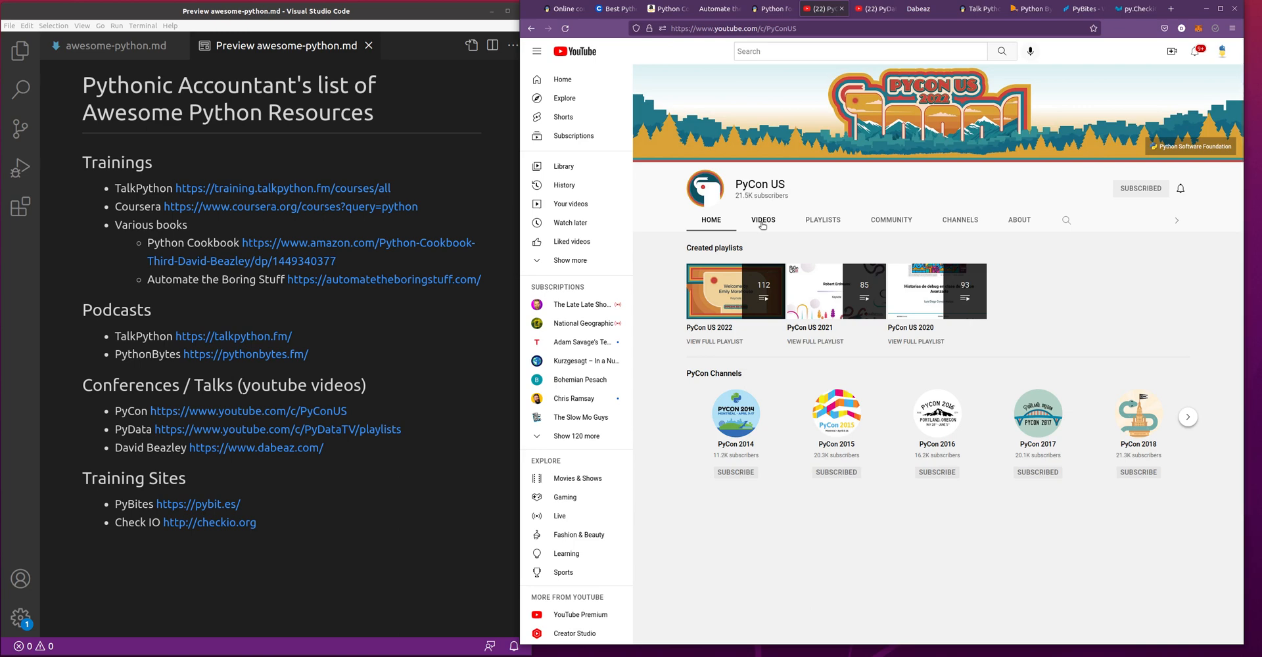
{"action": "mouse_move", "coordinate": [735, 292]}
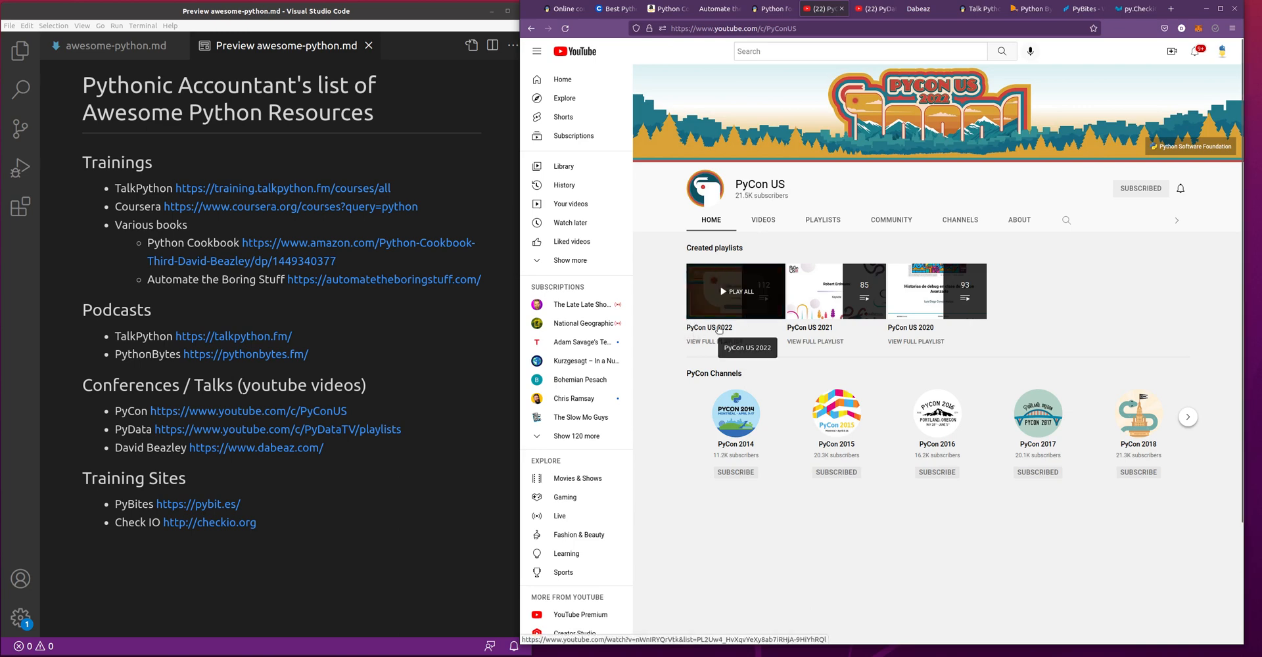
{"action": "mouse_move", "coordinate": [719, 310]}
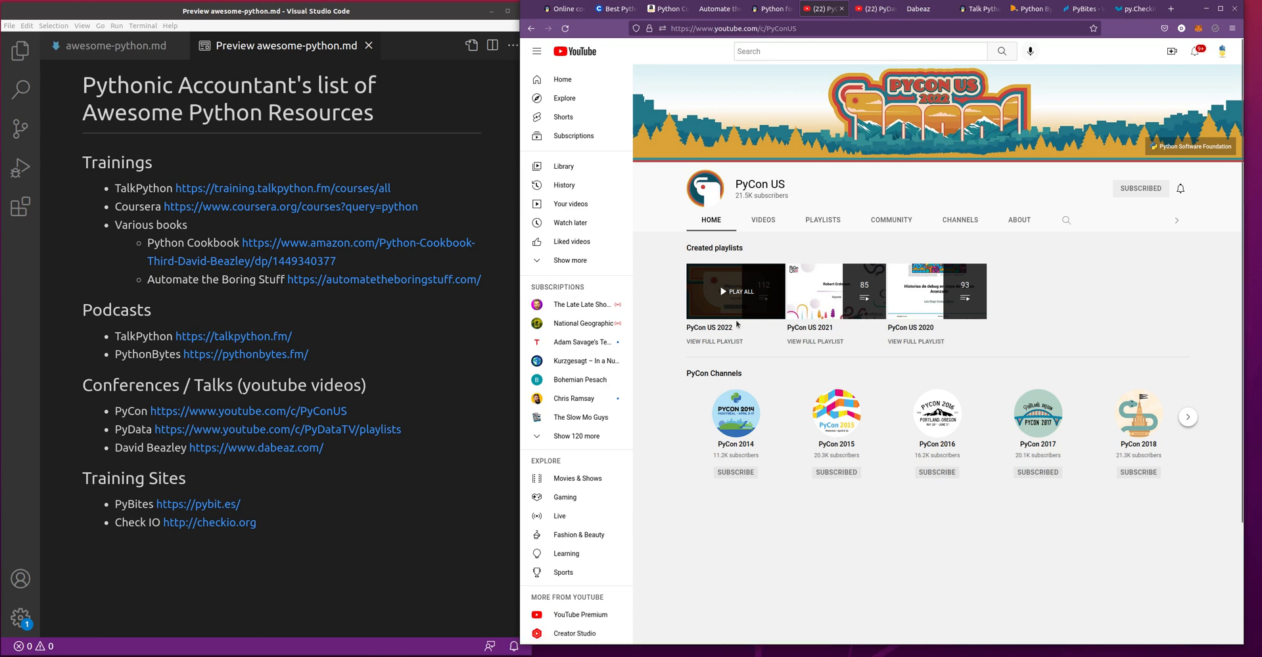
{"action": "mouse_move", "coordinate": [727, 349]}
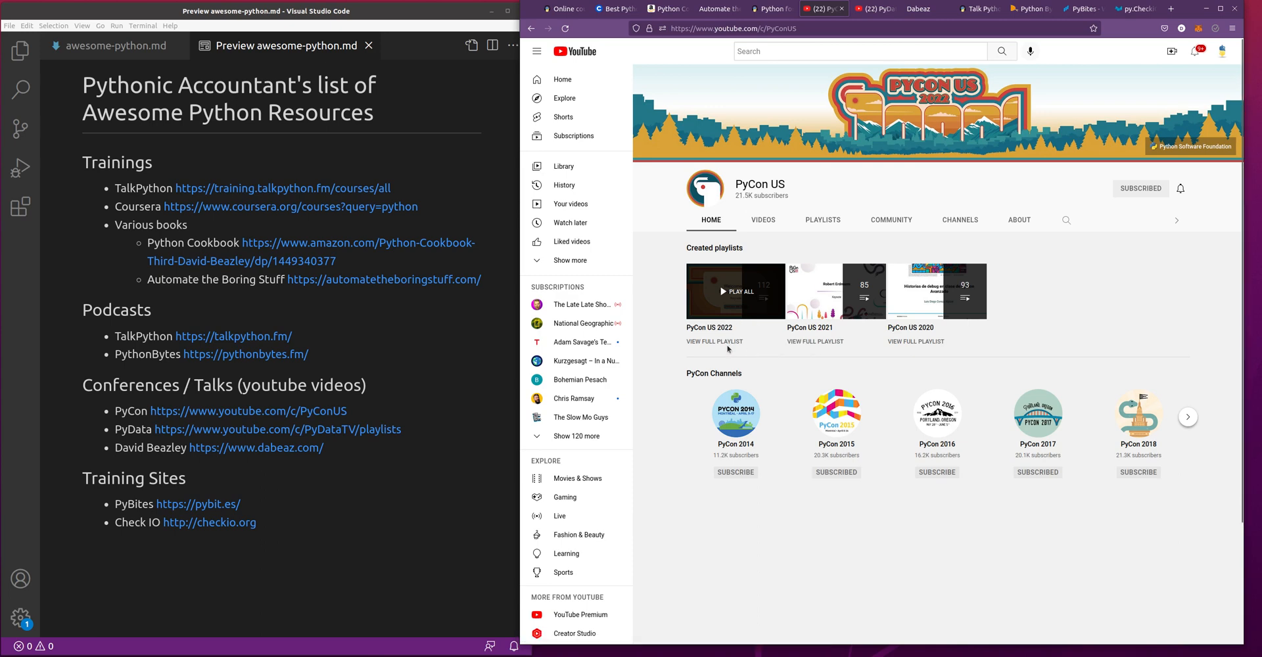
{"action": "mouse_move", "coordinate": [715, 341]}
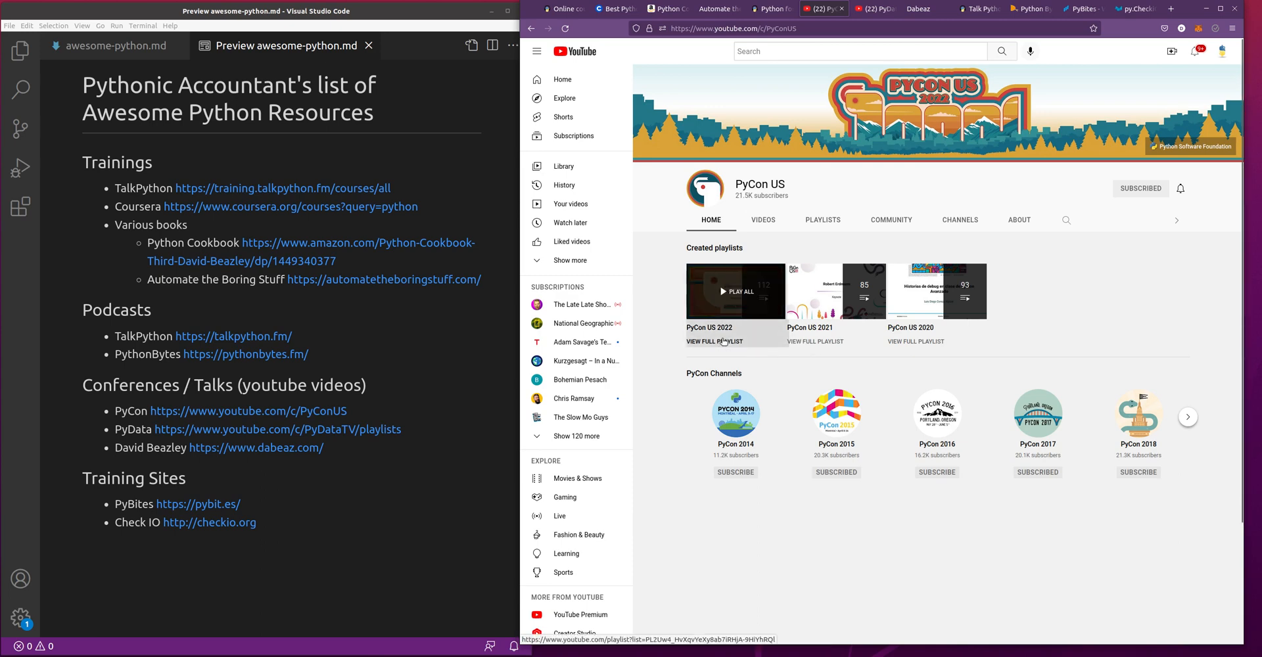
- Open the PyCon US 2022 playlist from the channel's Created playlists section
{"action": "left_click", "coordinate": [733, 292]}
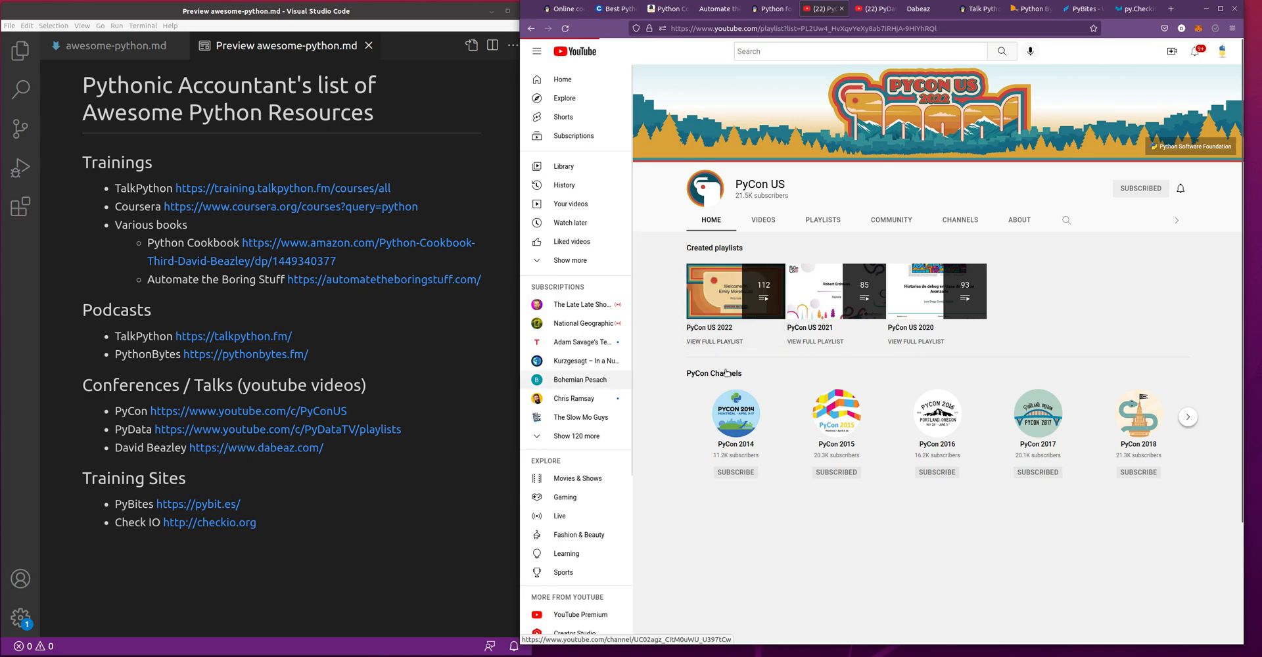
{"action": "mouse_move", "coordinate": [727, 349]}
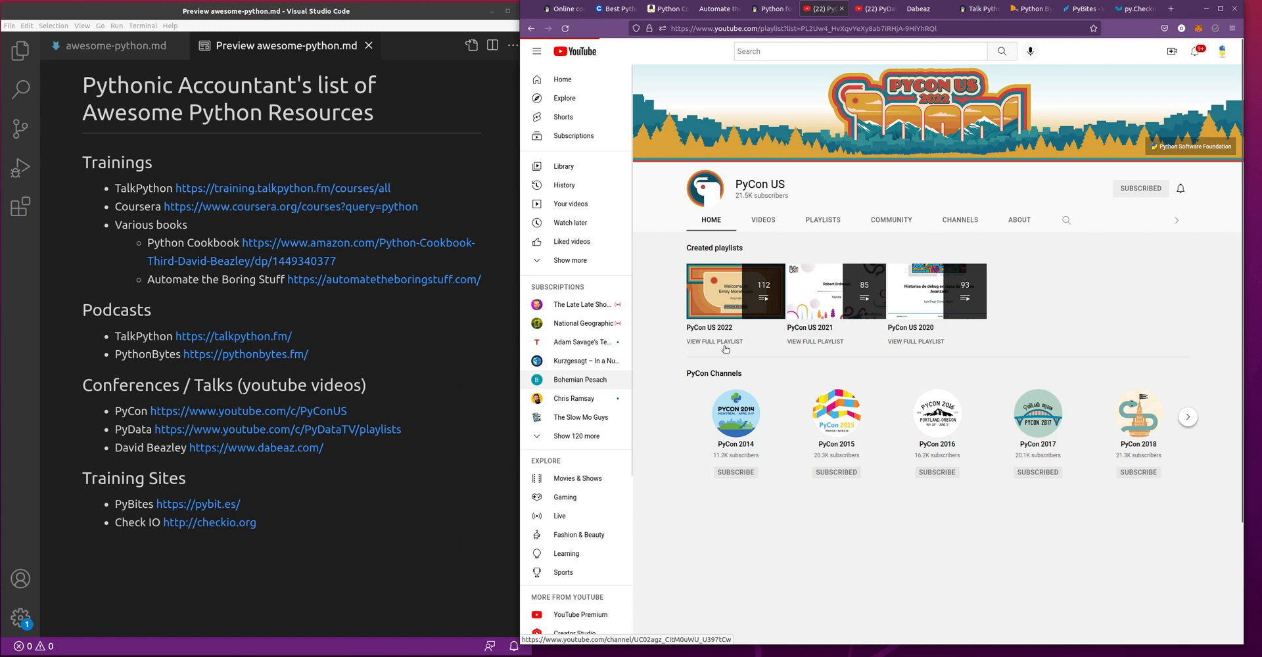
{"action": "mouse_move", "coordinate": [727, 345]}
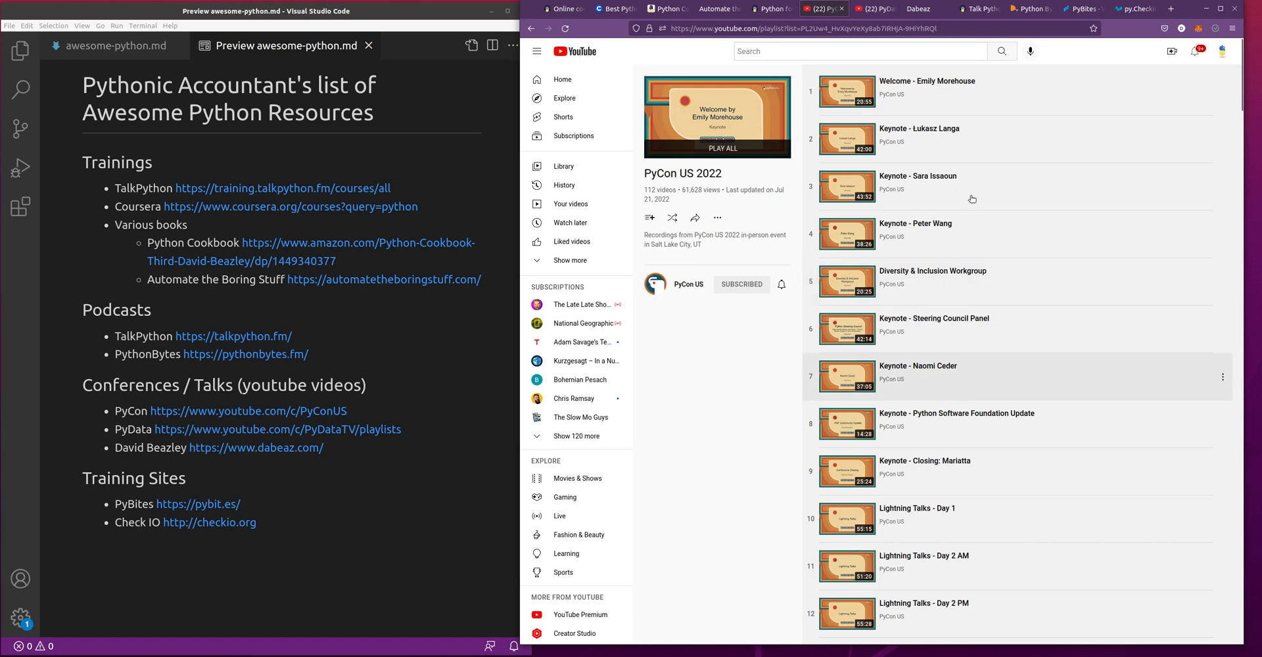
{"action": "scroll", "scroll_direction": "down", "scroll_amount": 3}
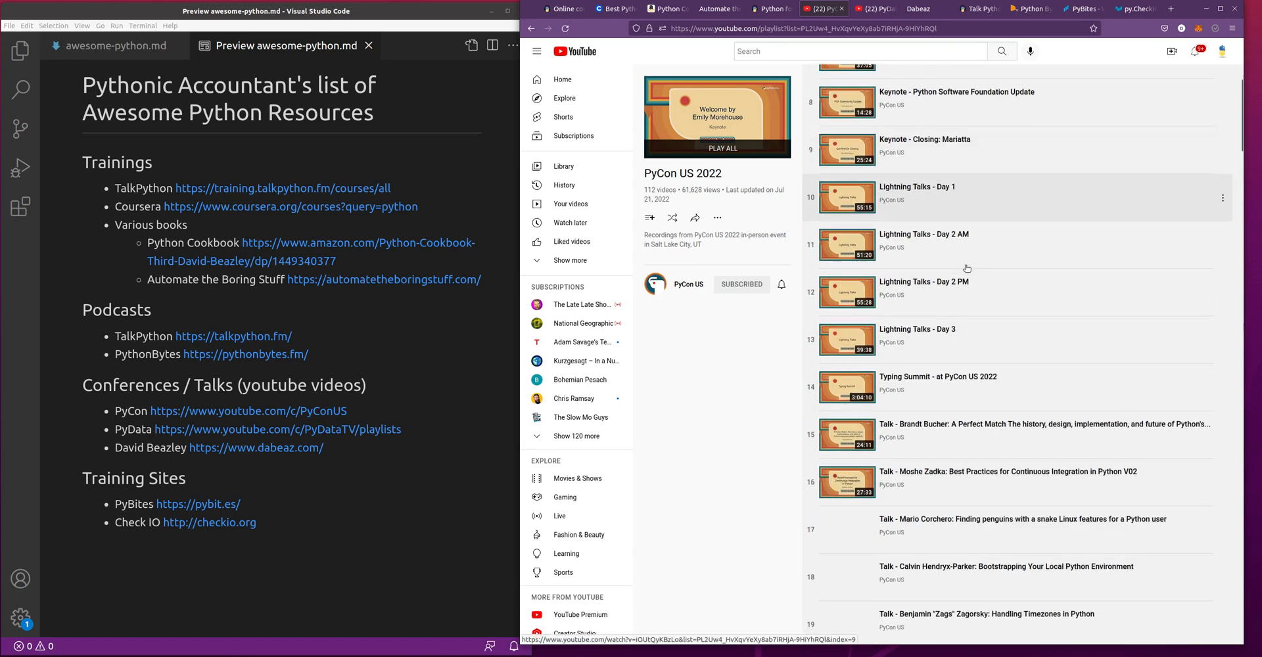
{"action": "scroll", "scroll_direction": "down", "scroll_amount": 3}
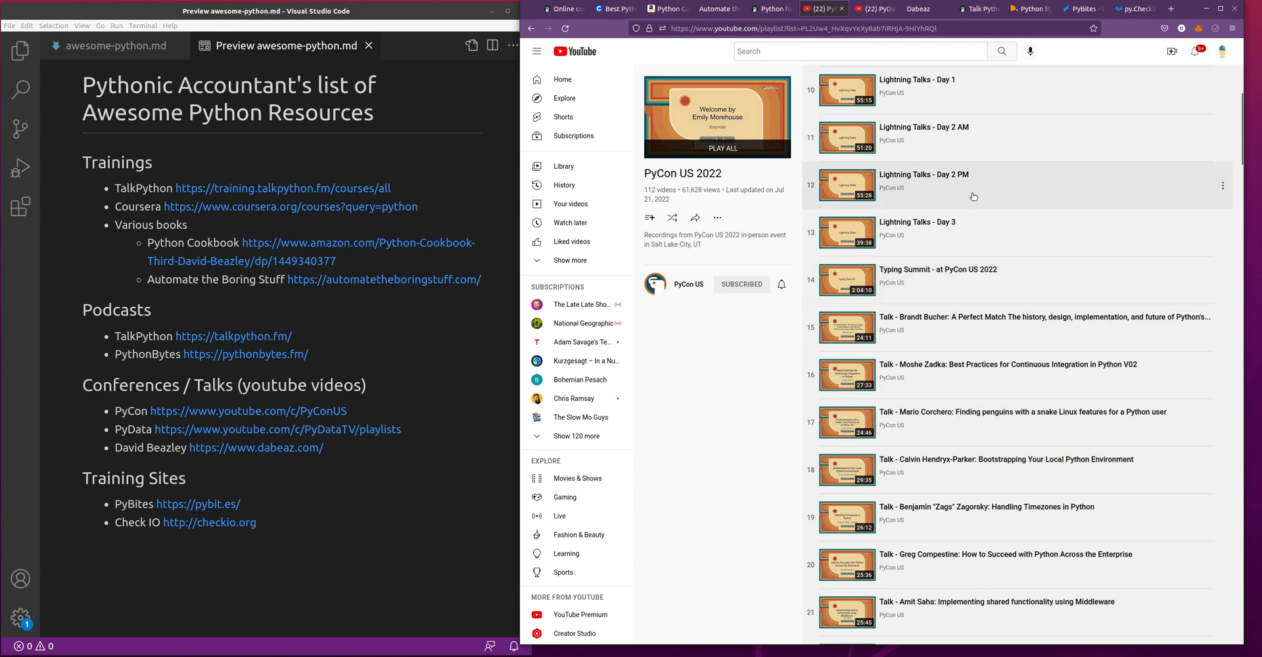
{"action": "mouse_move", "coordinate": [900, 230]}
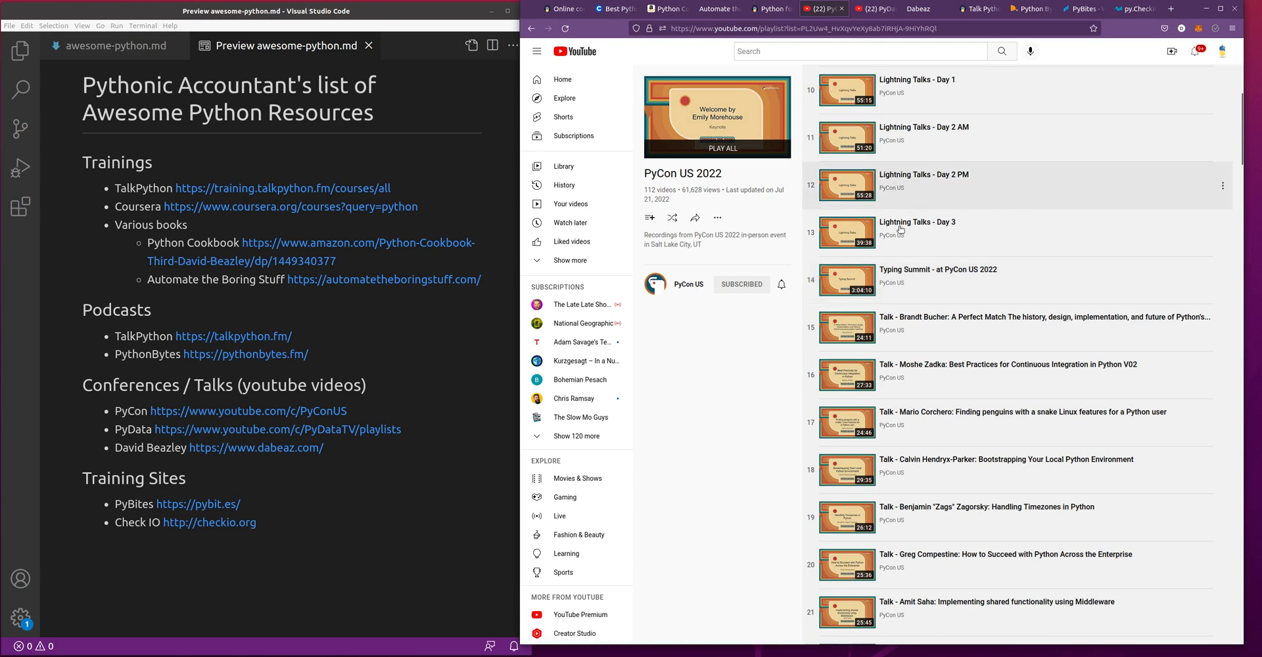
{"action": "scroll", "scroll_direction": "down", "scroll_amount": 3}
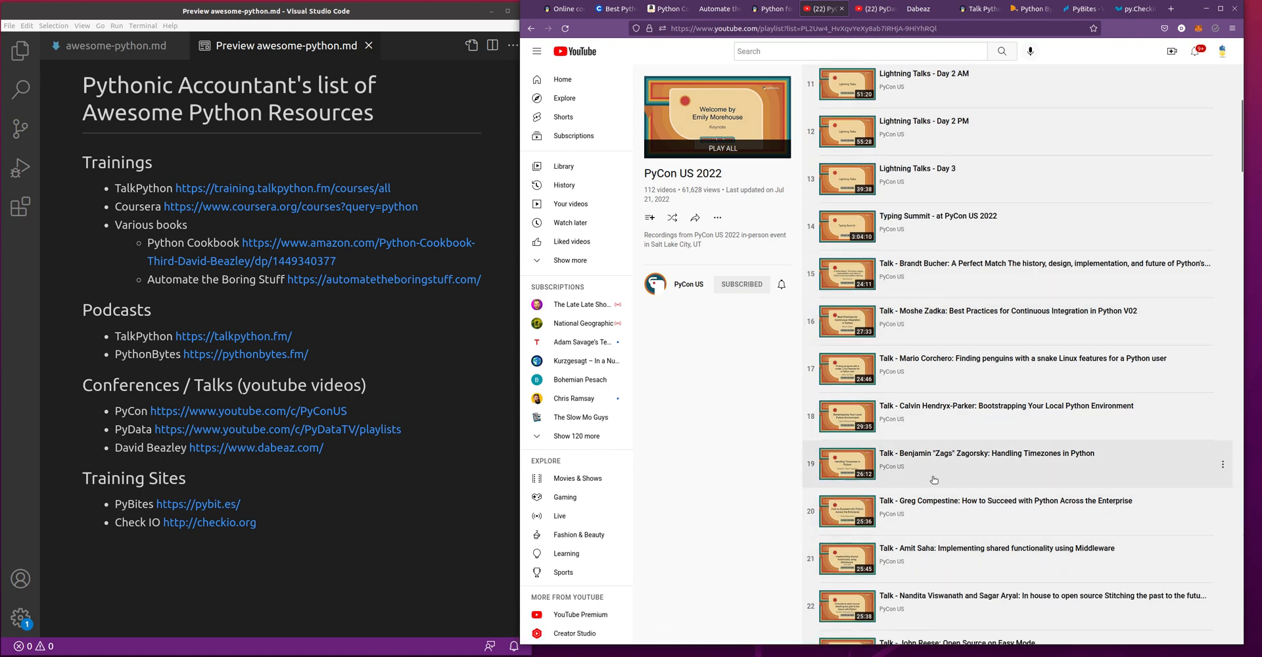
{"action": "mouse_move", "coordinate": [999, 556]}
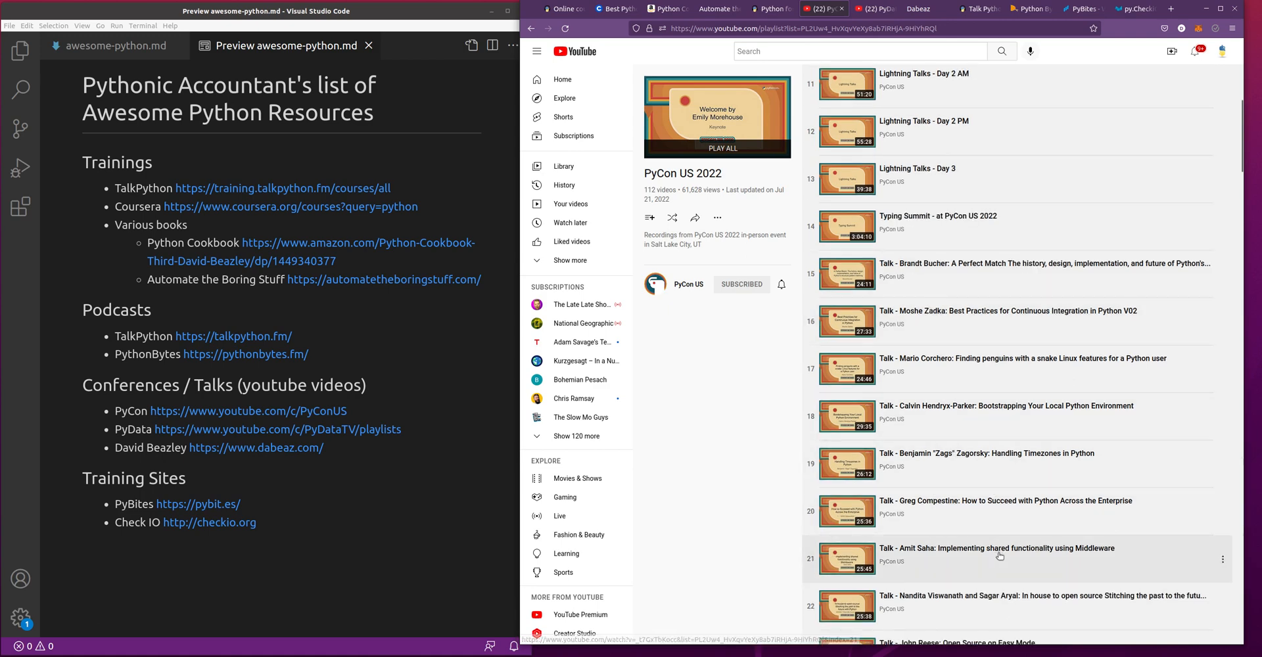
{"action": "mouse_move", "coordinate": [1018, 550]}
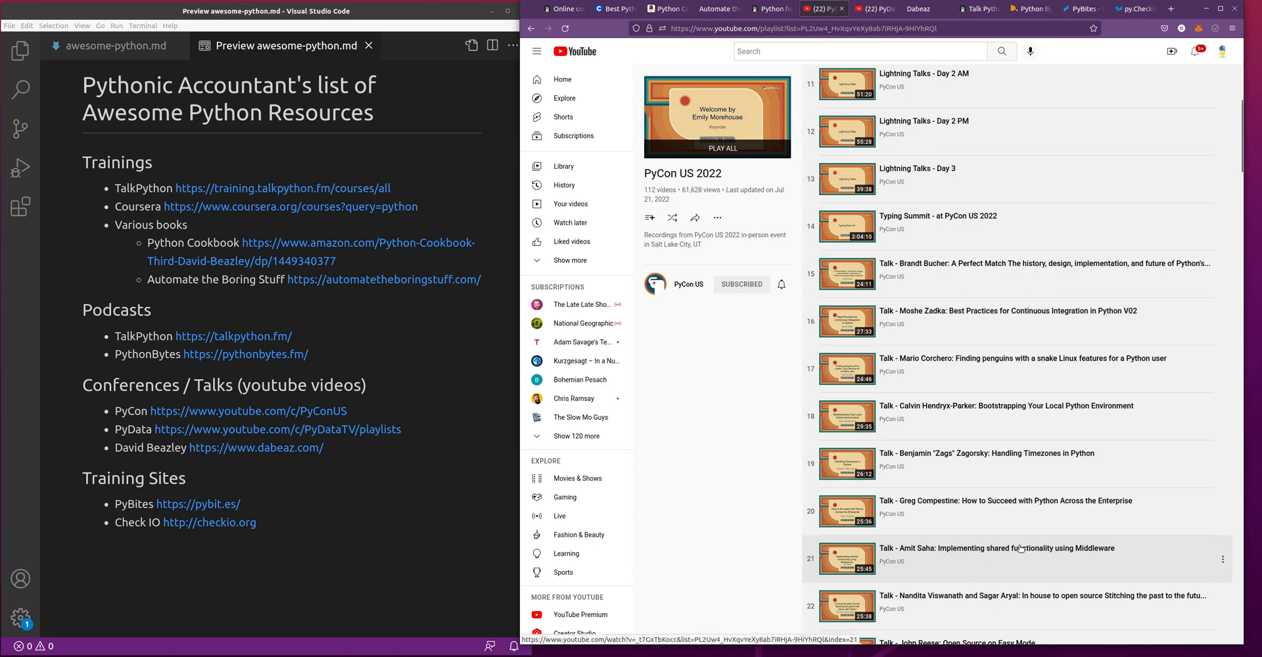
{"action": "mouse_move", "coordinate": [1026, 379]}
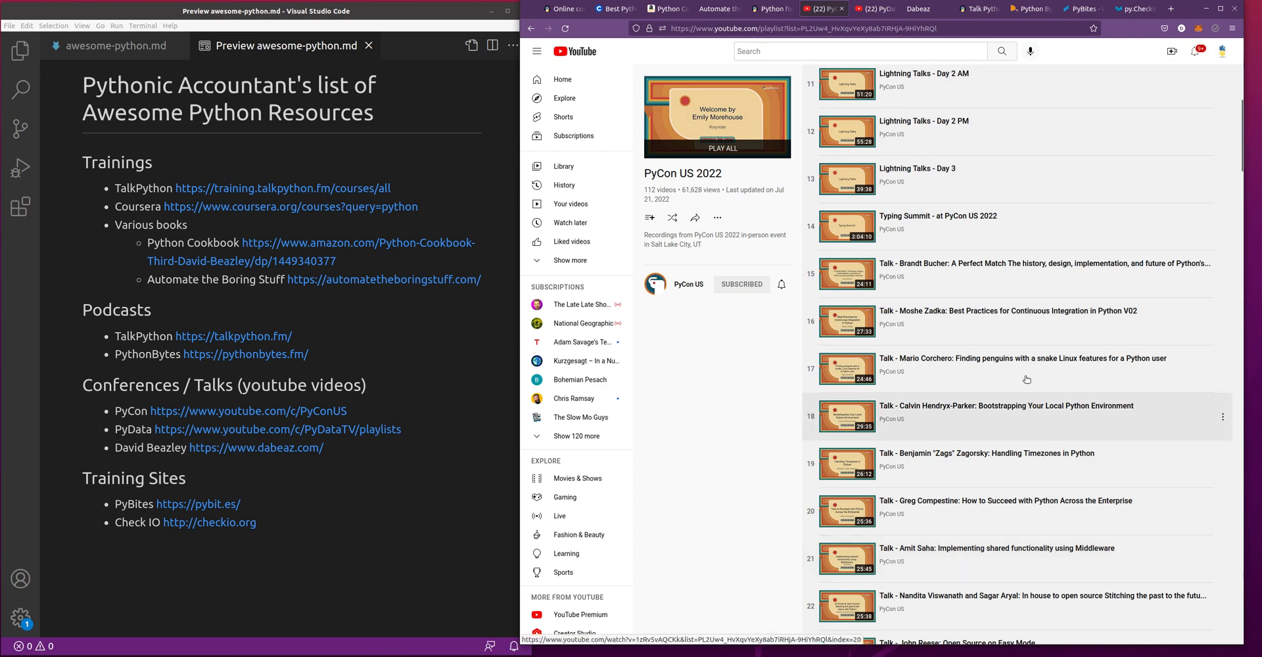
{"action": "mouse_move", "coordinate": [1050, 362]}
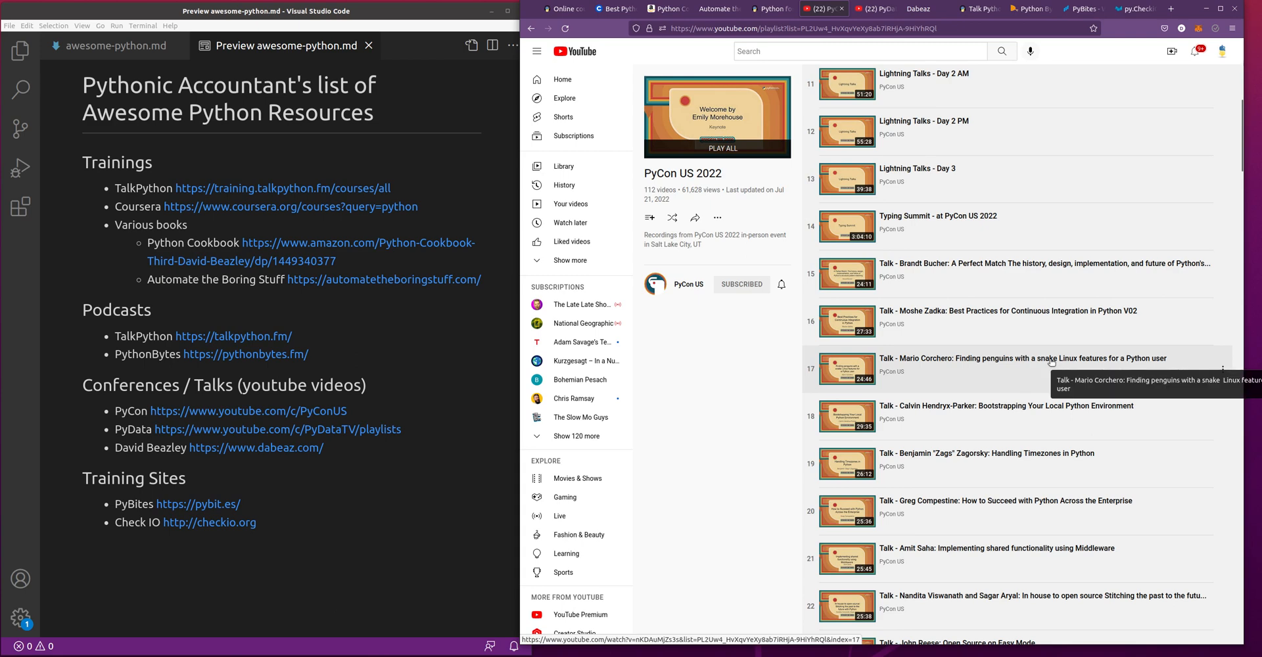
{"action": "mouse_move", "coordinate": [1016, 326]}
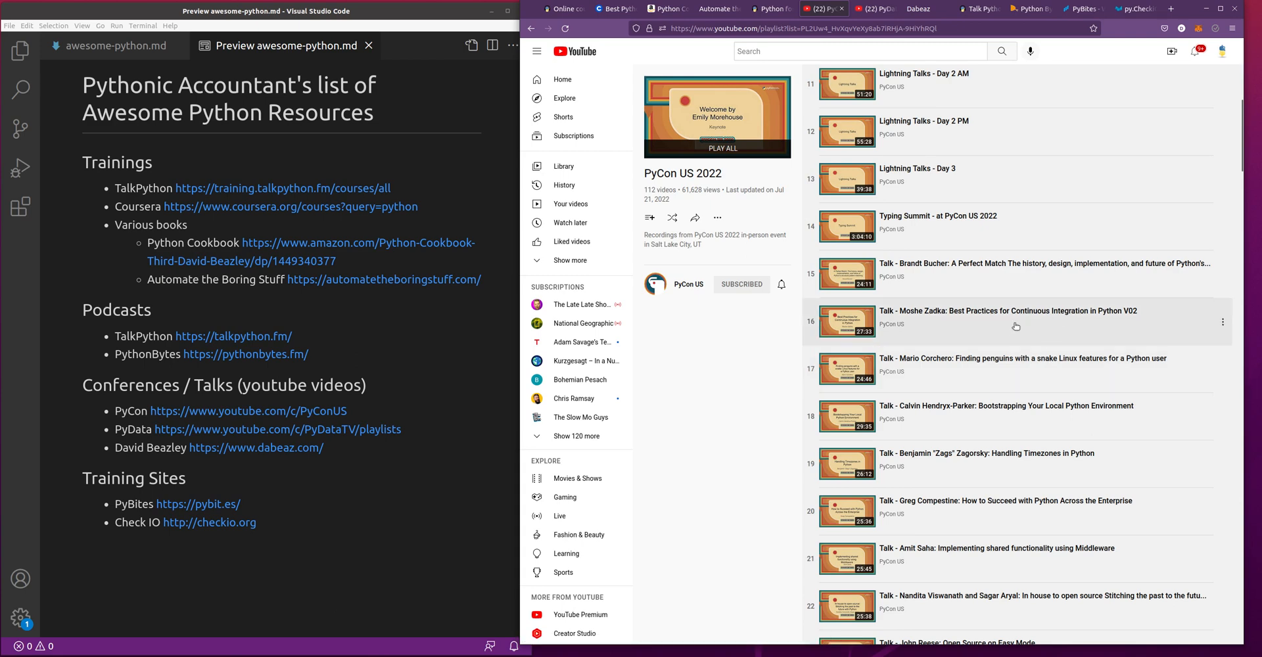
{"action": "scroll", "scroll_direction": "down", "scroll_amount": 3}
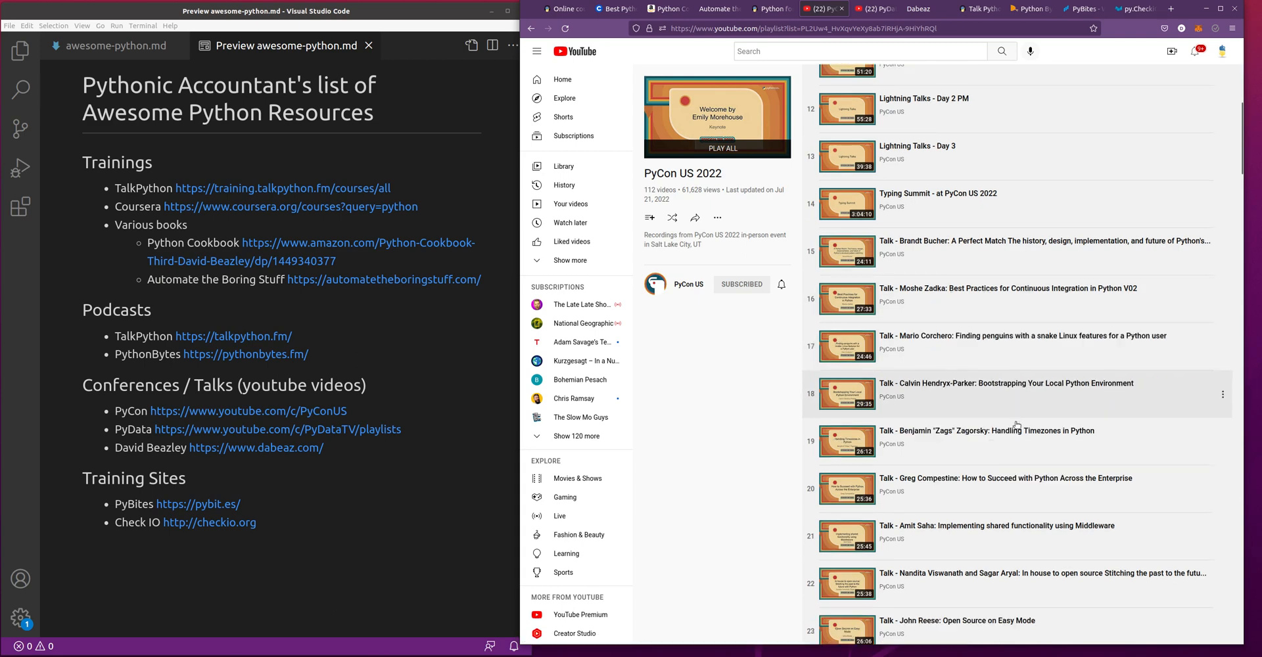
{"action": "scroll", "scroll_direction": "down", "scroll_amount": 3}
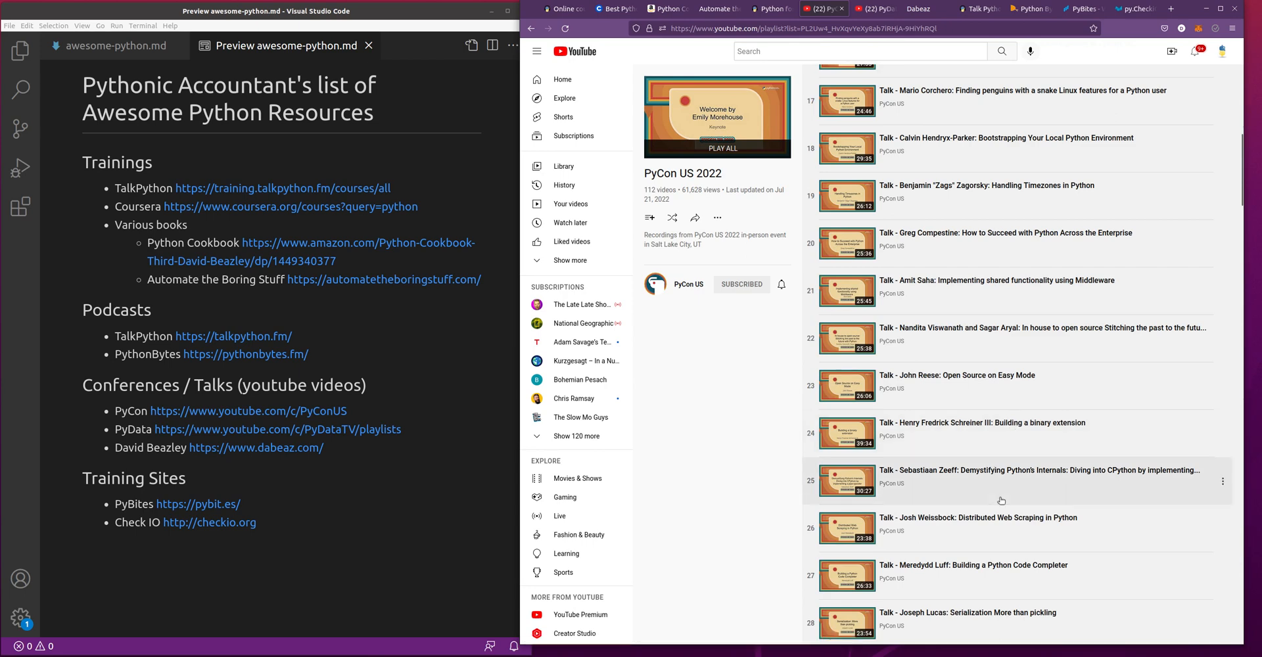
{"action": "mouse_move", "coordinate": [987, 507]}
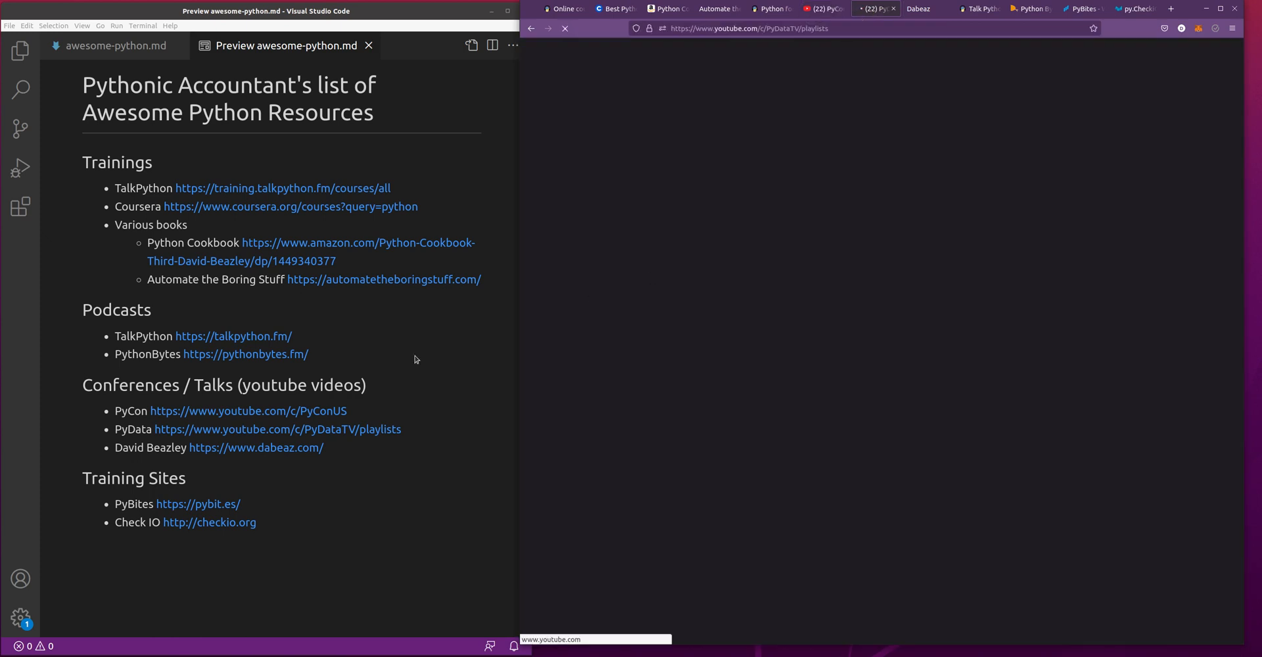
{"action": "mouse_move", "coordinate": [378, 385]}
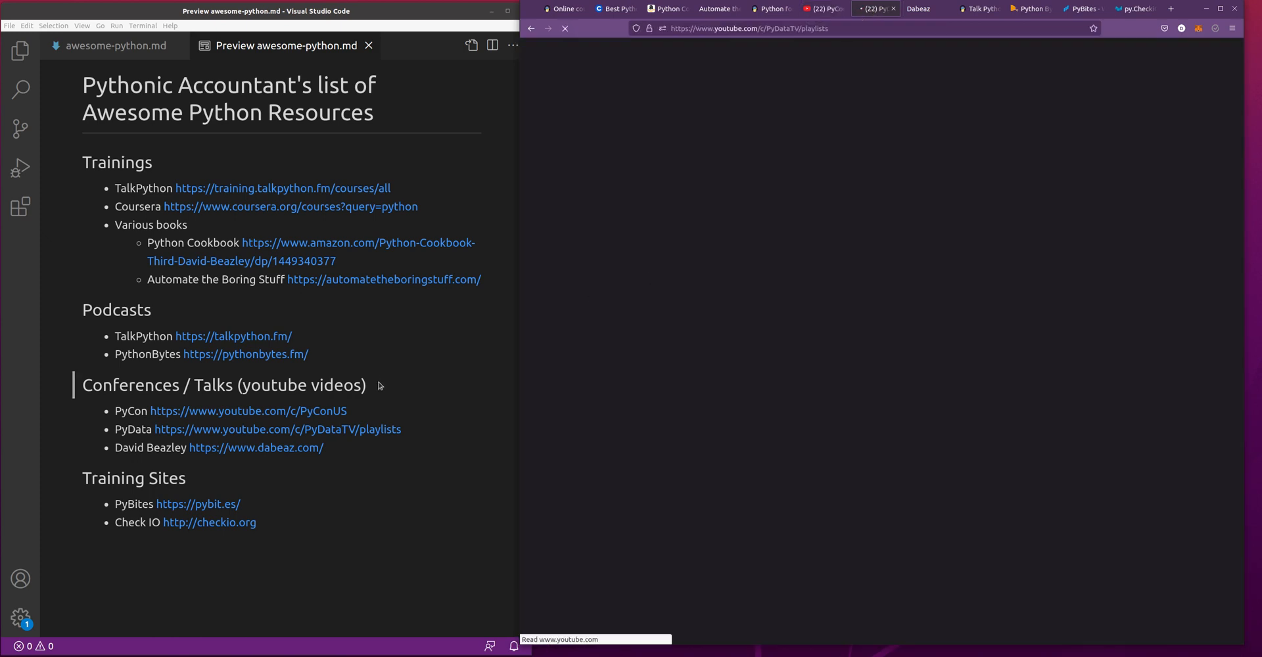
{"action": "mouse_move", "coordinate": [765, 245]}
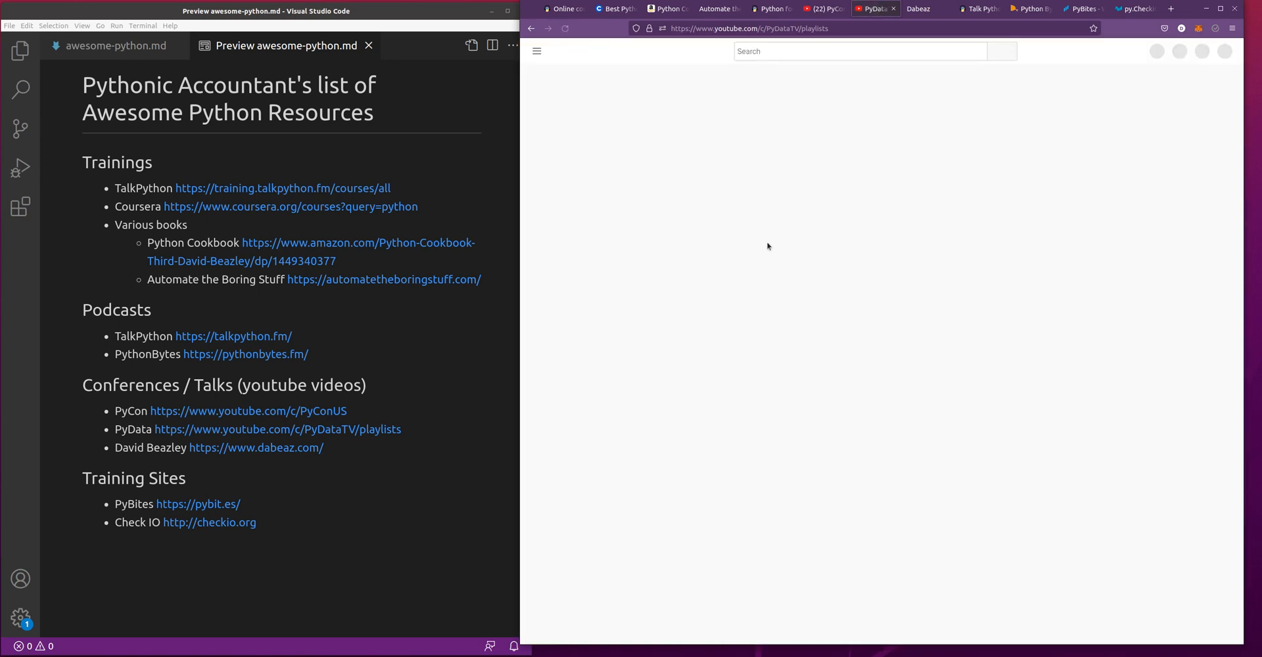
{"action": "mouse_move", "coordinate": [770, 251]}
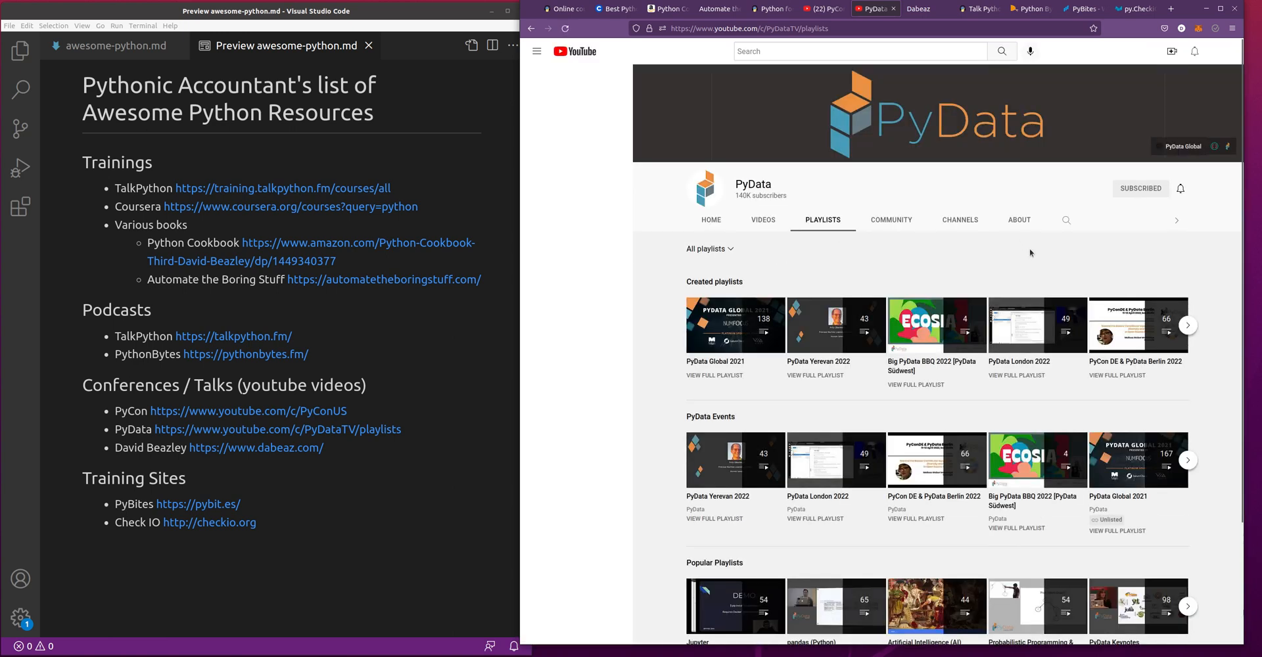
- Show the PyData channel's YouTube playlists page with playlists like PyData Global 2021
{"action": "left_click", "coordinate": [536, 51]}
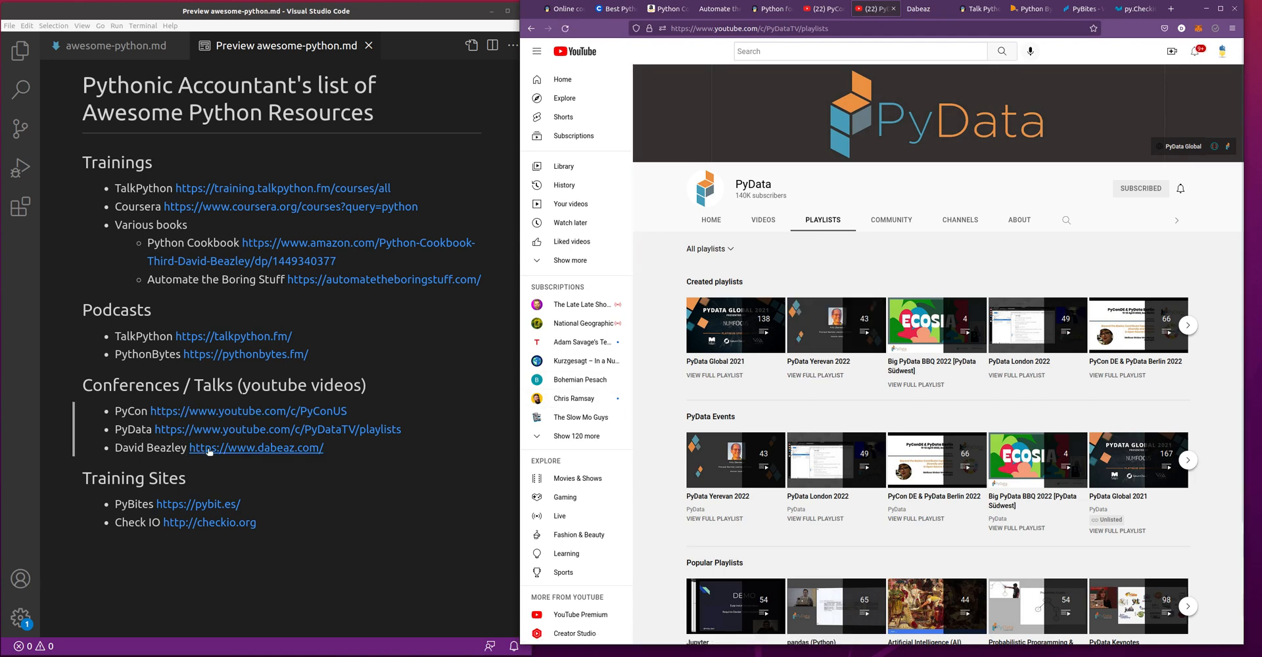
- Open David Beazley's dabeaz.com homepage from the resource list link
{"action": "left_click", "coordinate": [257, 448]}
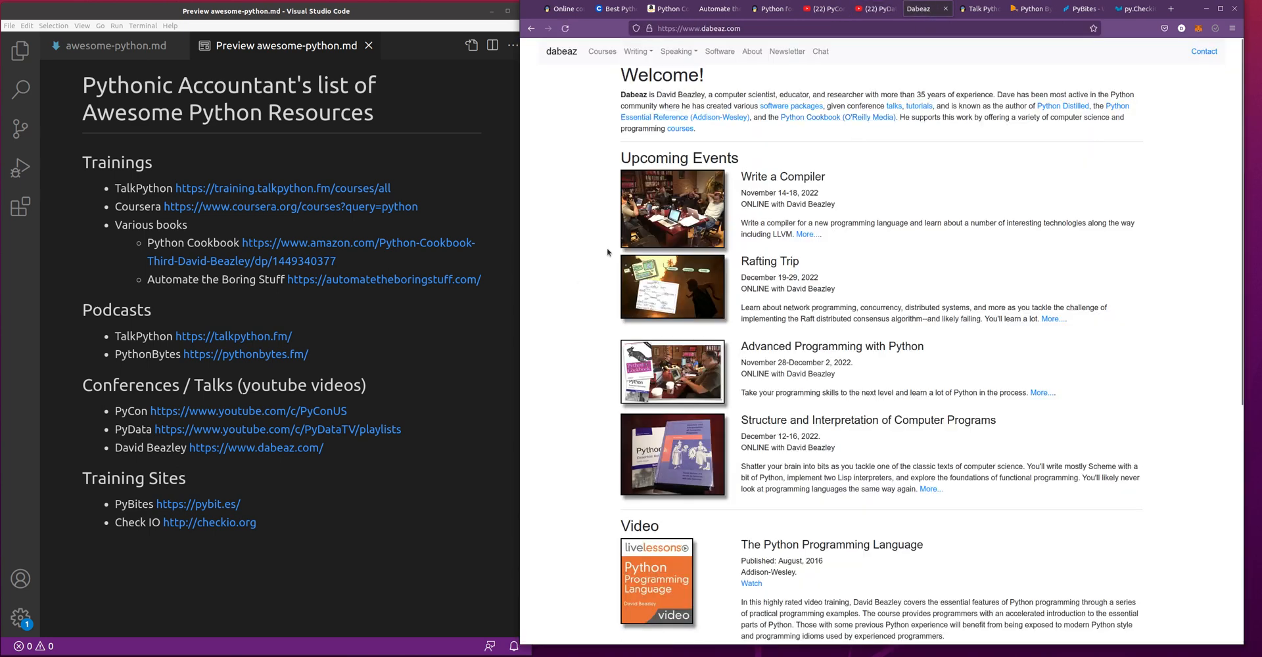
{"action": "mouse_move", "coordinate": [870, 266]}
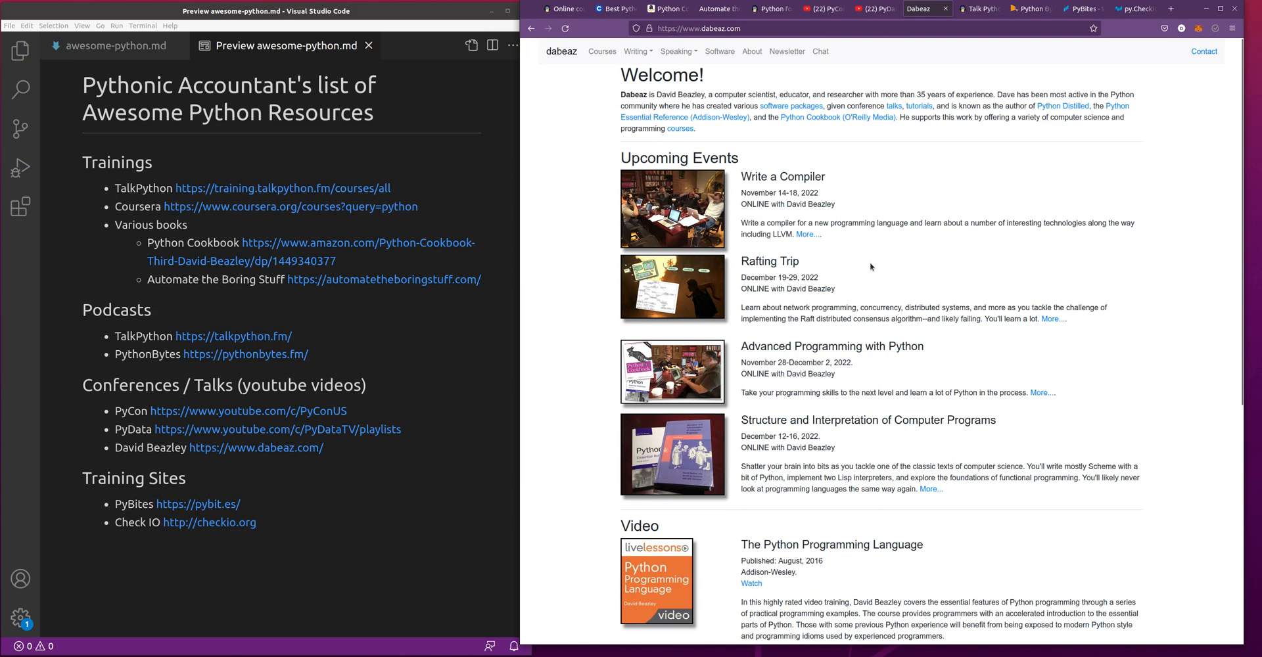
{"action": "mouse_move", "coordinate": [811, 156]}
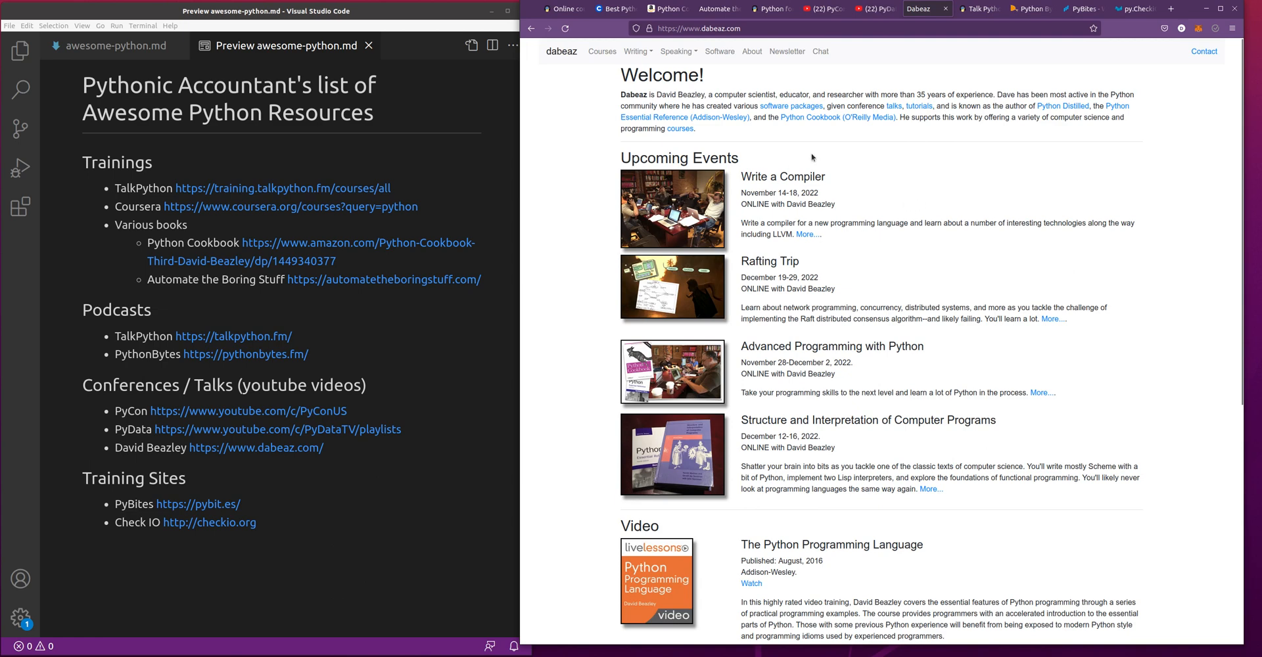
{"action": "mouse_move", "coordinate": [846, 421]}
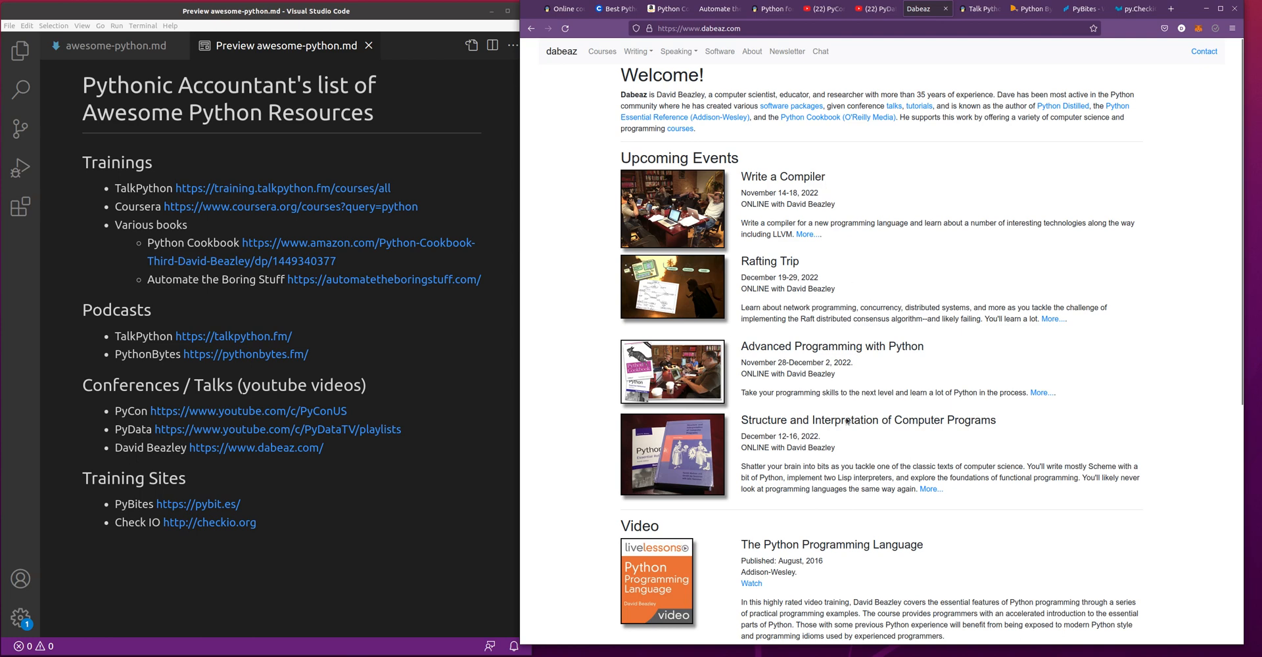
{"action": "mouse_move", "coordinate": [884, 244]}
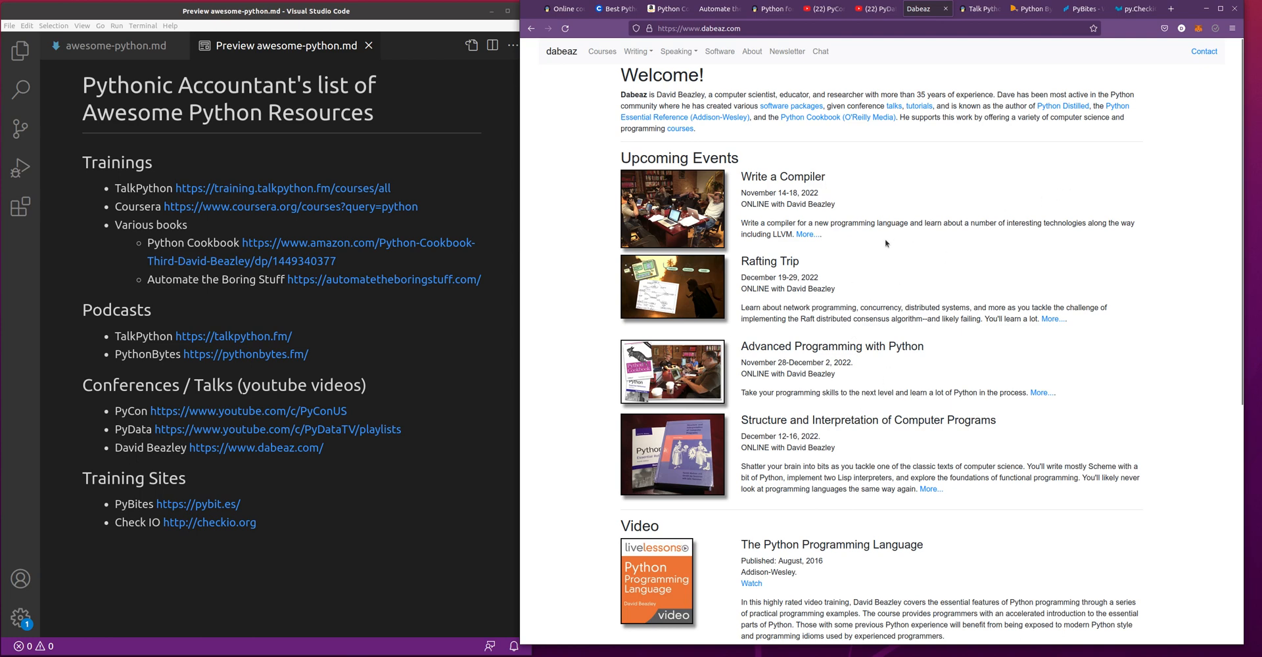
{"action": "mouse_move", "coordinate": [814, 265]}
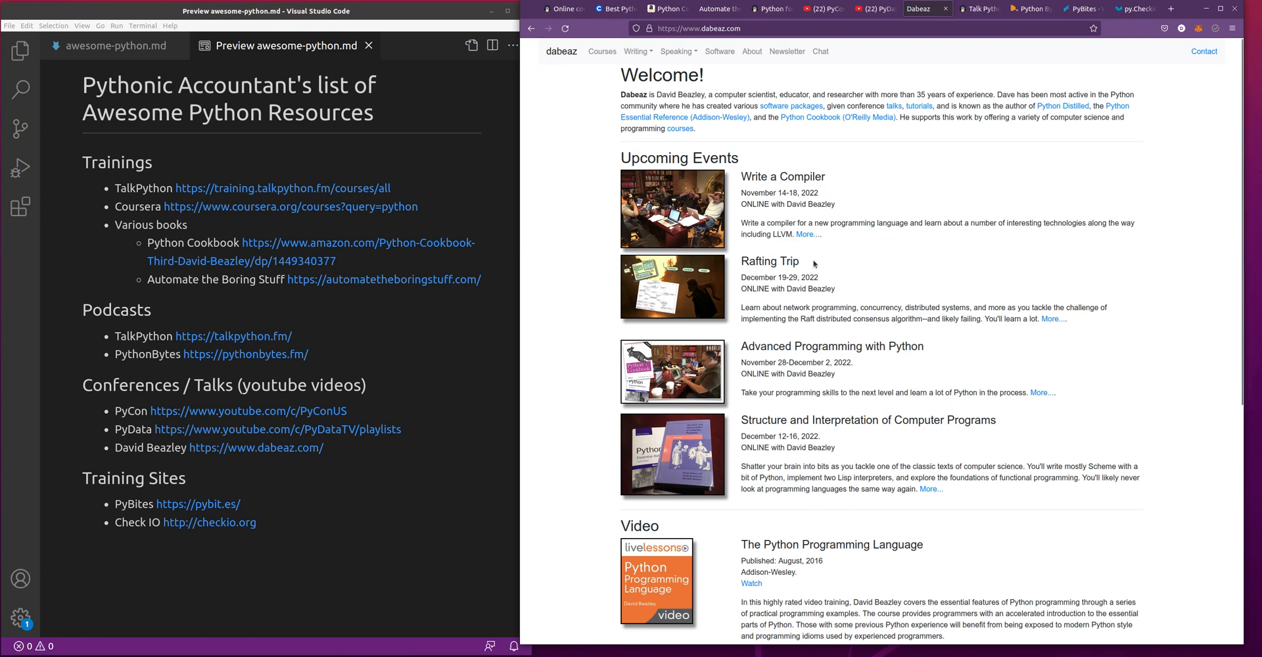
{"action": "mouse_move", "coordinate": [820, 273]}
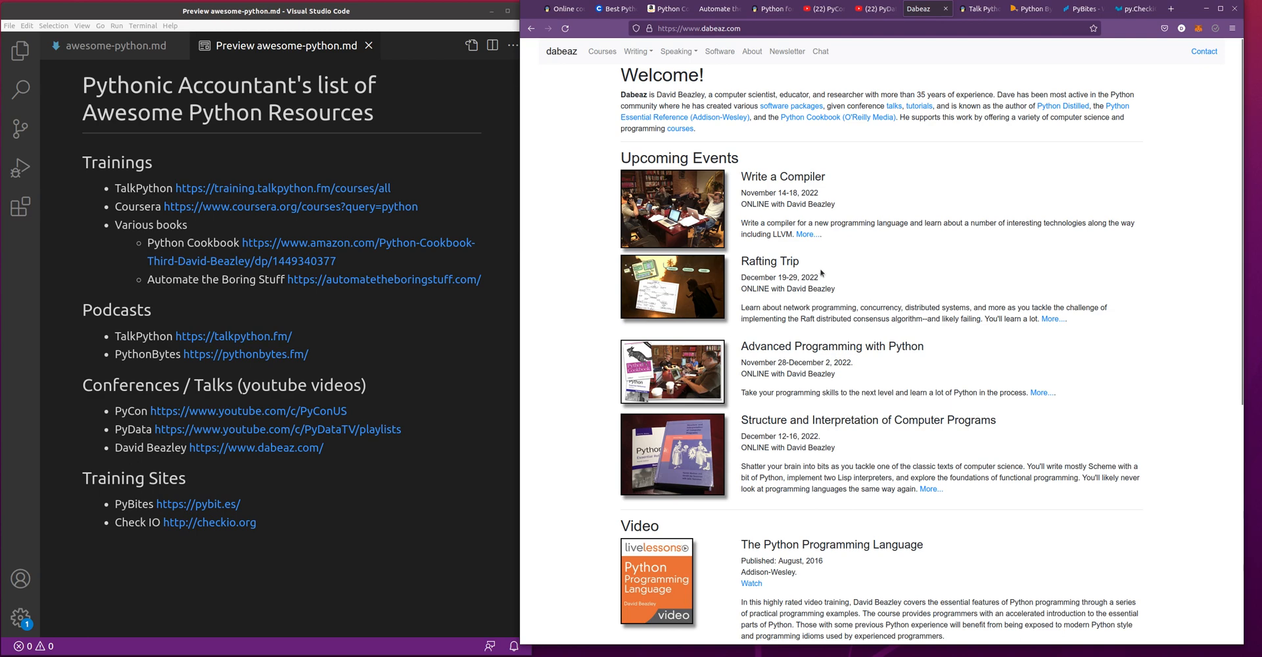
{"action": "mouse_move", "coordinate": [824, 277]}
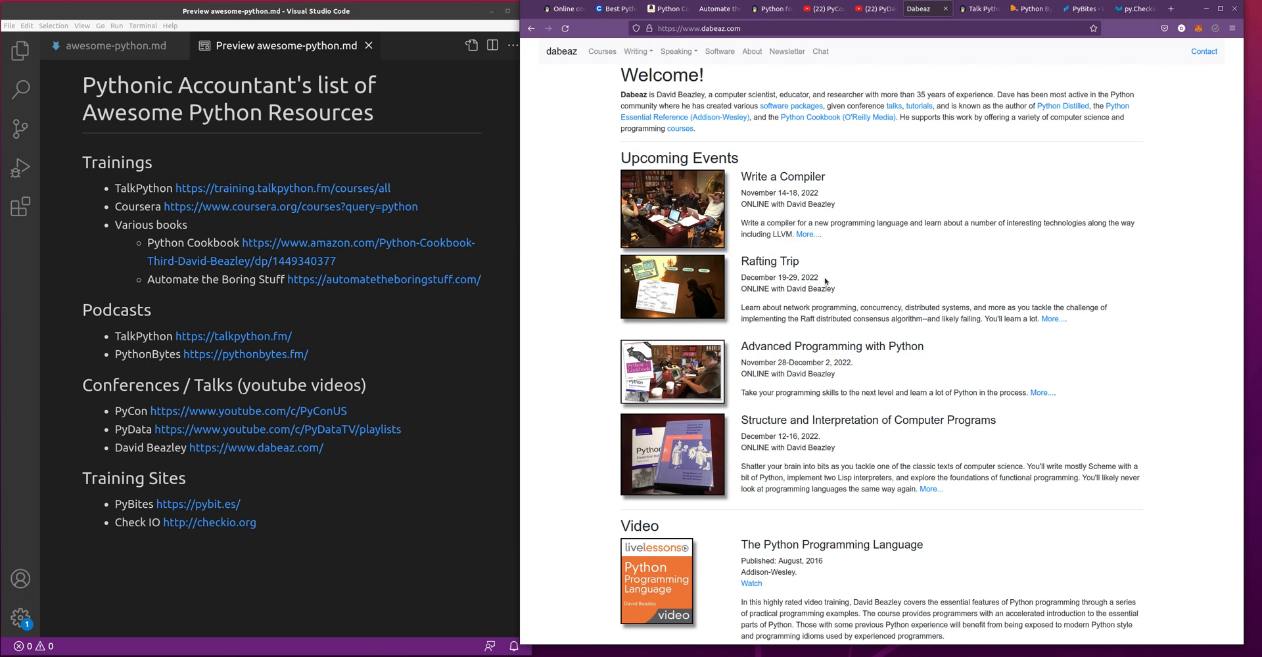
{"action": "mouse_move", "coordinate": [920, 184]}
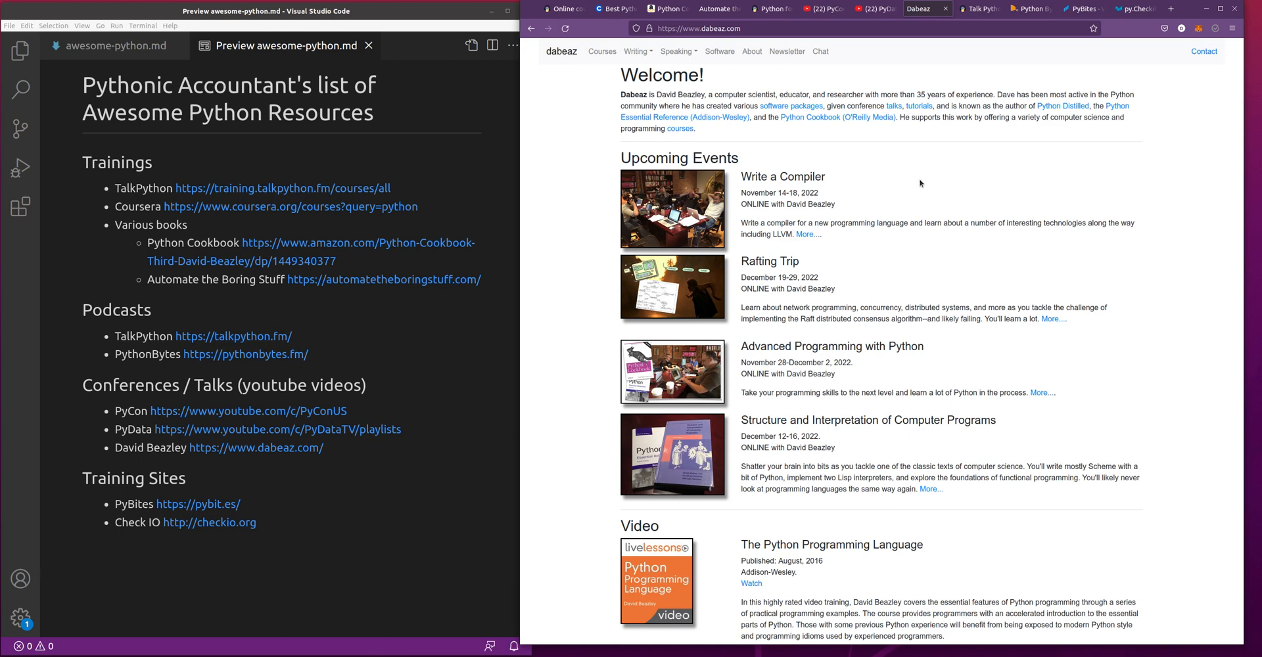
{"action": "scroll", "scroll_direction": "down", "scroll_amount": 3}
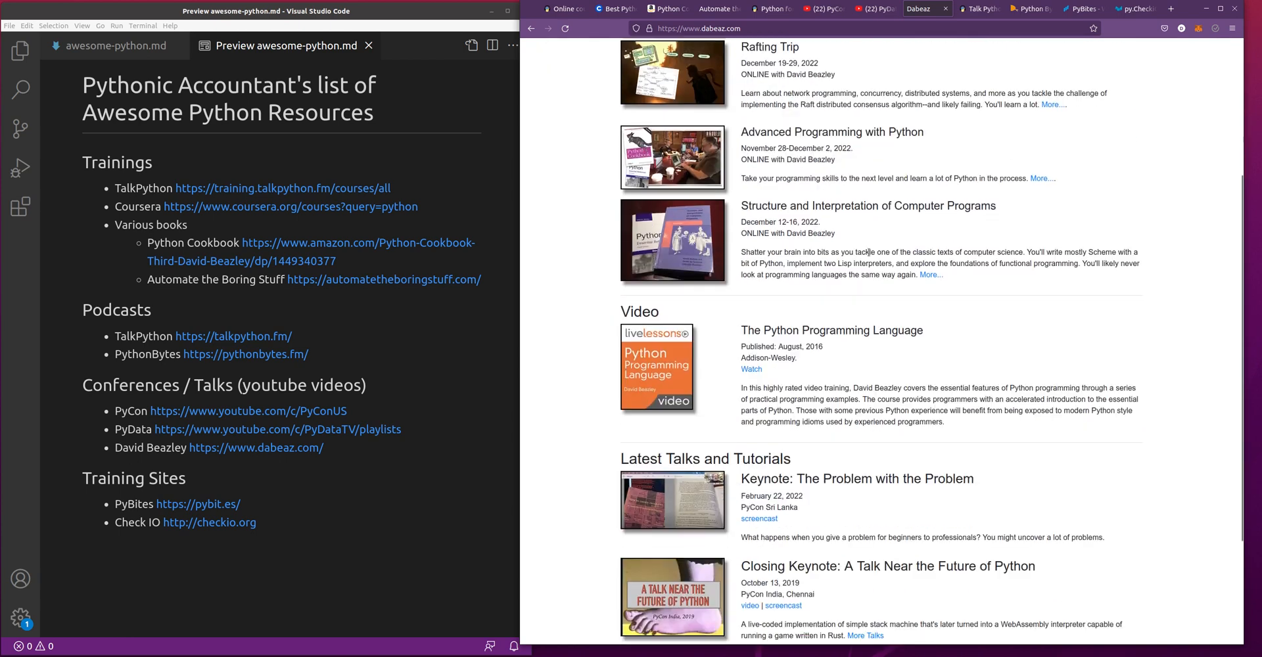
{"action": "scroll", "scroll_direction": "down", "scroll_amount": 3}
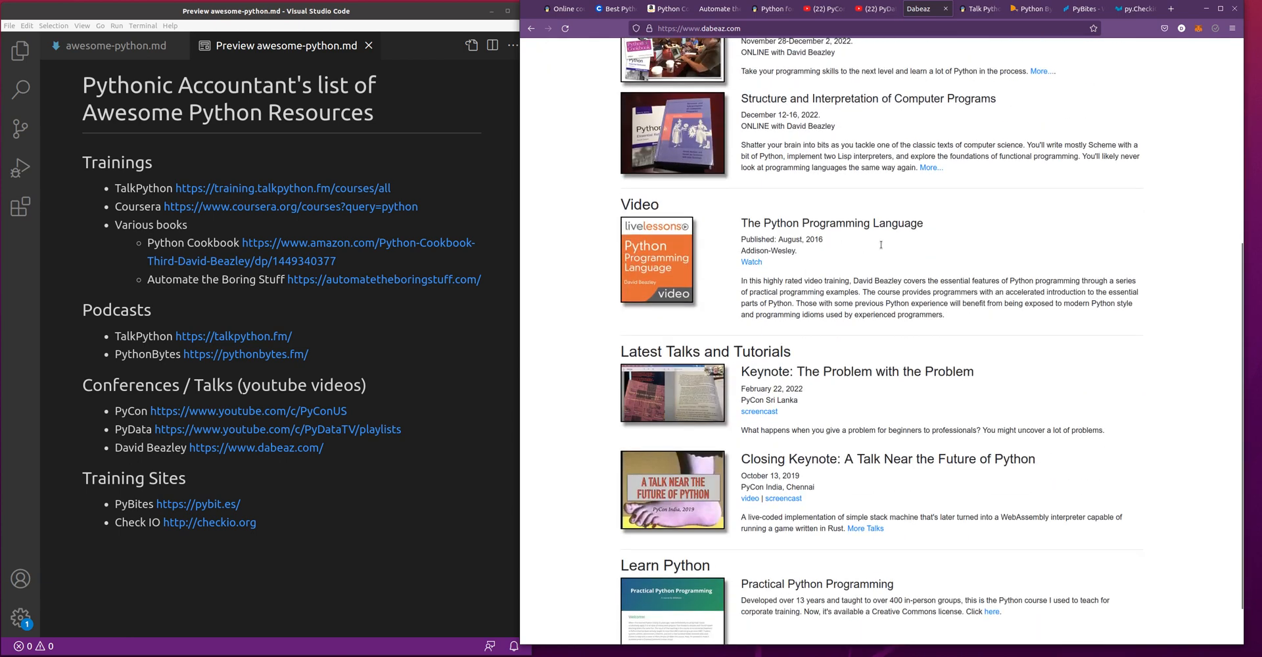
{"action": "scroll", "scroll_direction": "down", "scroll_amount": 3}
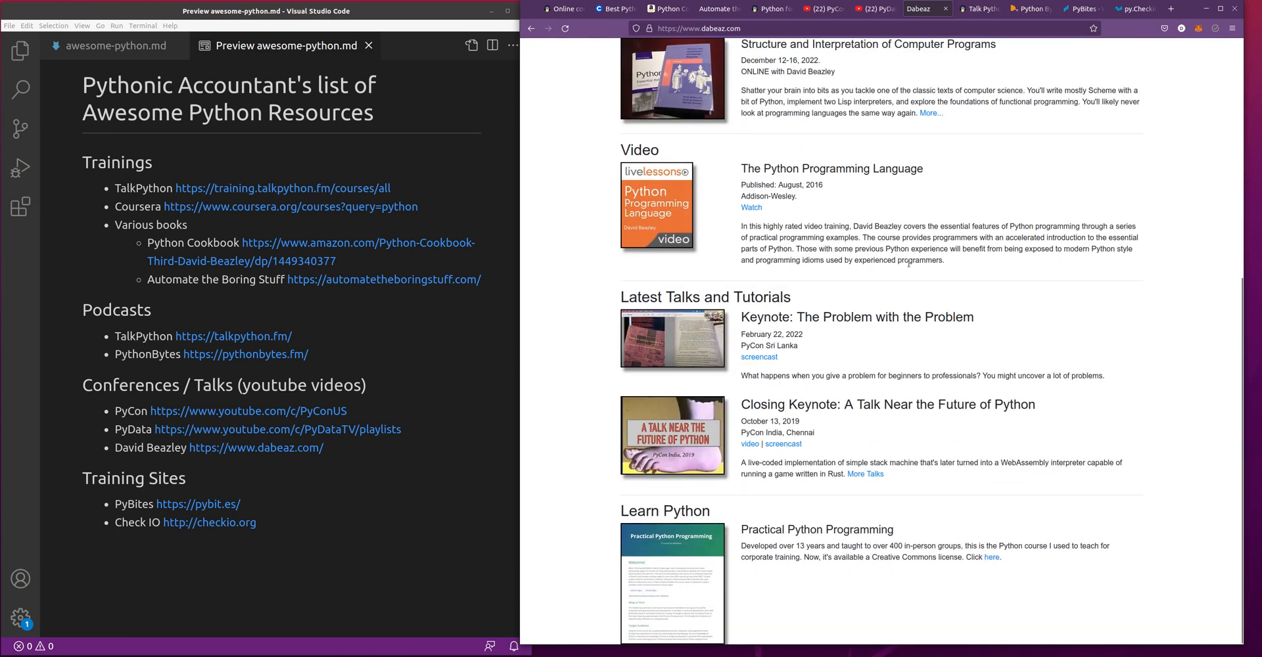
{"action": "mouse_move", "coordinate": [747, 322]}
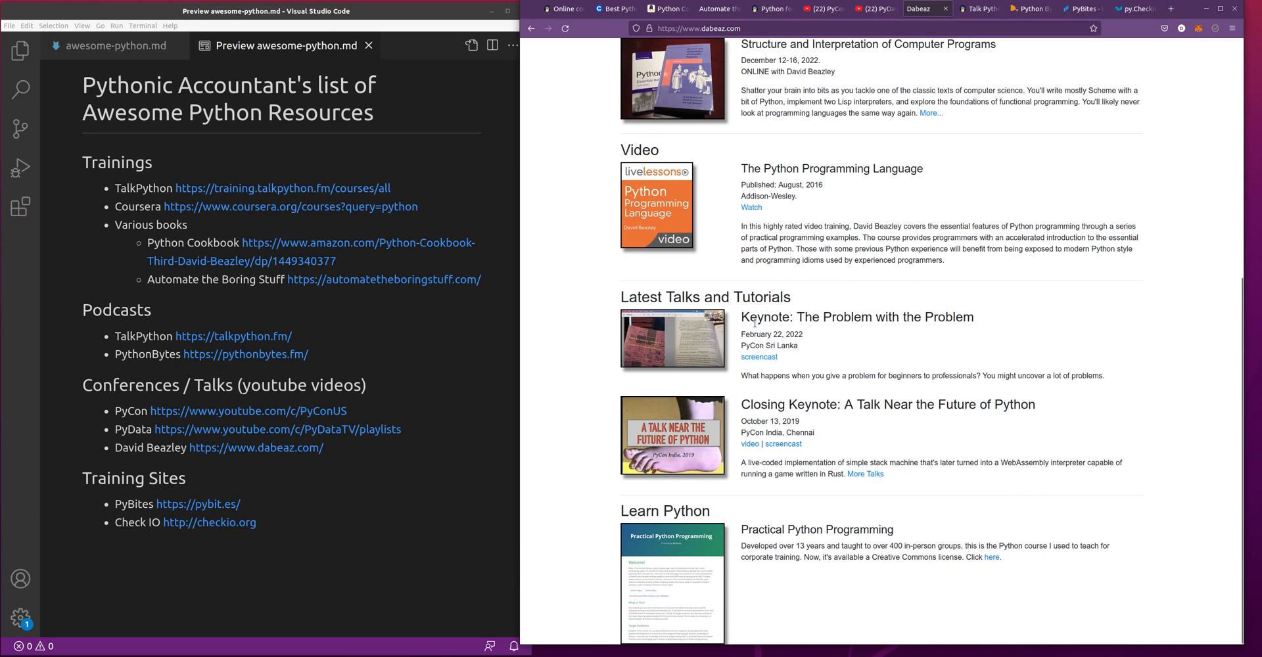
{"action": "left_click_drag", "start_coordinate": [768, 405], "coordinate": [978, 404]}
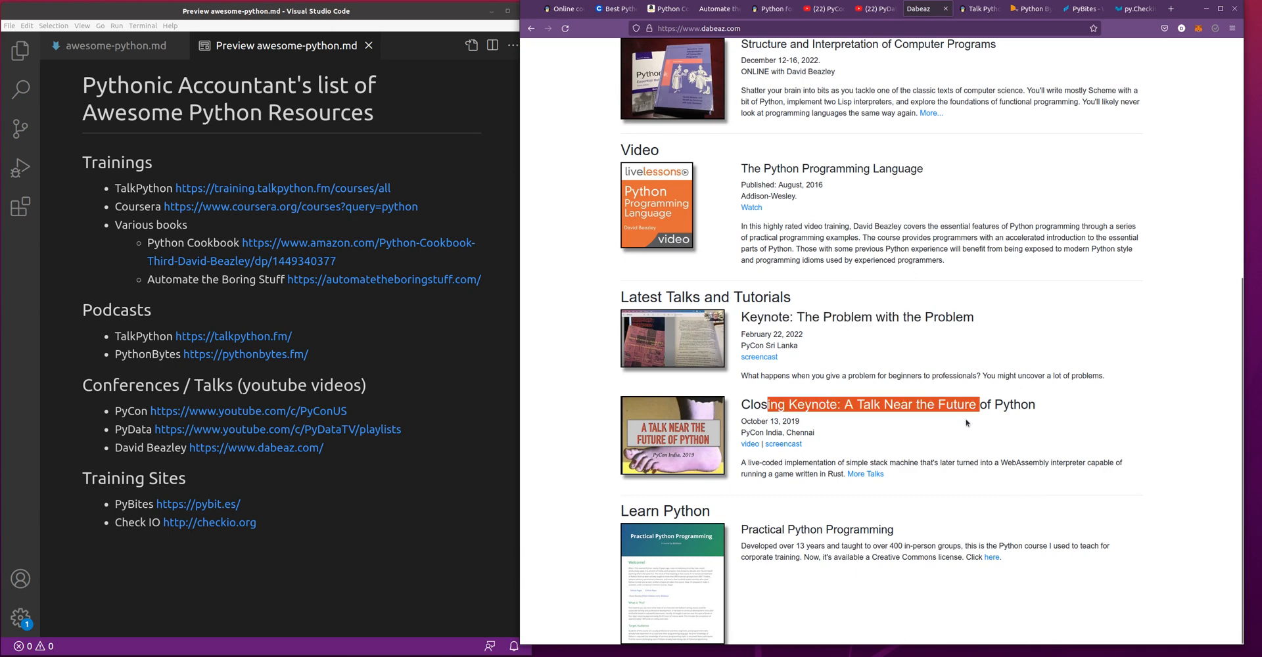
{"action": "mouse_move", "coordinate": [865, 473]}
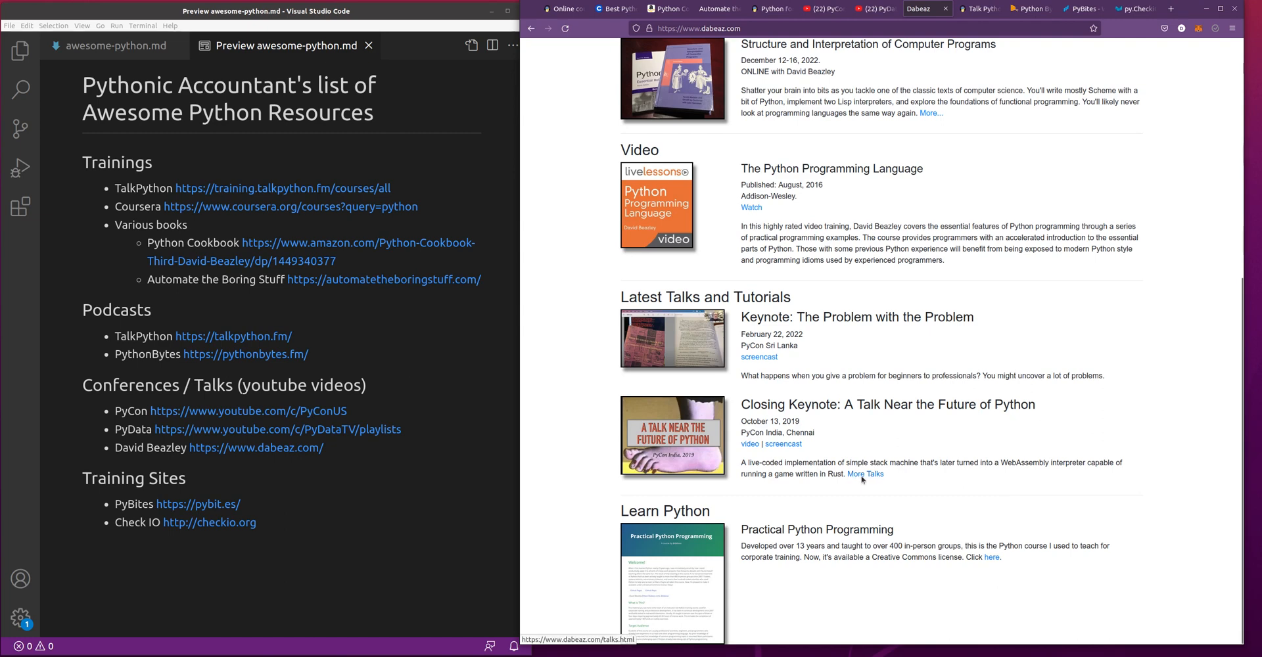
{"action": "mouse_move", "coordinate": [868, 475]}
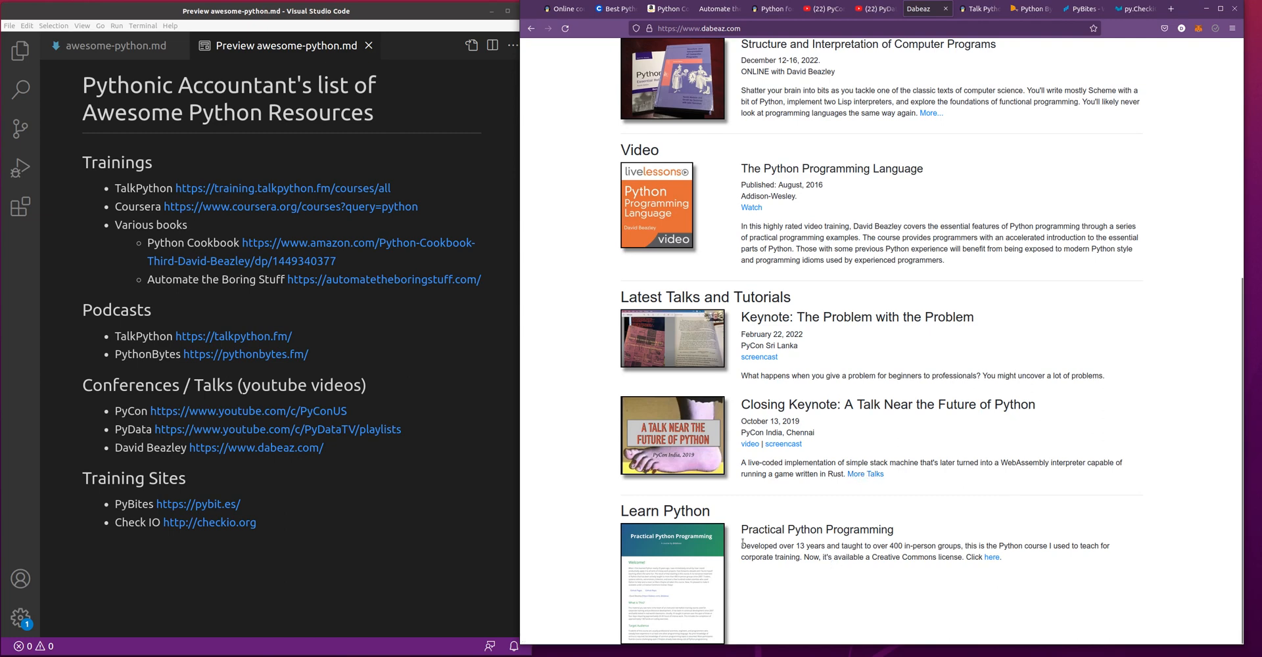
{"action": "mouse_move", "coordinate": [797, 533]}
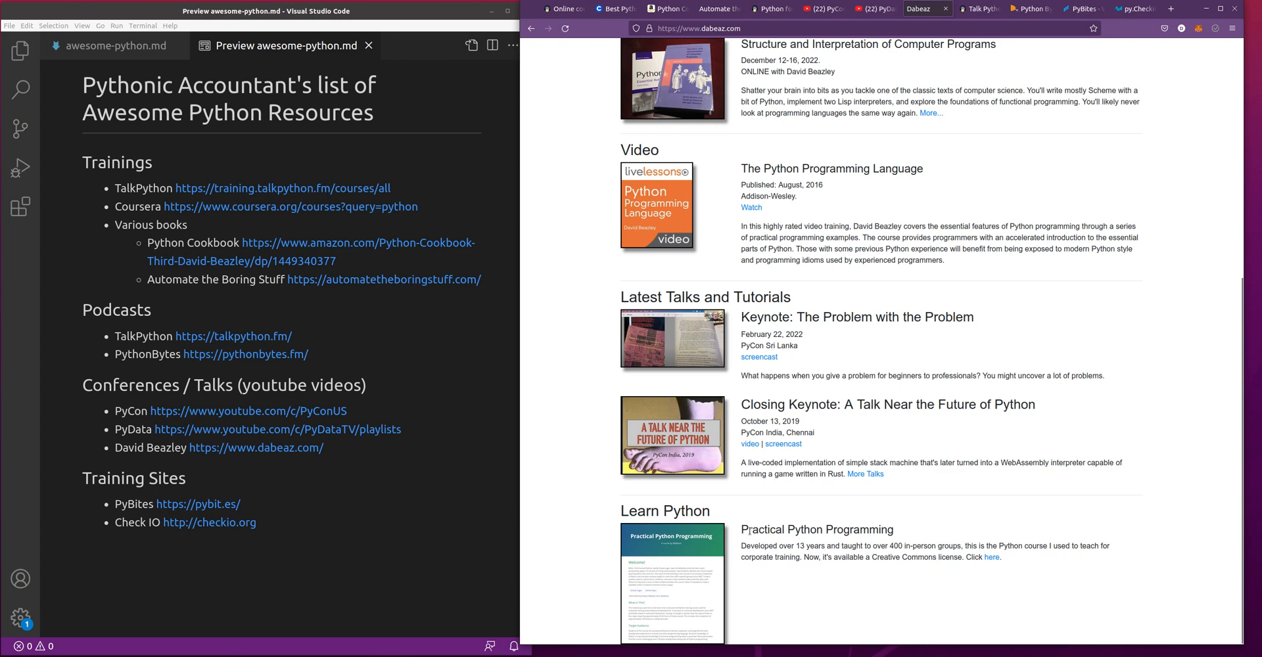
{"action": "mouse_move", "coordinate": [868, 536]}
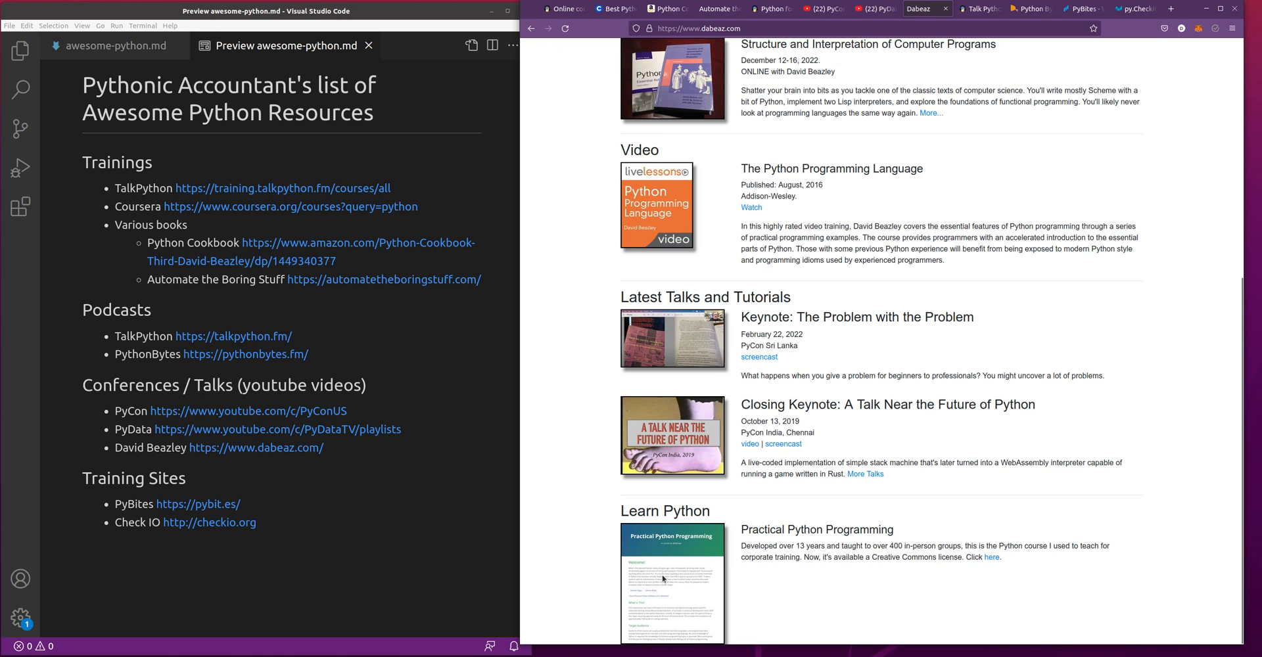
{"action": "mouse_move", "coordinate": [757, 555]}
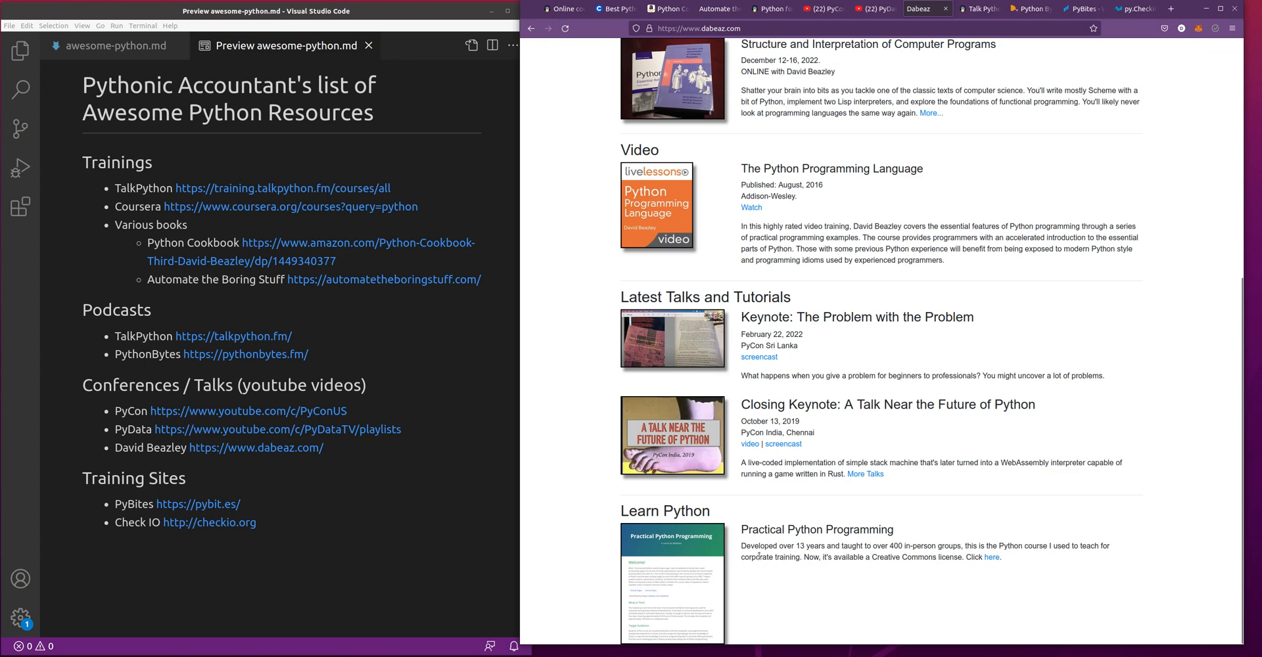
{"action": "mouse_move", "coordinate": [667, 583]}
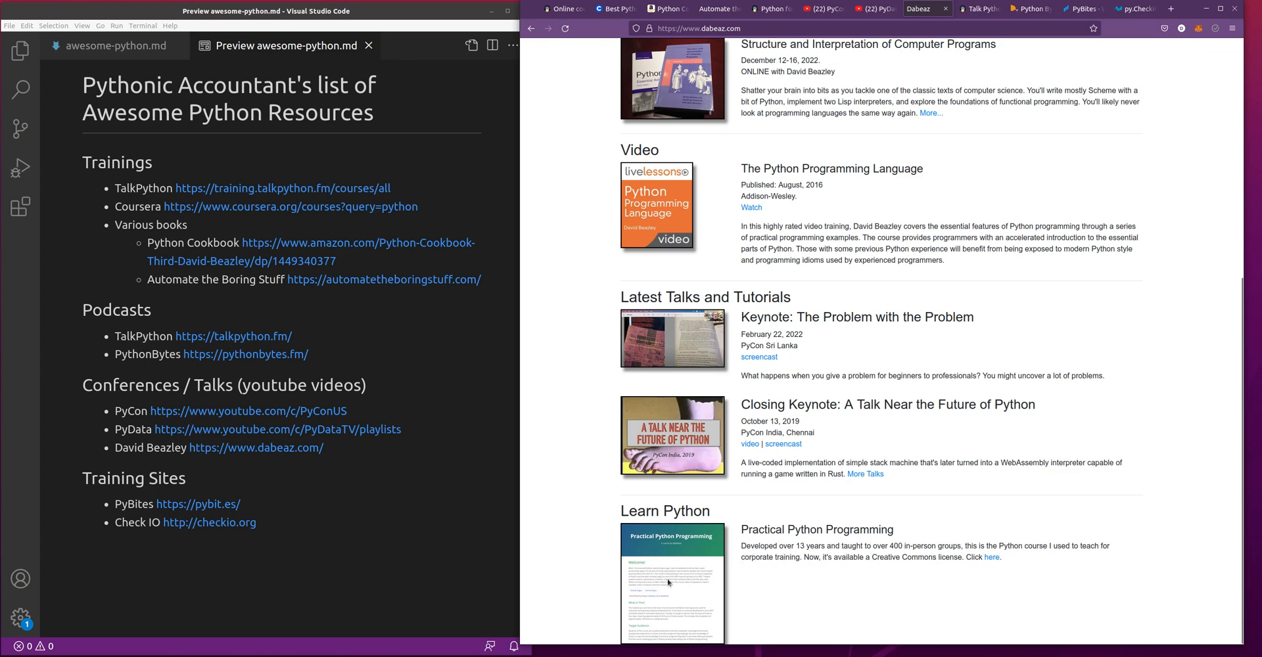
{"action": "mouse_move", "coordinate": [712, 595]}
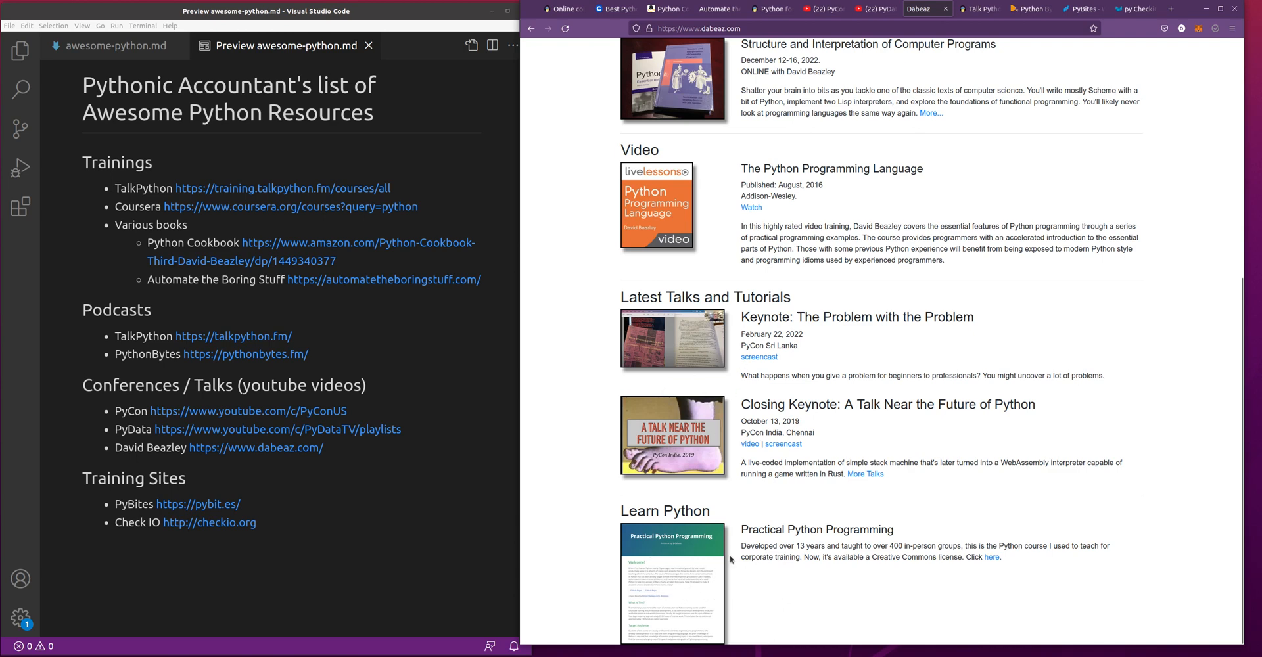
{"action": "mouse_move", "coordinate": [744, 563]}
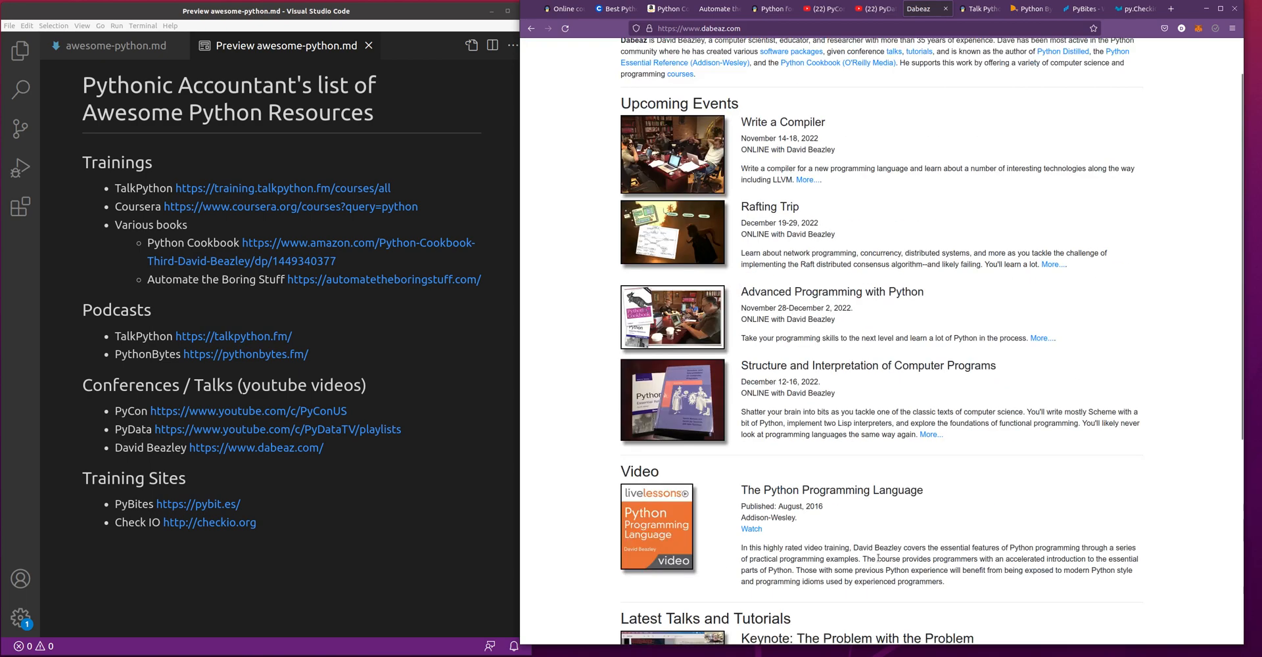
{"action": "scroll", "scroll_direction": "down", "scroll_amount": 3}
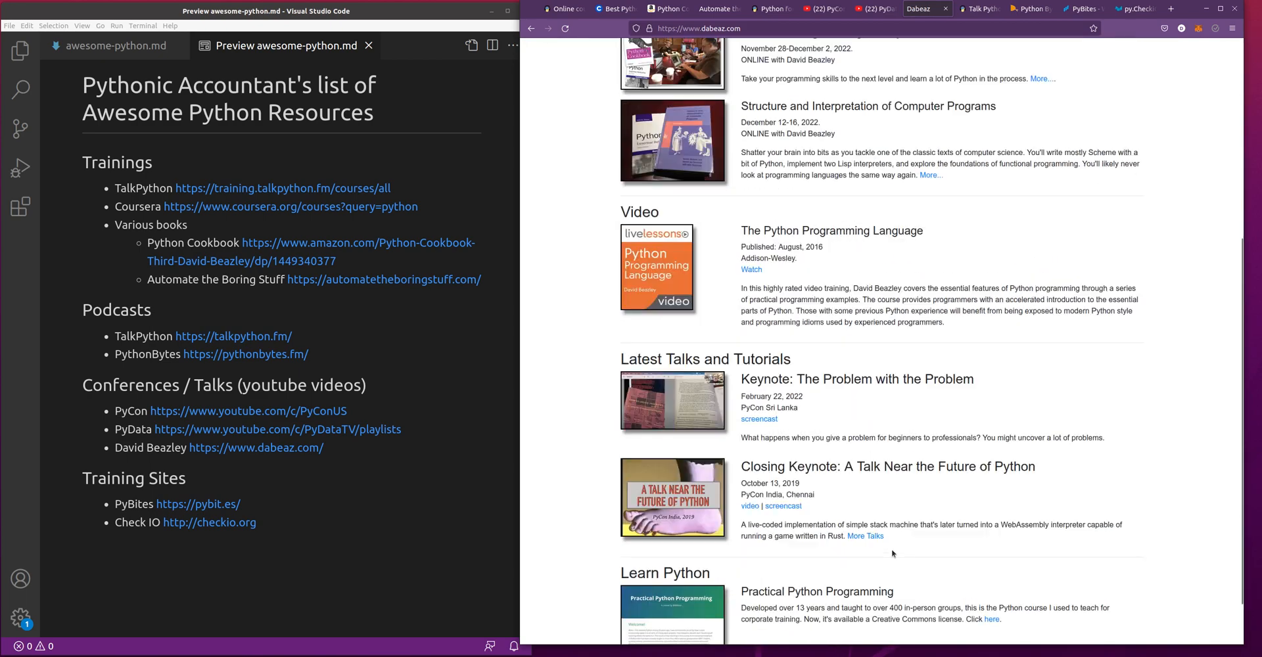
{"action": "scroll", "scroll_direction": "down", "scroll_amount": 3}
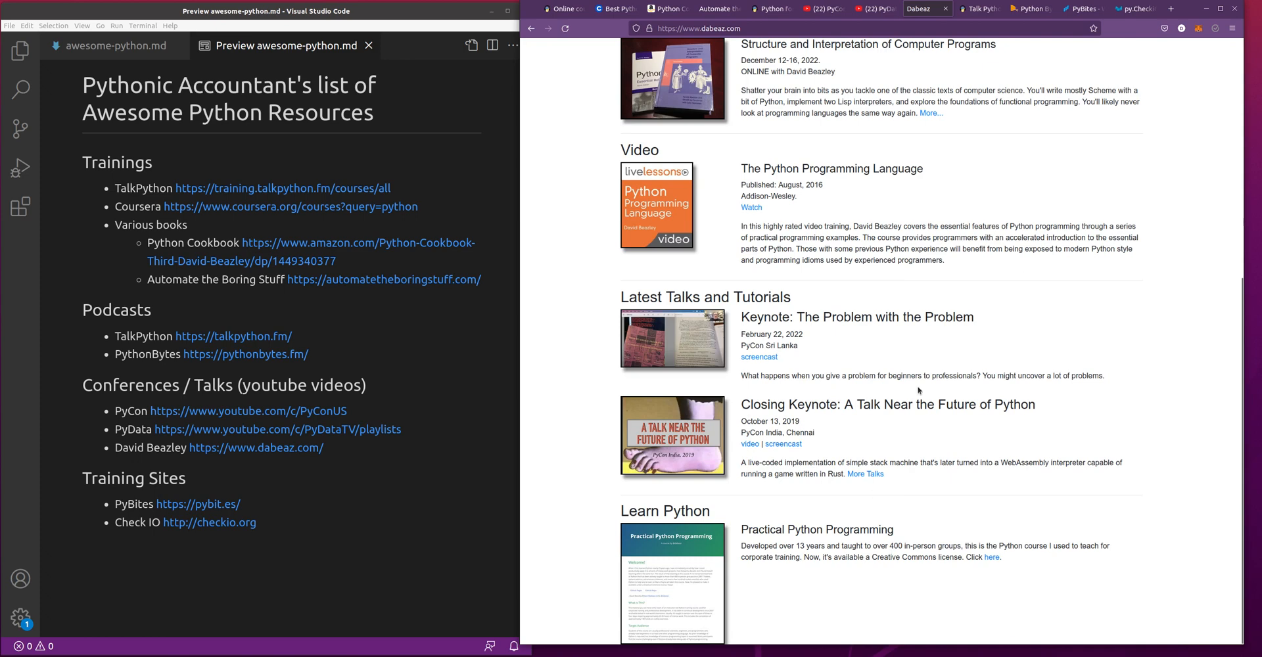
{"action": "mouse_move", "coordinate": [804, 378]}
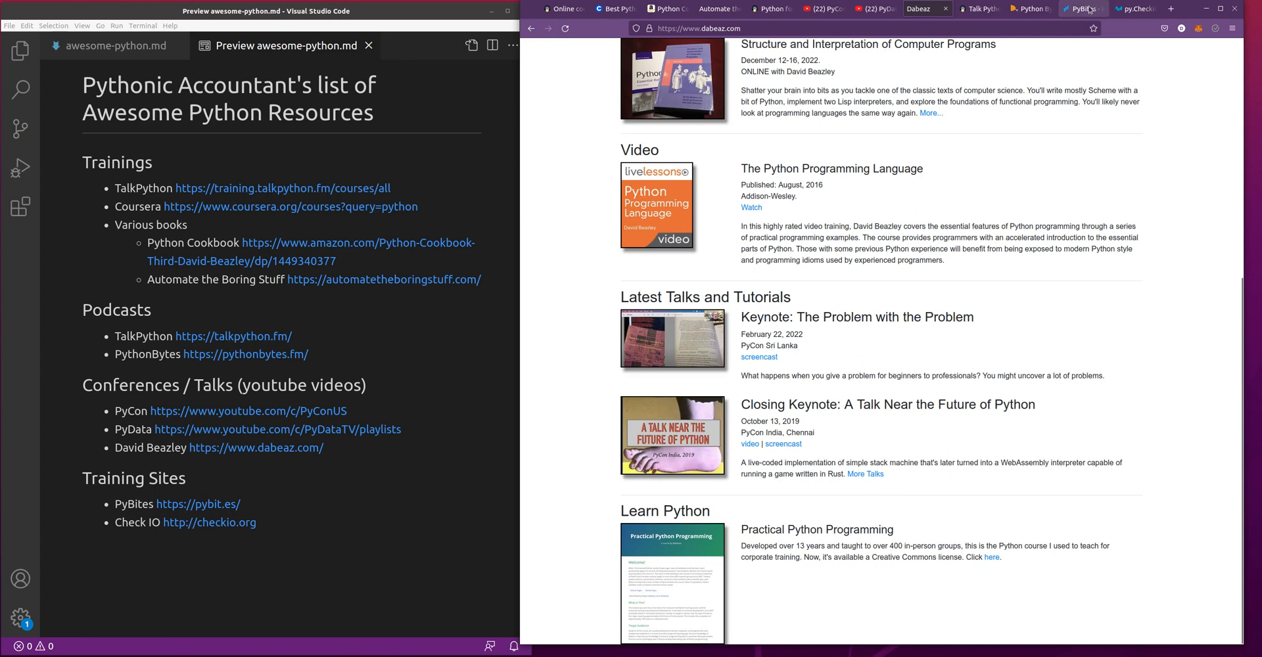
- Switch to the open PyBites tab and scroll through the homepage's training sections
{"action": "left_click", "coordinate": [1081, 10]}
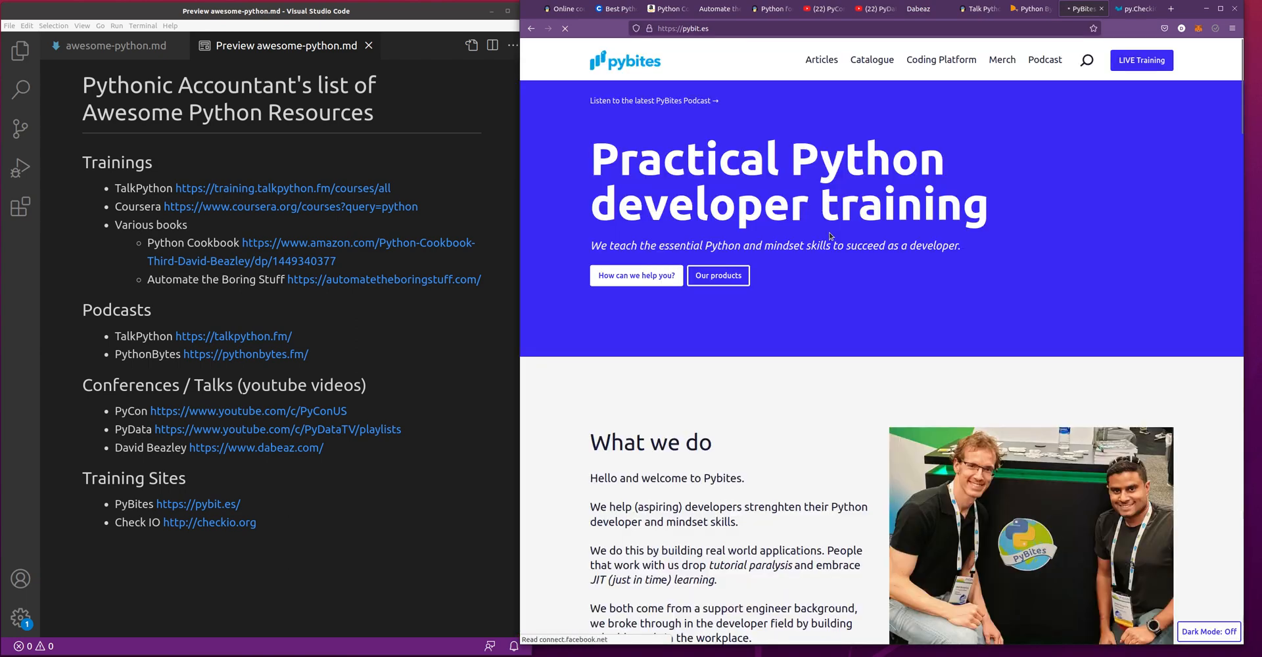
{"action": "scroll", "scroll_direction": "down", "scroll_amount": 3}
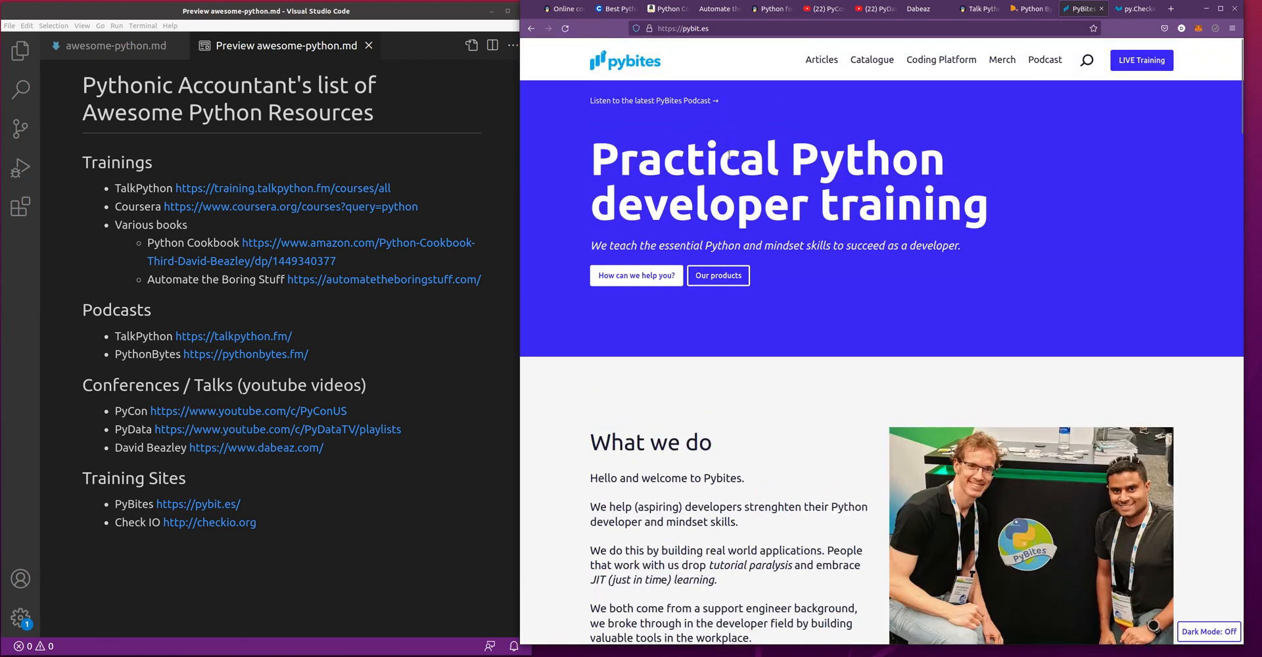
{"action": "scroll", "scroll_direction": "down", "scroll_amount": 3}
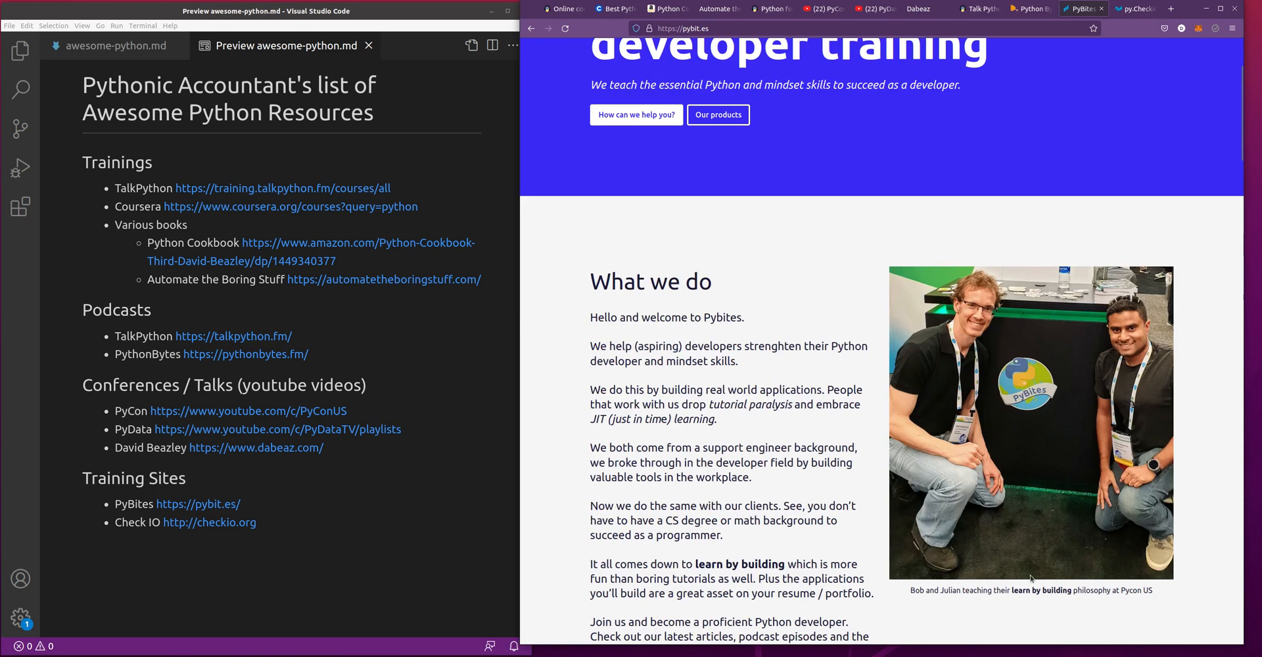
{"action": "mouse_move", "coordinate": [827, 109]}
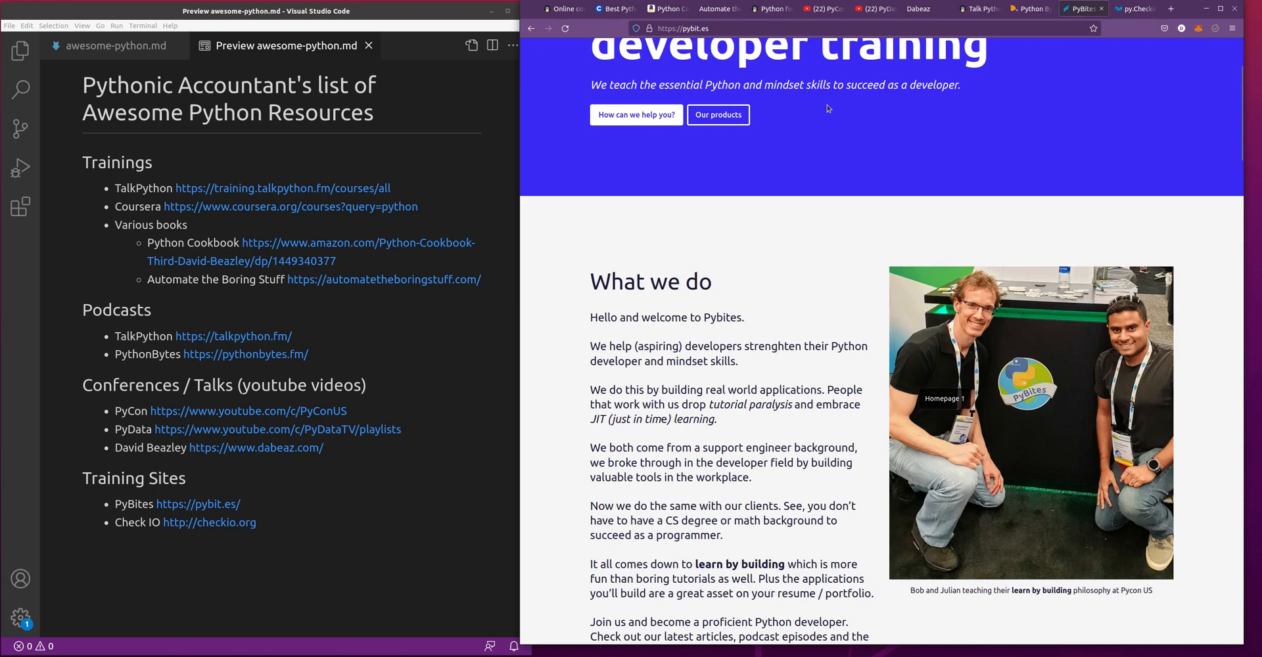
{"action": "mouse_move", "coordinate": [990, 114]}
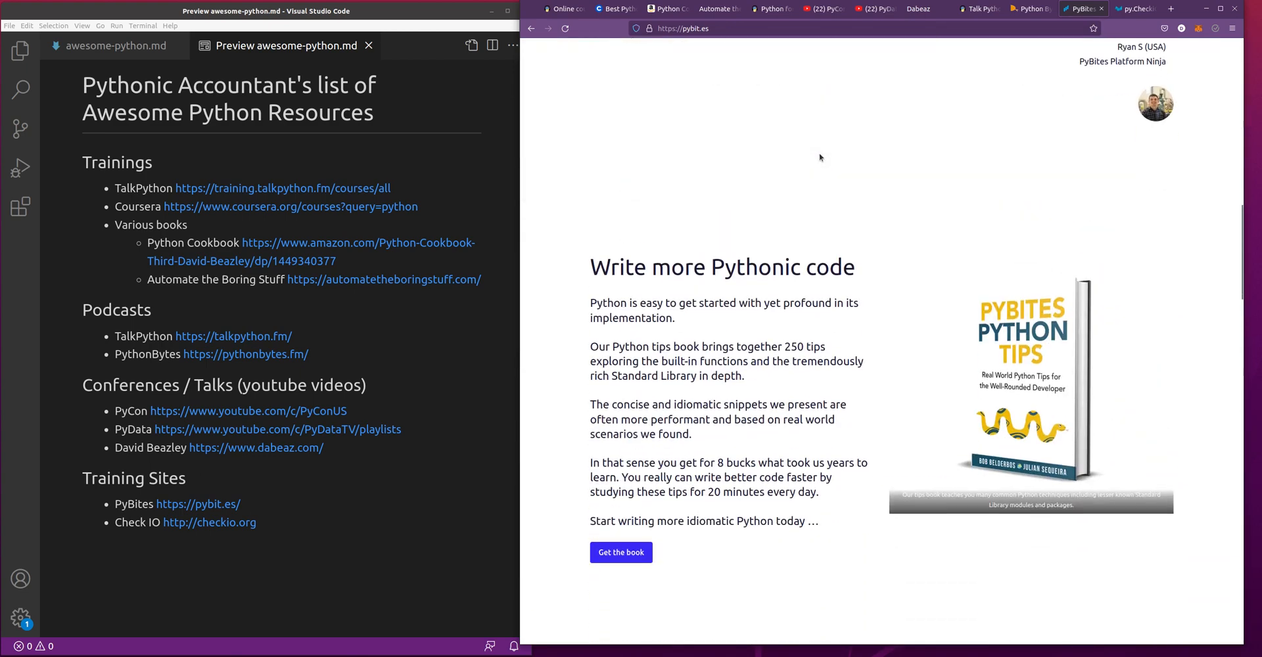
{"action": "scroll", "scroll_direction": "down", "scroll_amount": 3}
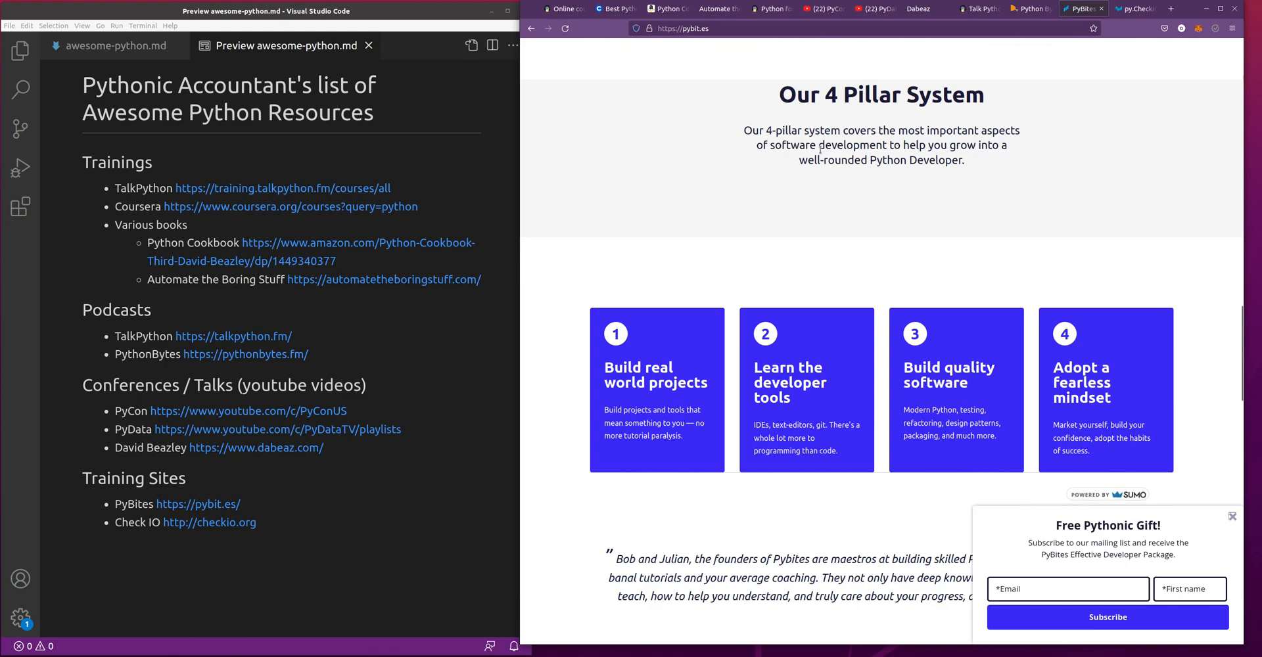
{"action": "scroll", "scroll_direction": "down", "scroll_amount": 3}
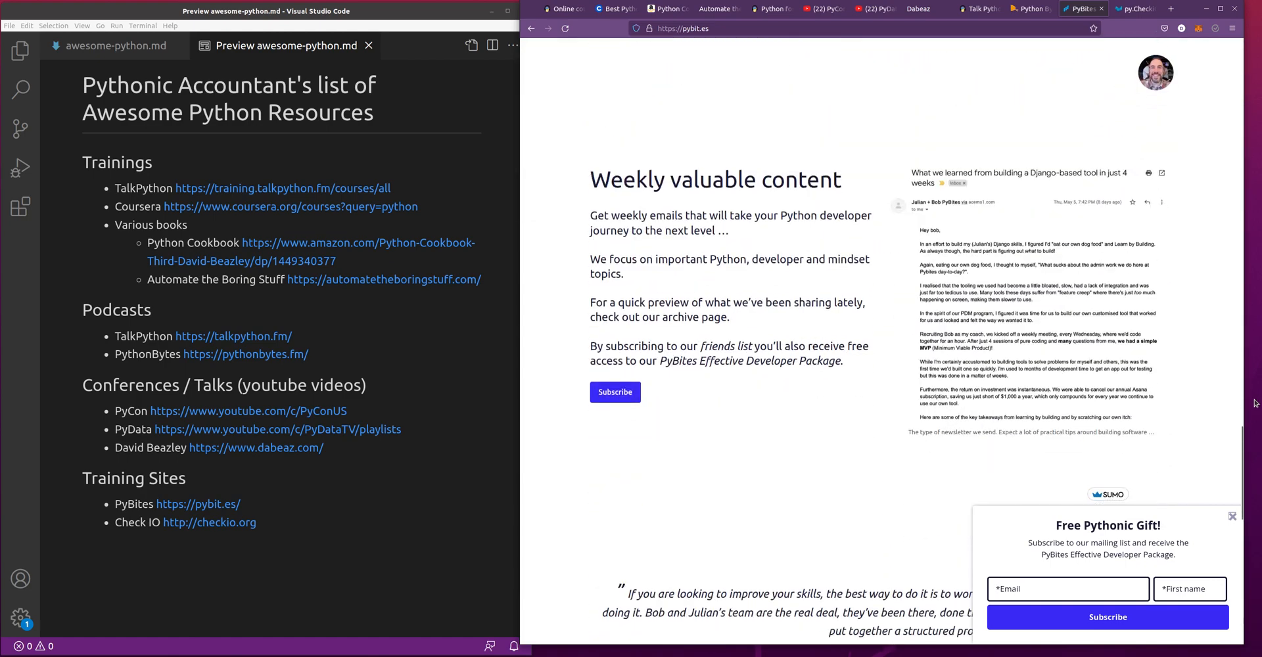
{"action": "scroll", "scroll_direction": "down", "scroll_amount": 3}
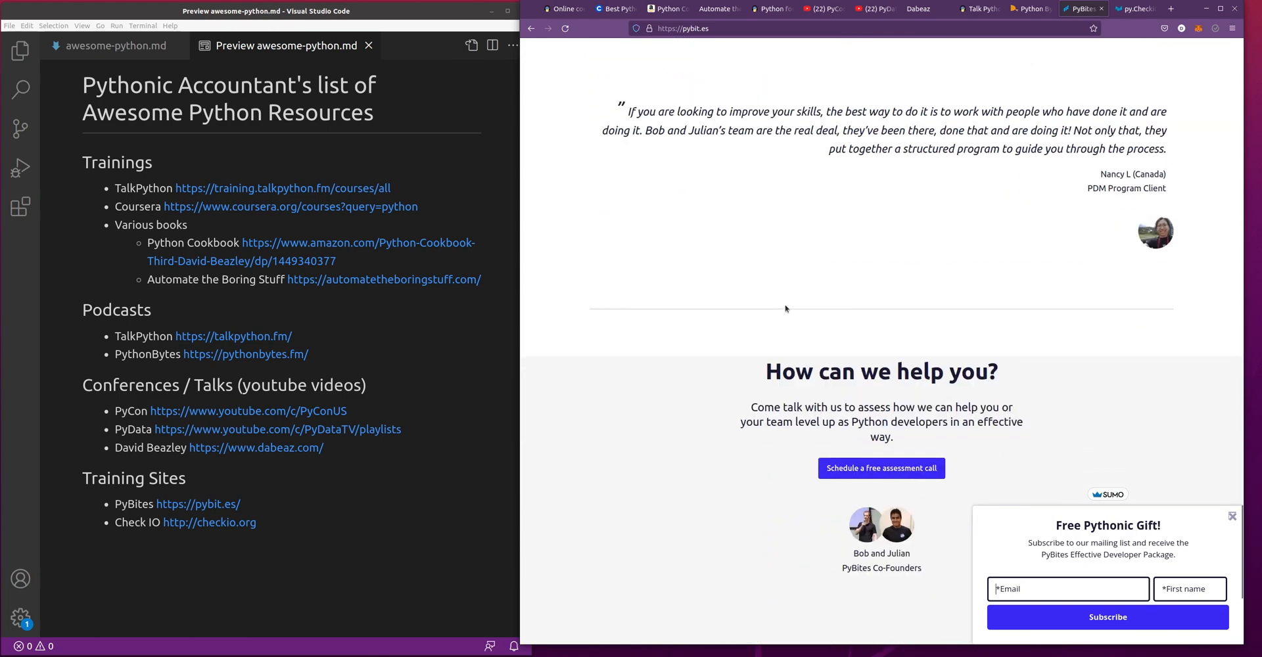
{"action": "scroll", "scroll_direction": "up", "scroll_amount": 3}
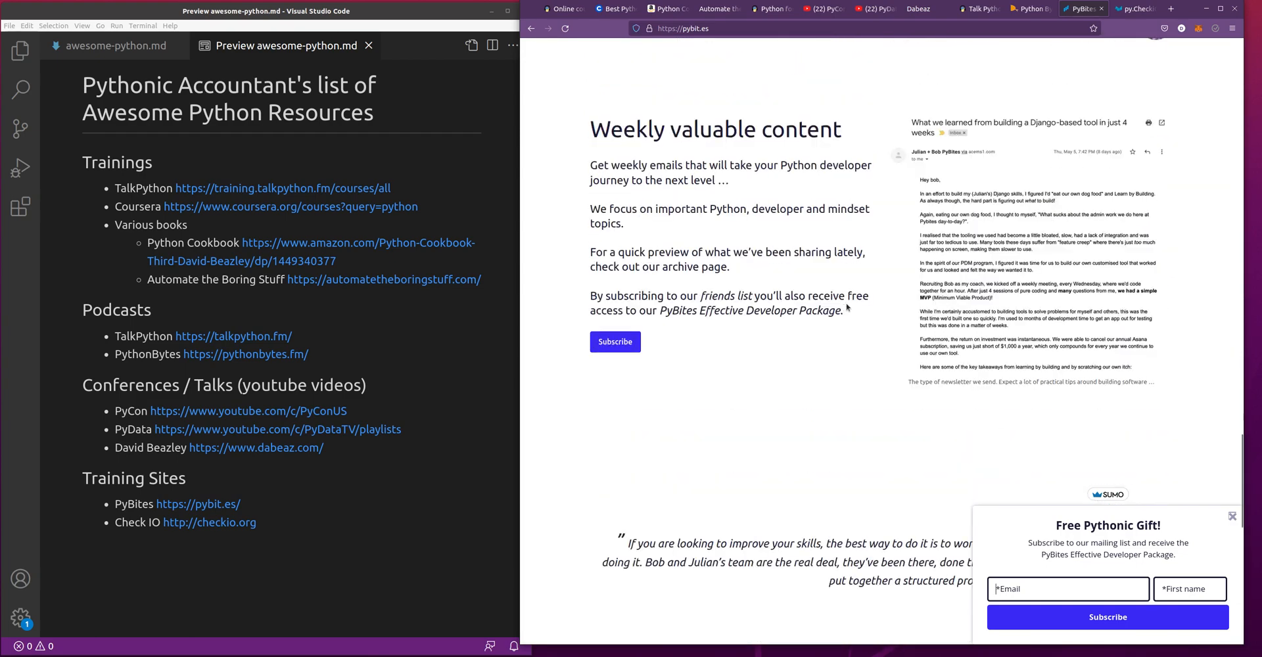
{"action": "scroll", "scroll_direction": "down", "scroll_amount": 3}
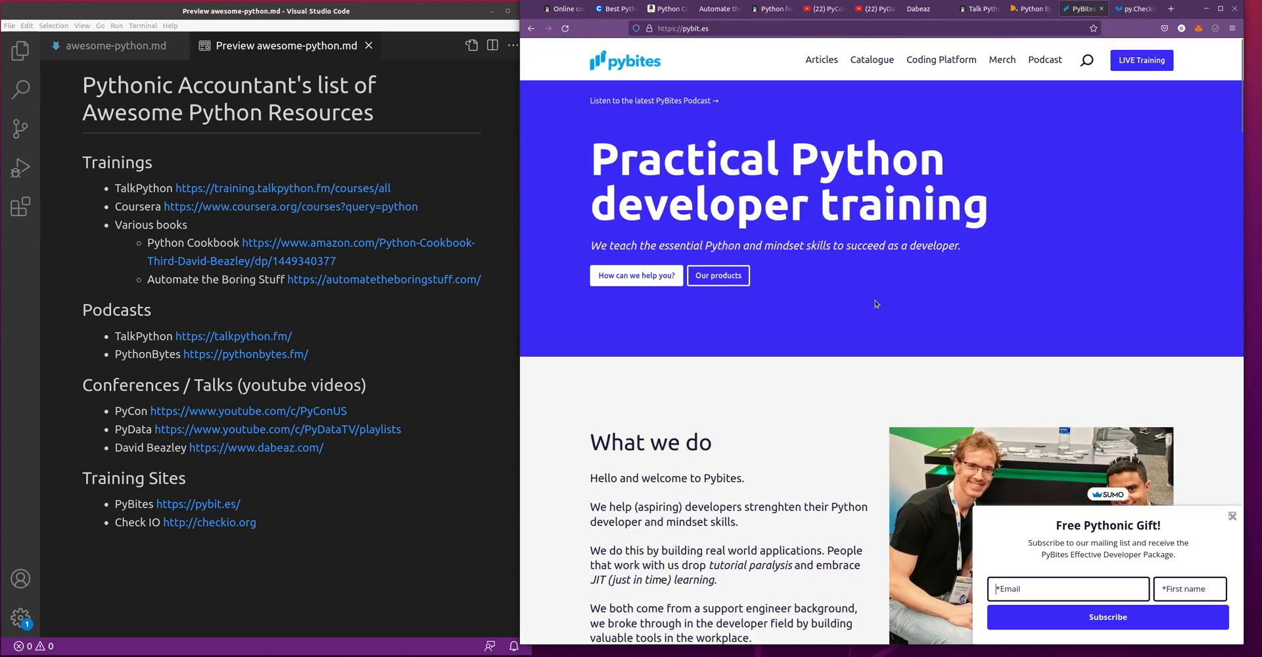
{"action": "mouse_move", "coordinate": [792, 407]}
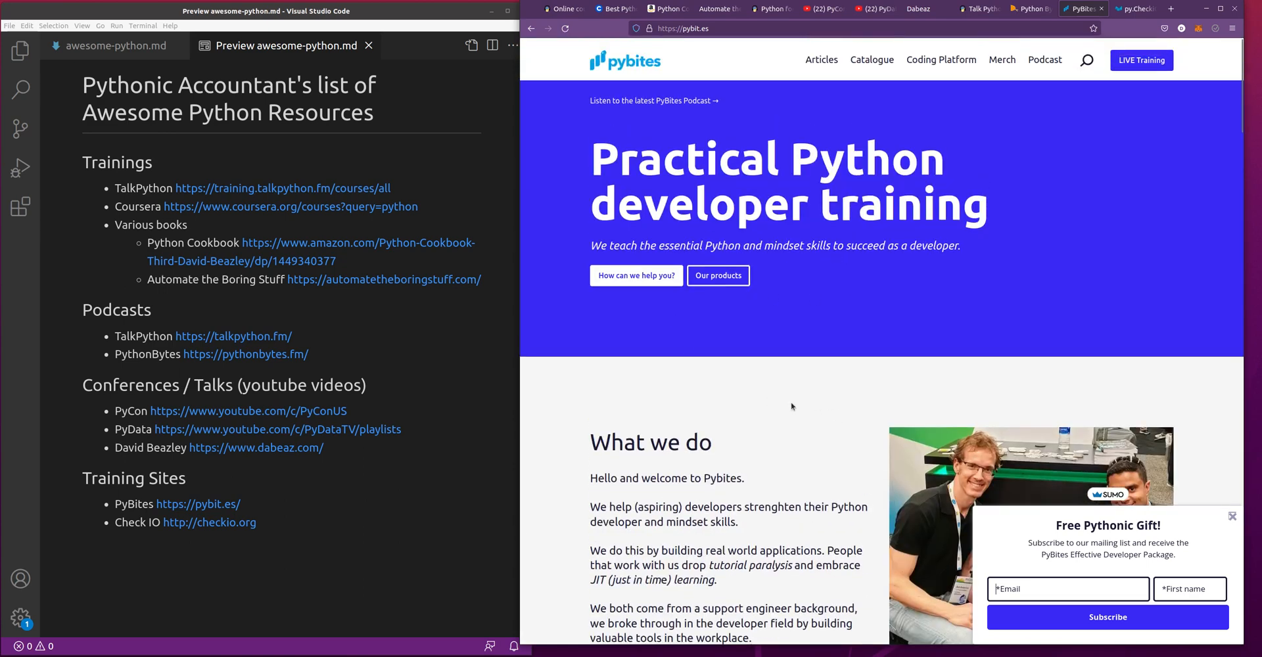
{"action": "mouse_move", "coordinate": [758, 406]}
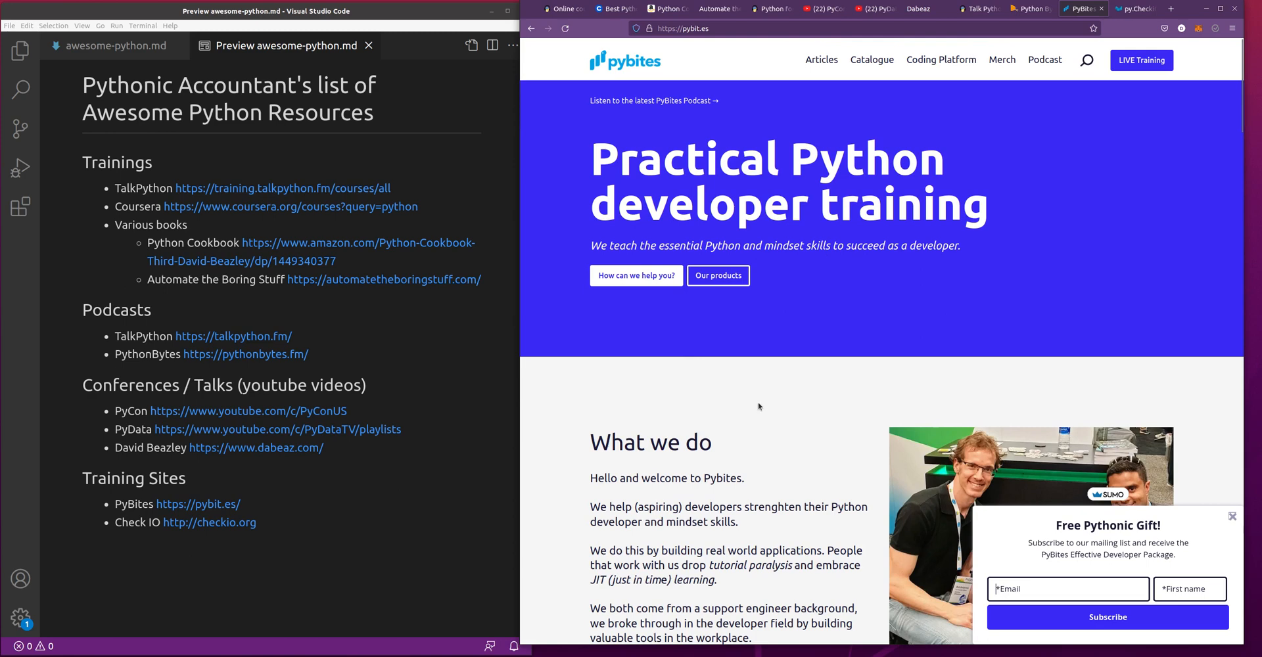
{"action": "mouse_move", "coordinate": [722, 411]}
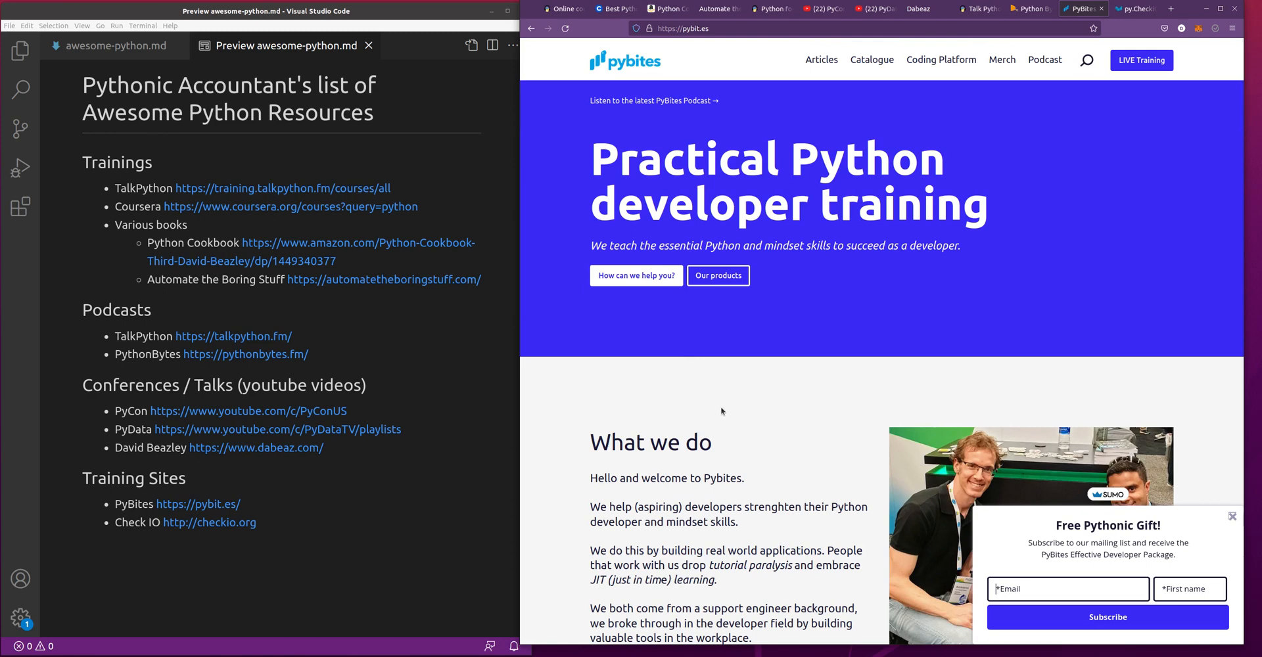
{"action": "mouse_move", "coordinate": [653, 99]}
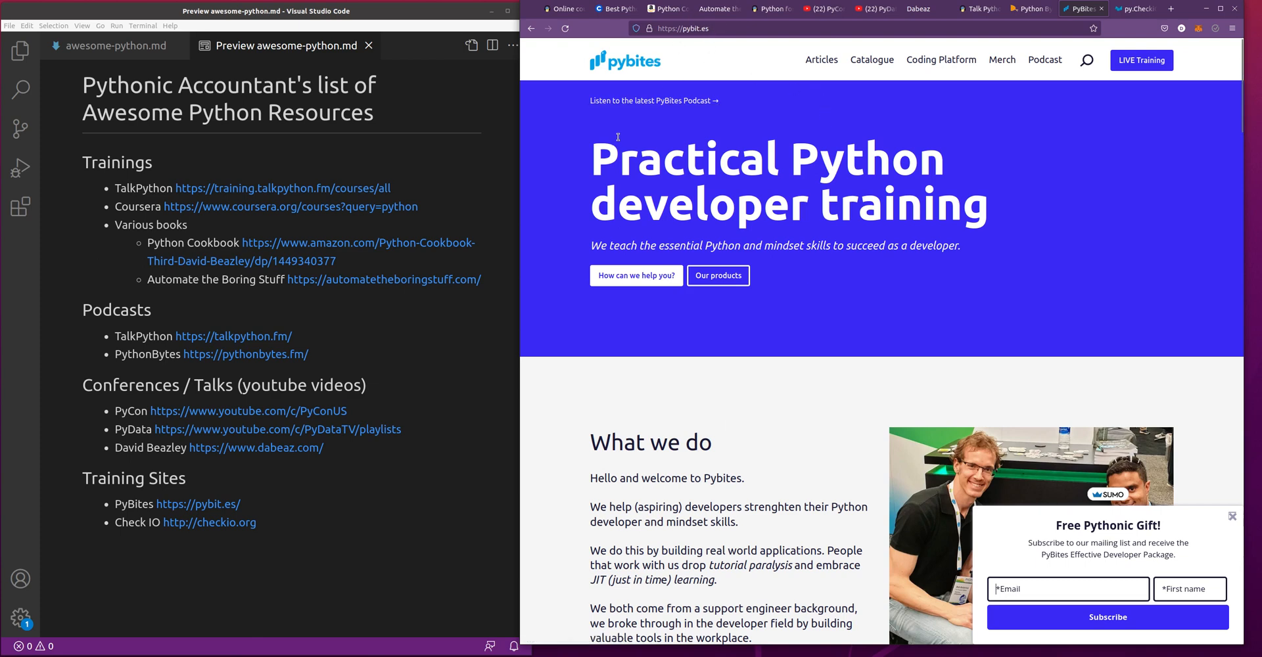
{"action": "mouse_move", "coordinate": [1141, 34]}
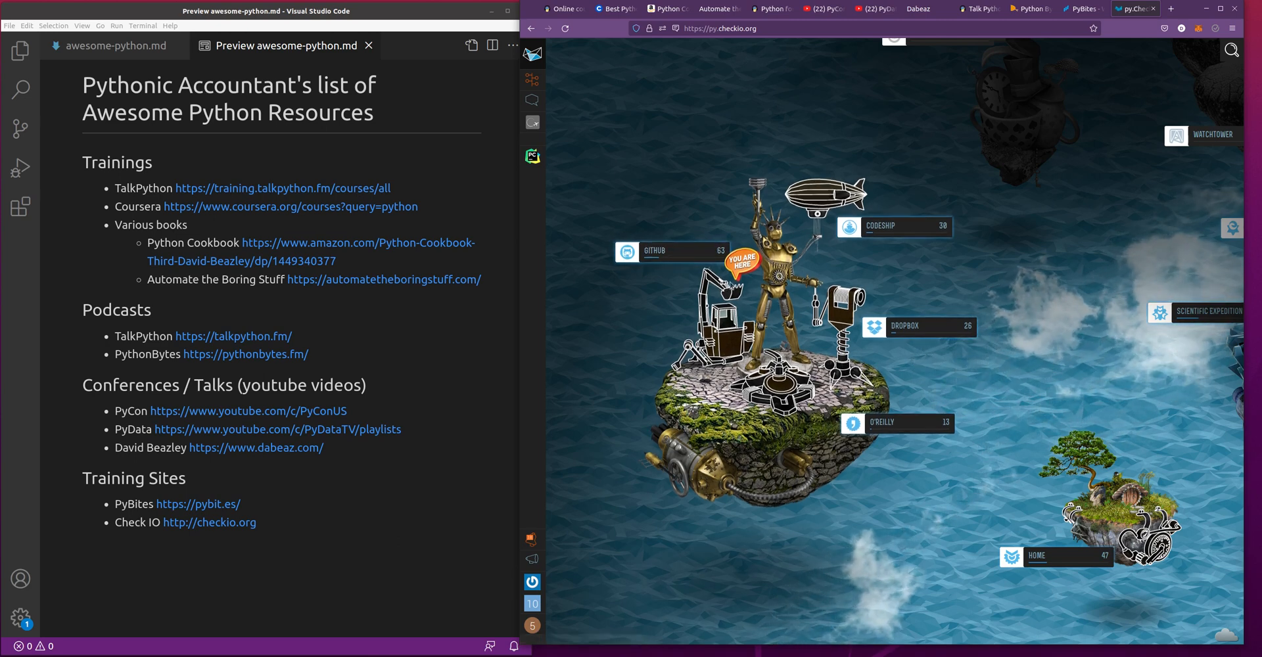
- Select the GitHub island on the CheckiO map to reach its mission list
{"action": "left_click", "coordinate": [654, 253]}
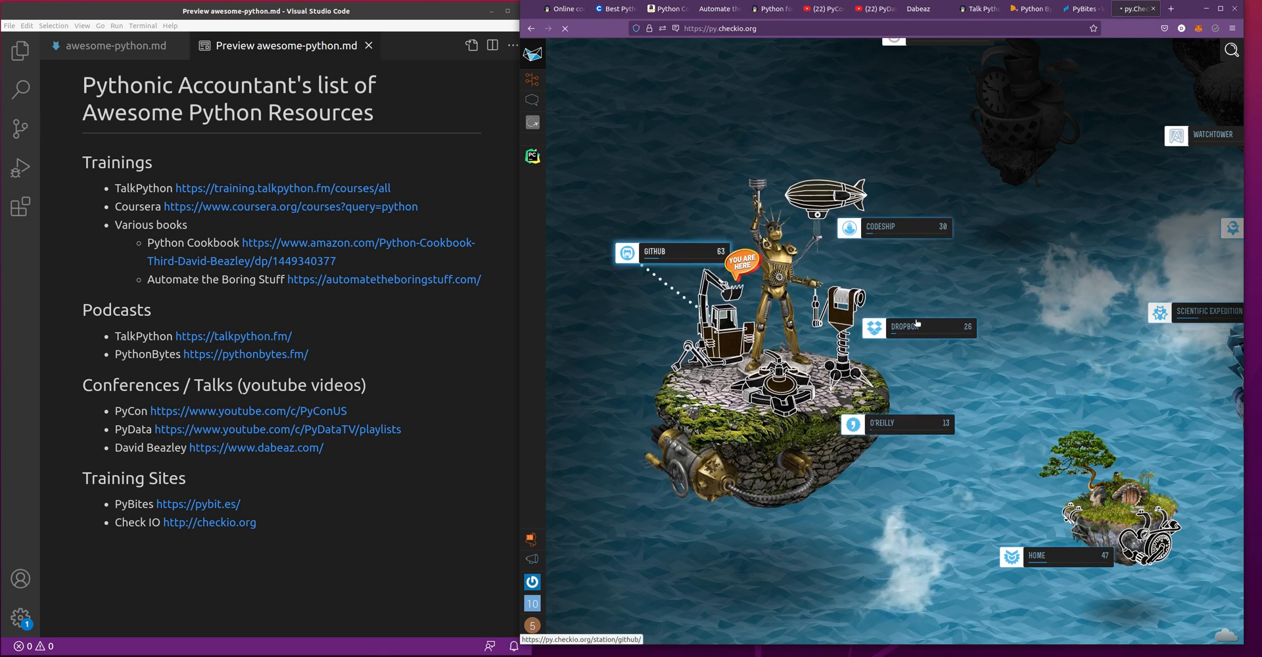
{"action": "left_click", "coordinate": [655, 252]}
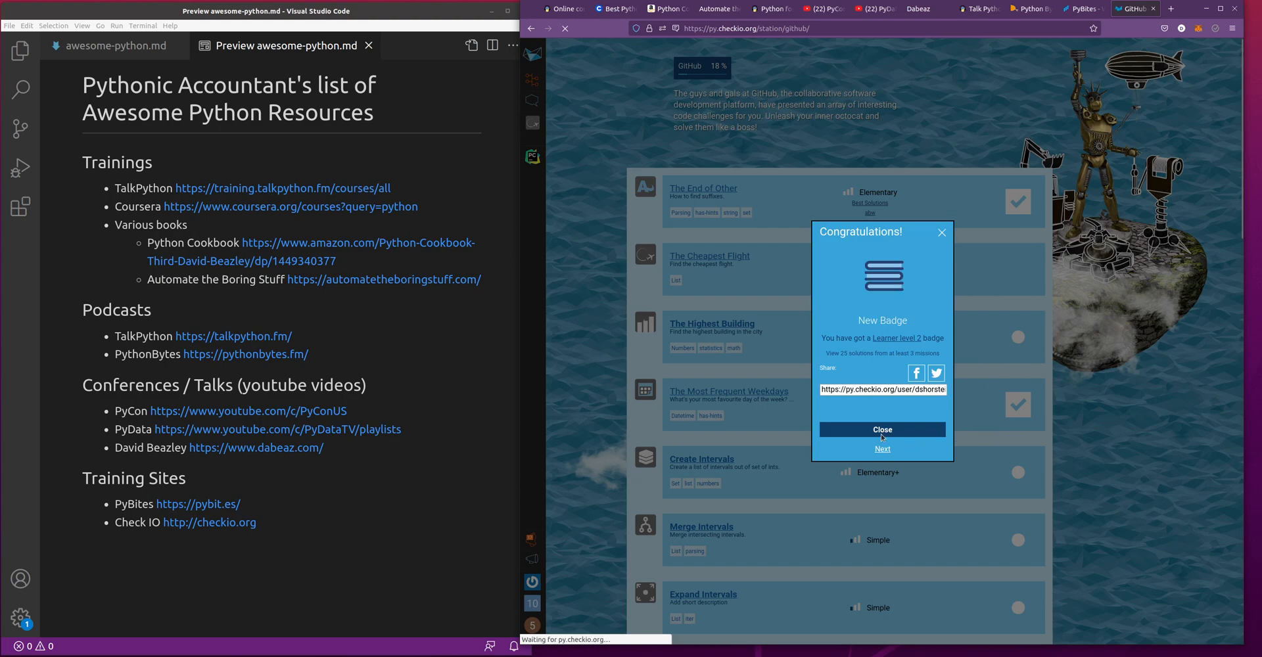
- Close the Learner badge popup and choose Power Plants from the scrolled mission list
{"action": "left_click", "coordinate": [882, 428]}
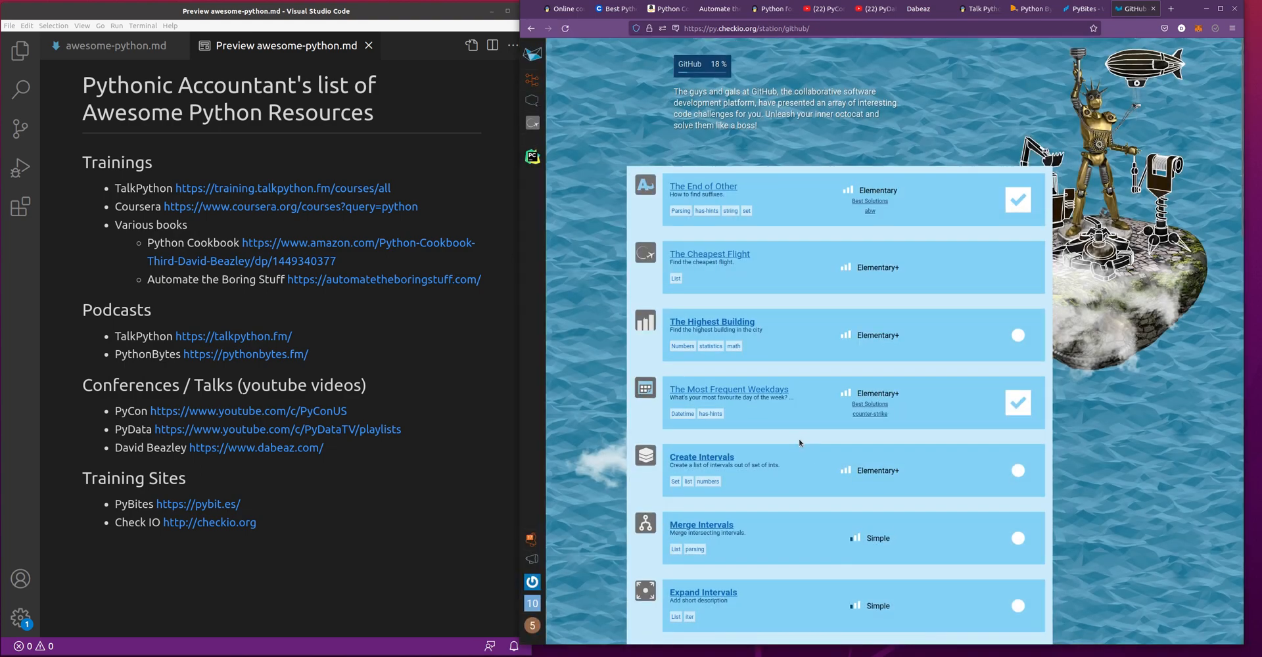
{"action": "scroll", "scroll_direction": "down", "scroll_amount": 3}
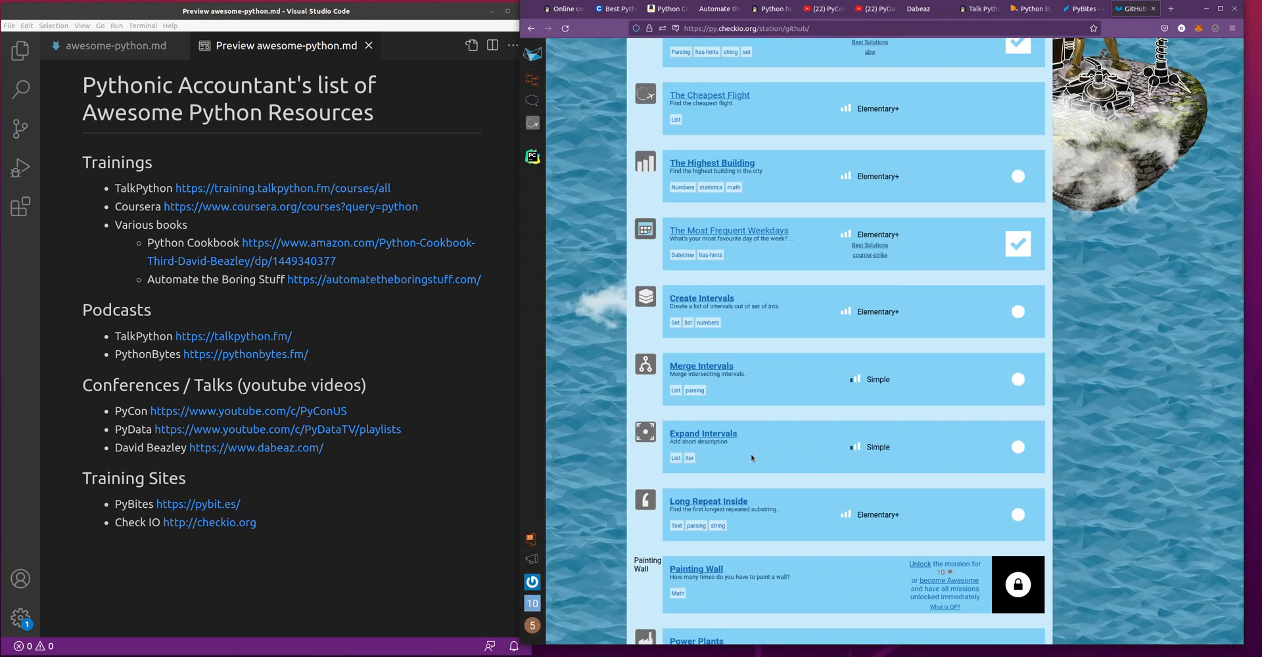
{"action": "mouse_move", "coordinate": [871, 326]}
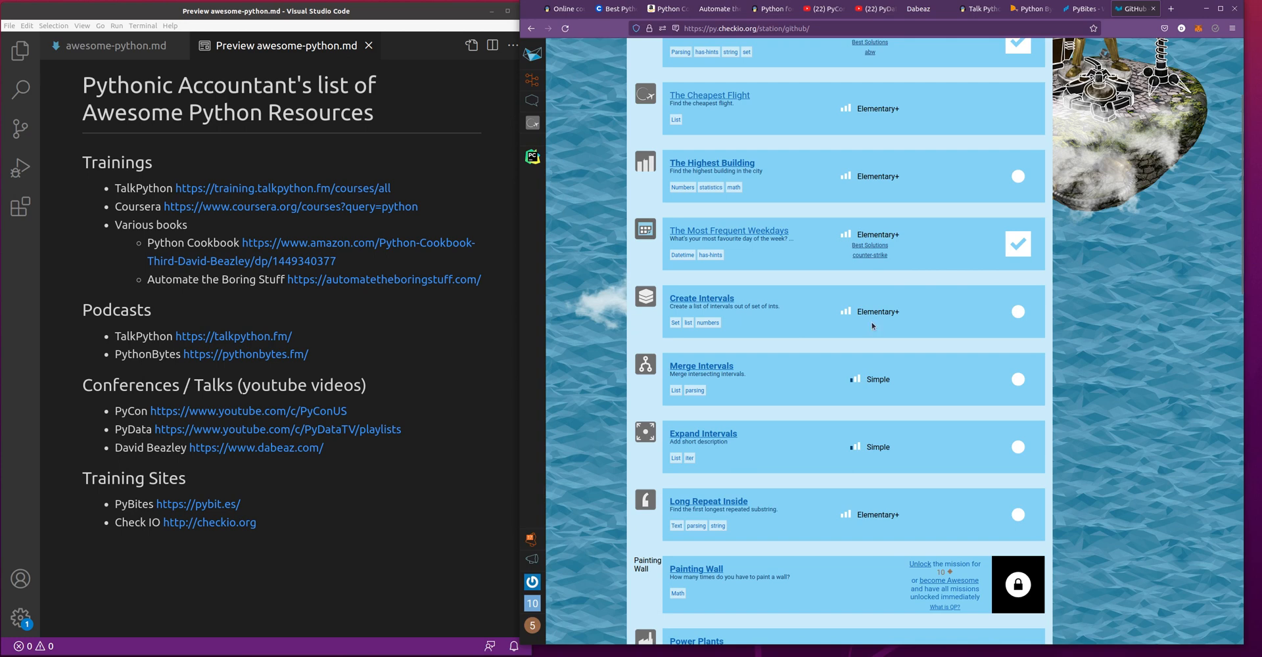
{"action": "scroll", "scroll_direction": "down", "scroll_amount": 3}
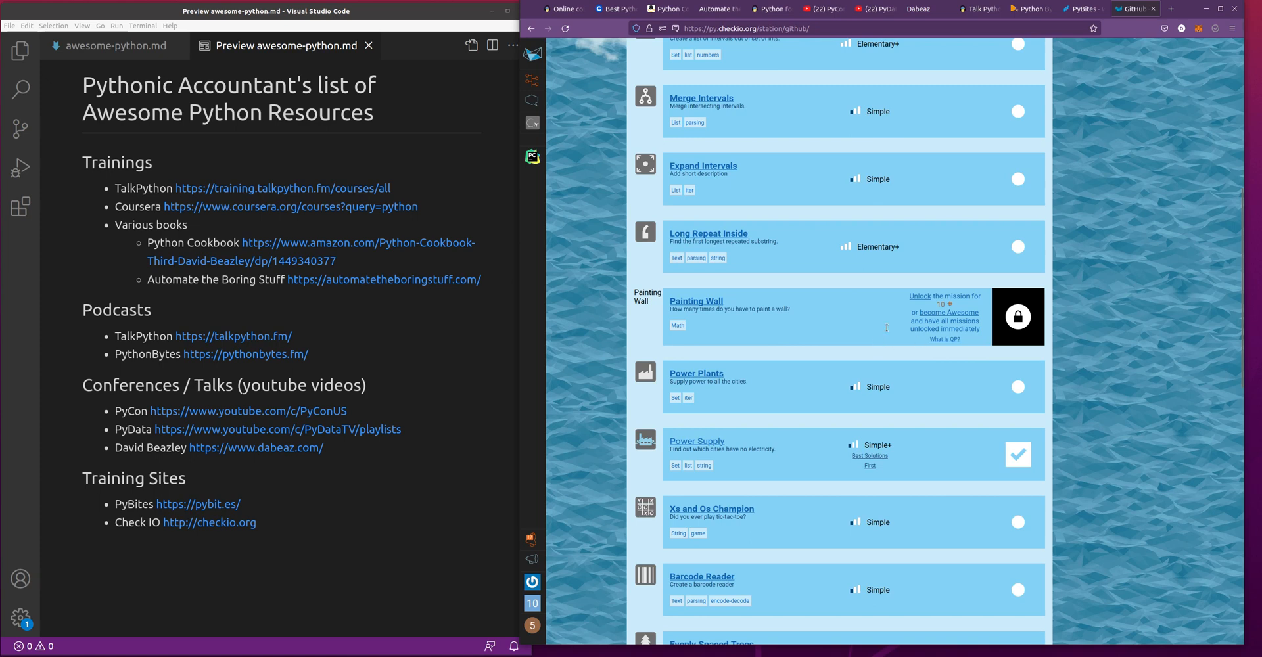
{"action": "mouse_move", "coordinate": [768, 400]}
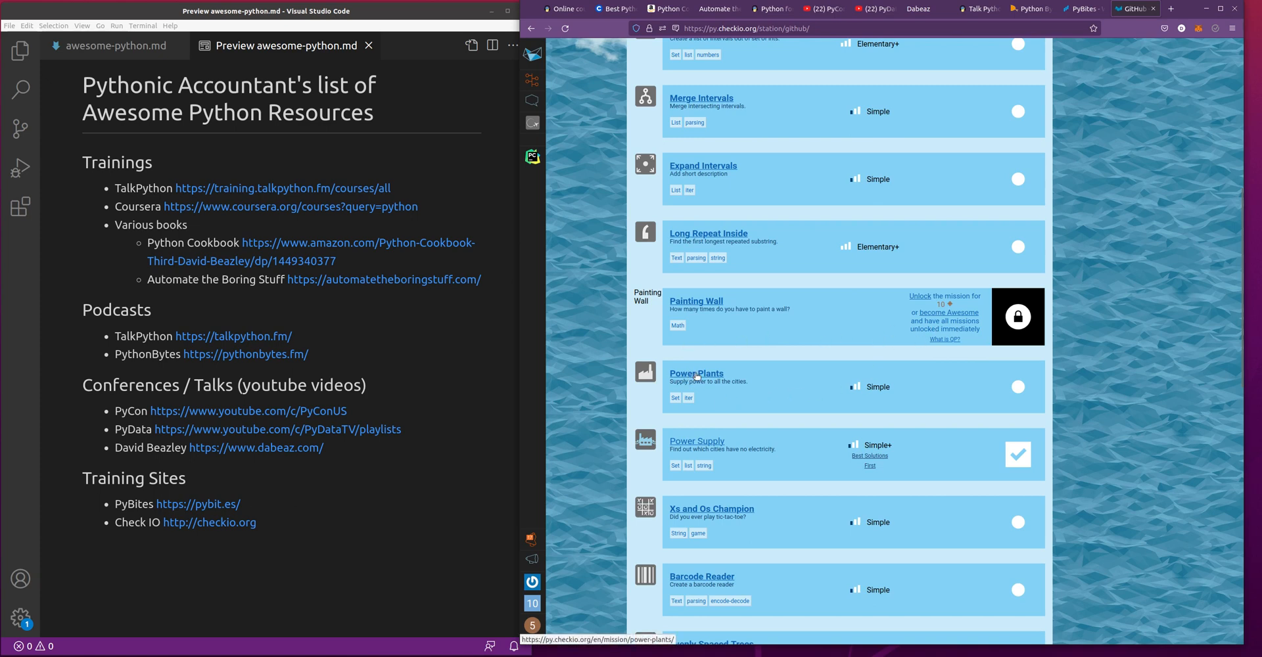
{"action": "left_click", "coordinate": [695, 373]}
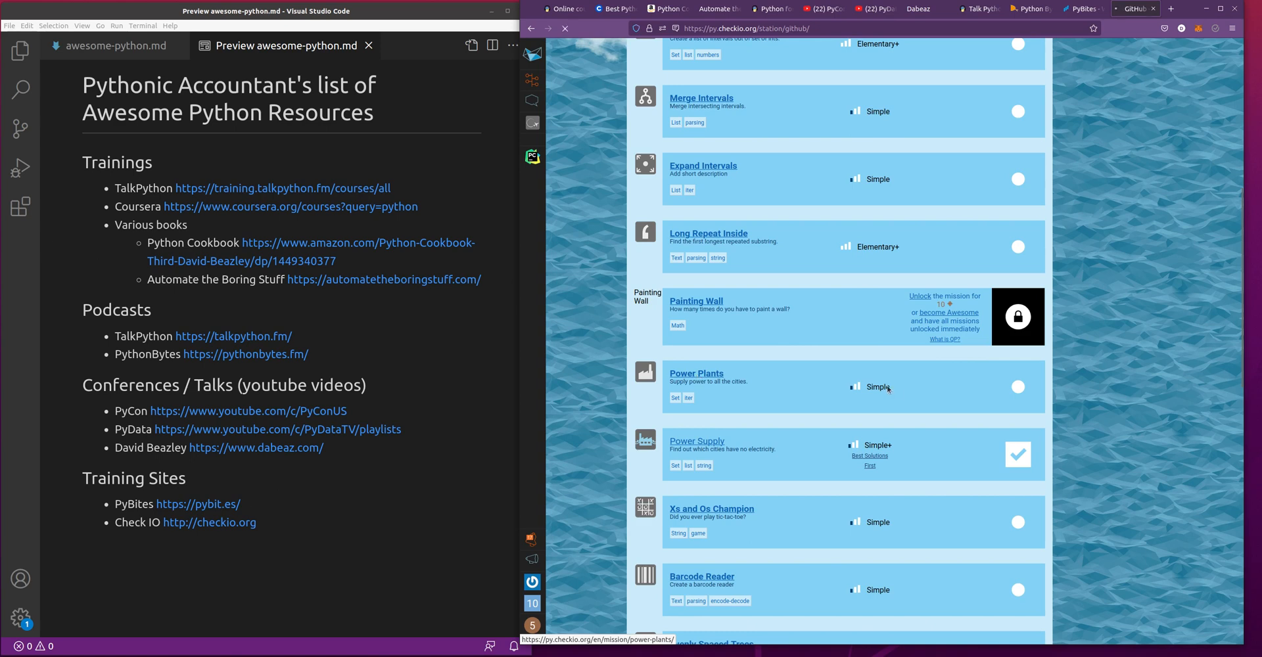
- Load Power Plants, close the Learner level 3 badge notice and read its description
{"action": "left_click", "coordinate": [696, 372]}
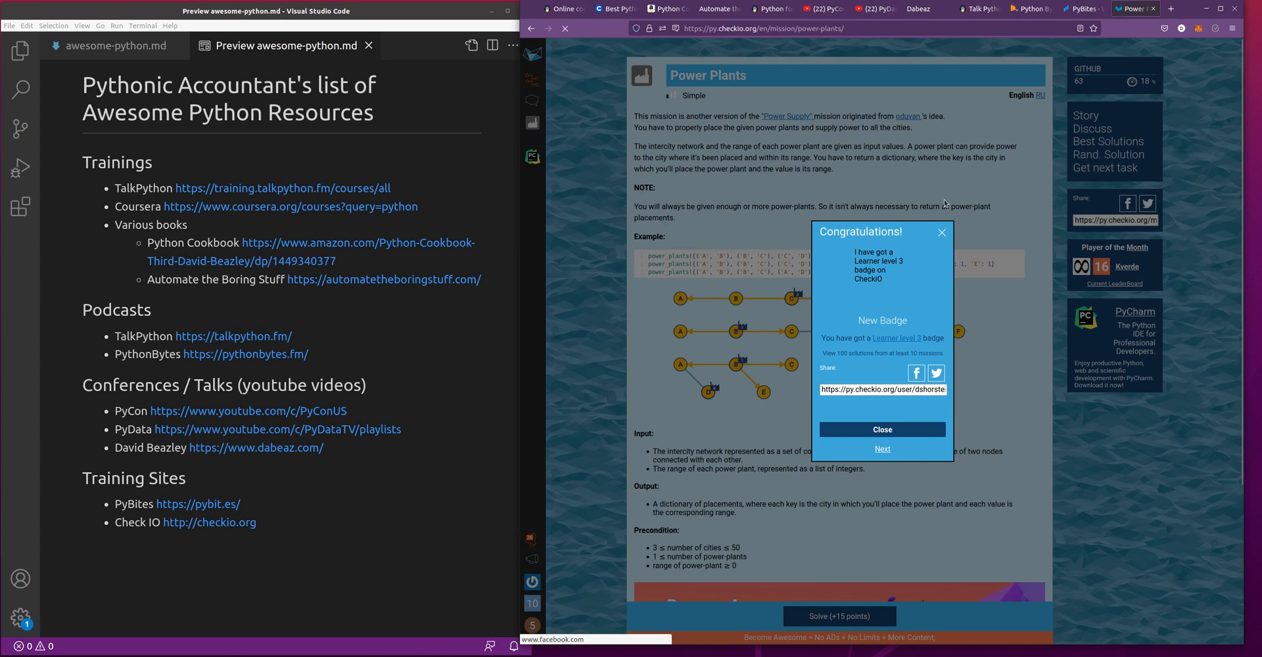
{"action": "left_click", "coordinate": [880, 428]}
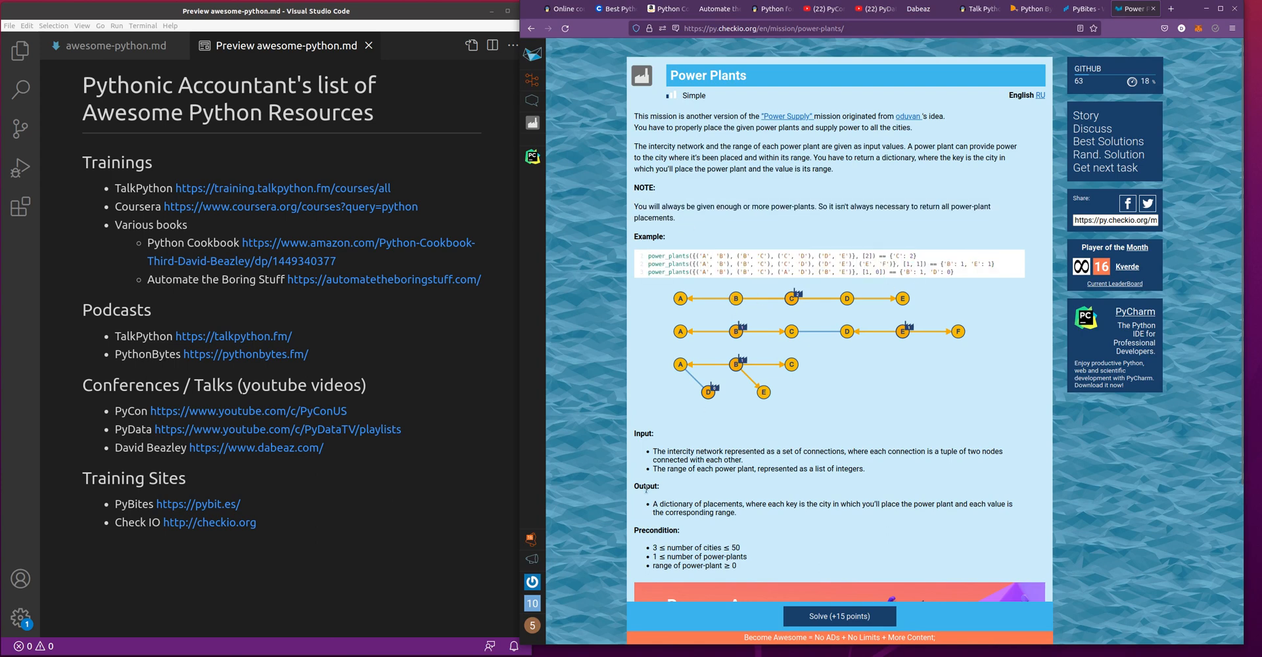
{"action": "mouse_move", "coordinate": [823, 480]}
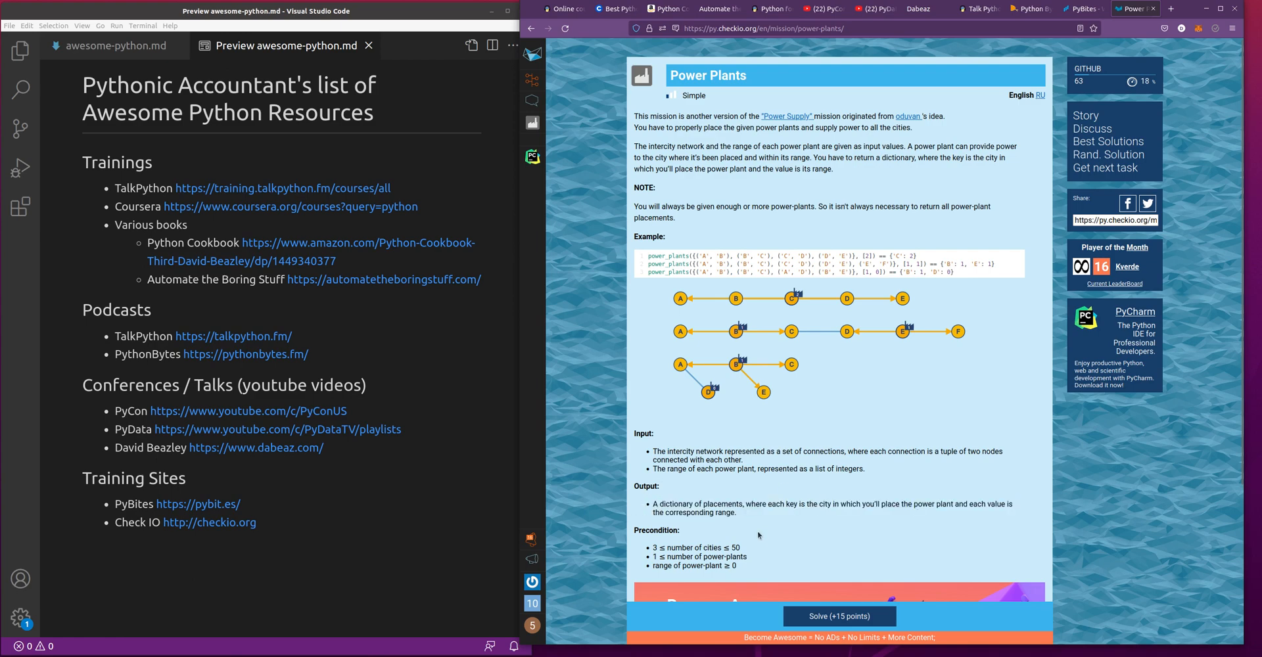
{"action": "scroll", "scroll_direction": "down", "scroll_amount": 3}
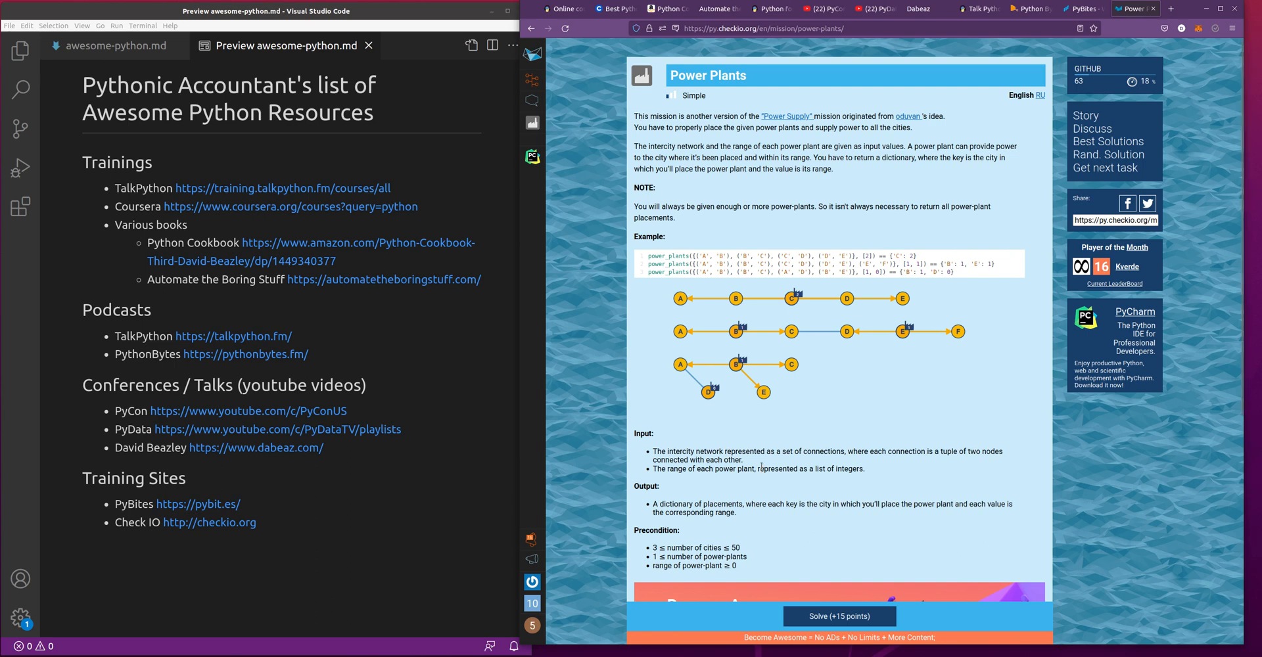
{"action": "mouse_move", "coordinate": [758, 480]}
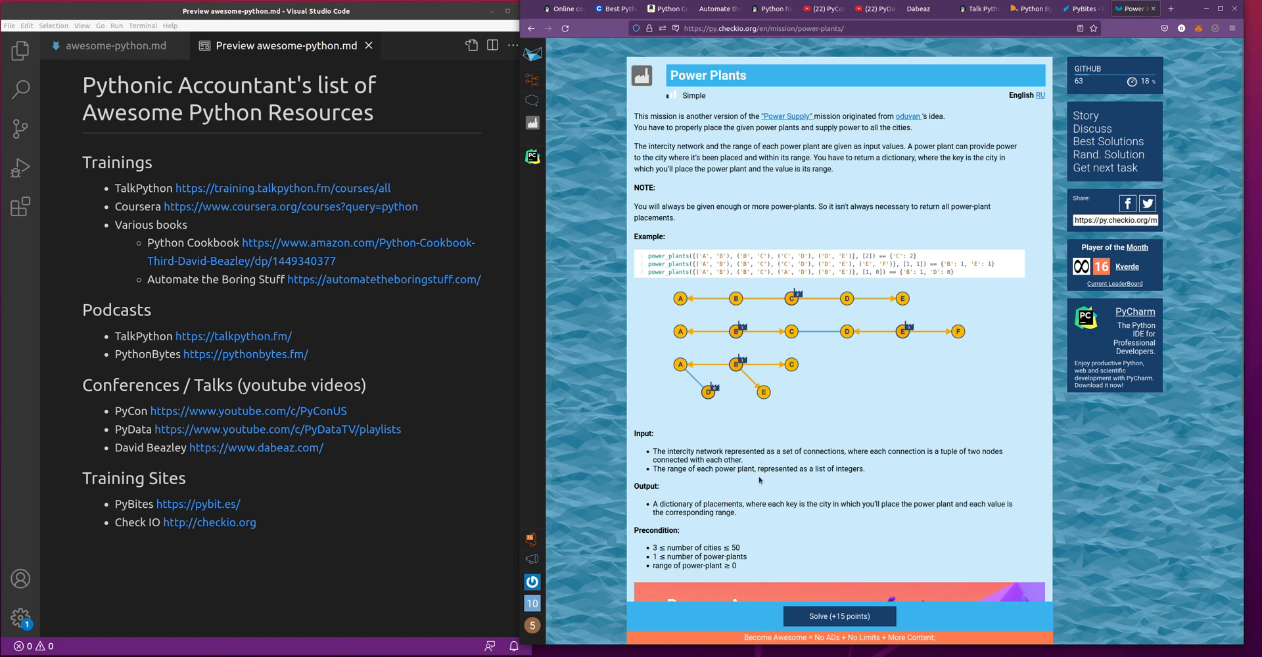
{"action": "mouse_move", "coordinate": [759, 488]}
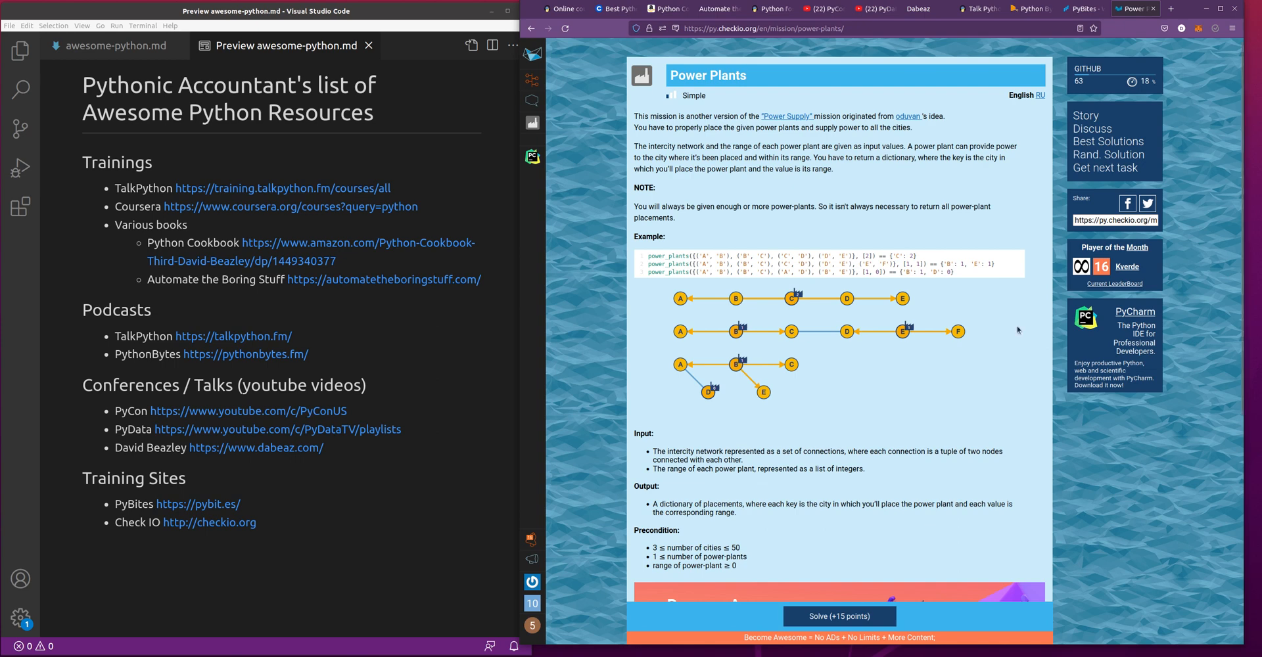
{"action": "mouse_move", "coordinate": [722, 325]}
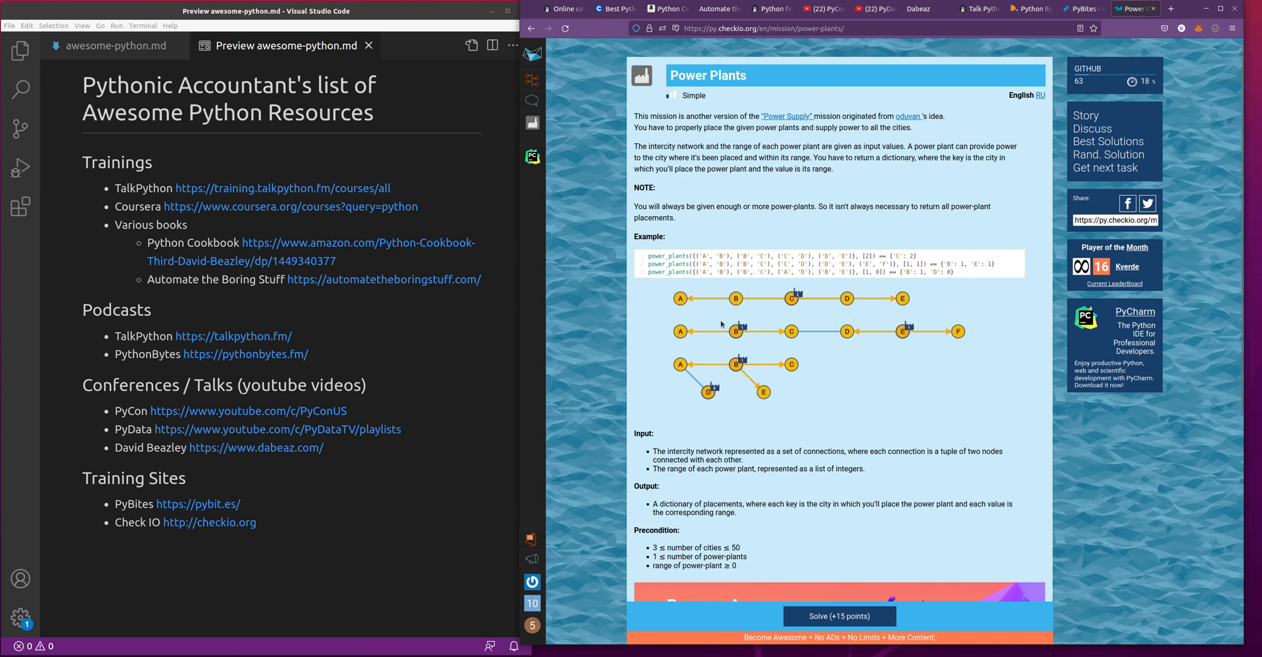
{"action": "mouse_move", "coordinate": [721, 328]}
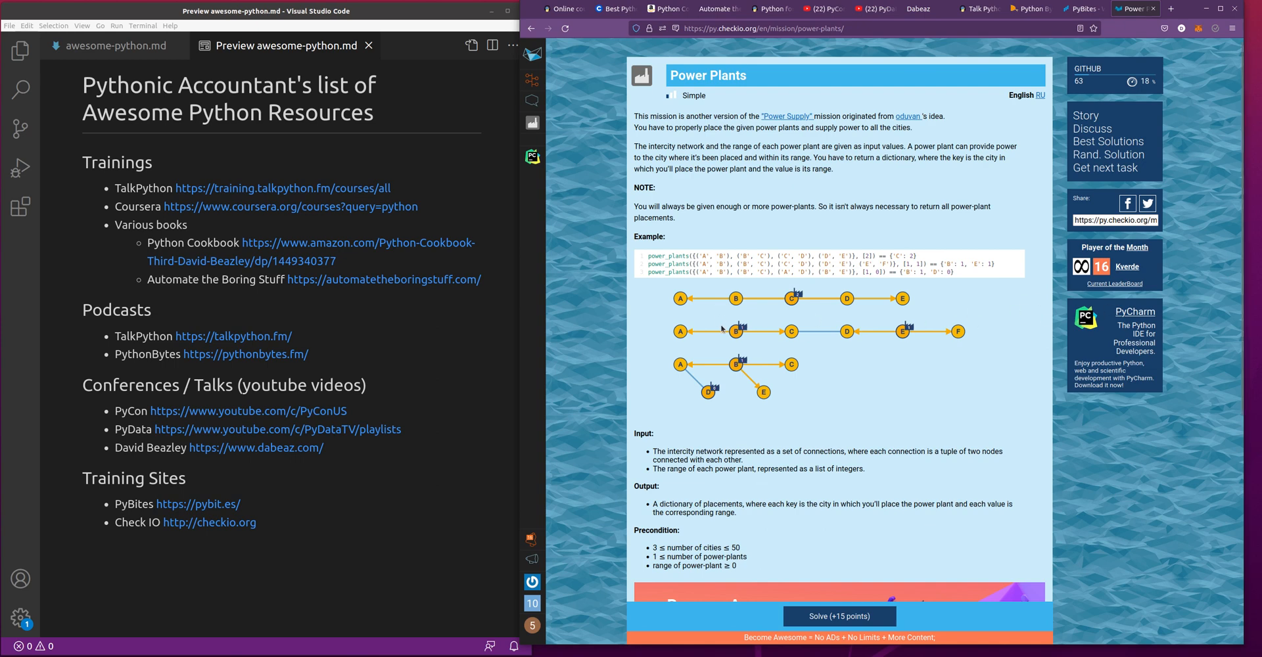
{"action": "mouse_move", "coordinate": [545, 136]}
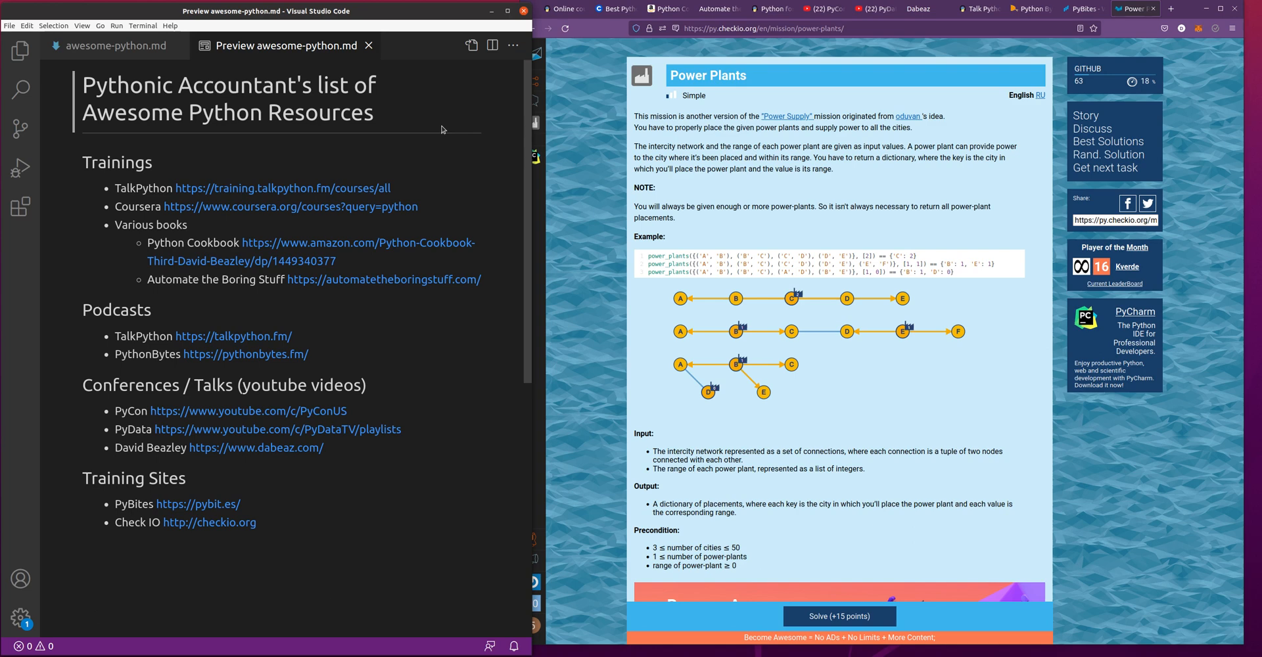
{"action": "mouse_move", "coordinate": [445, 134]}
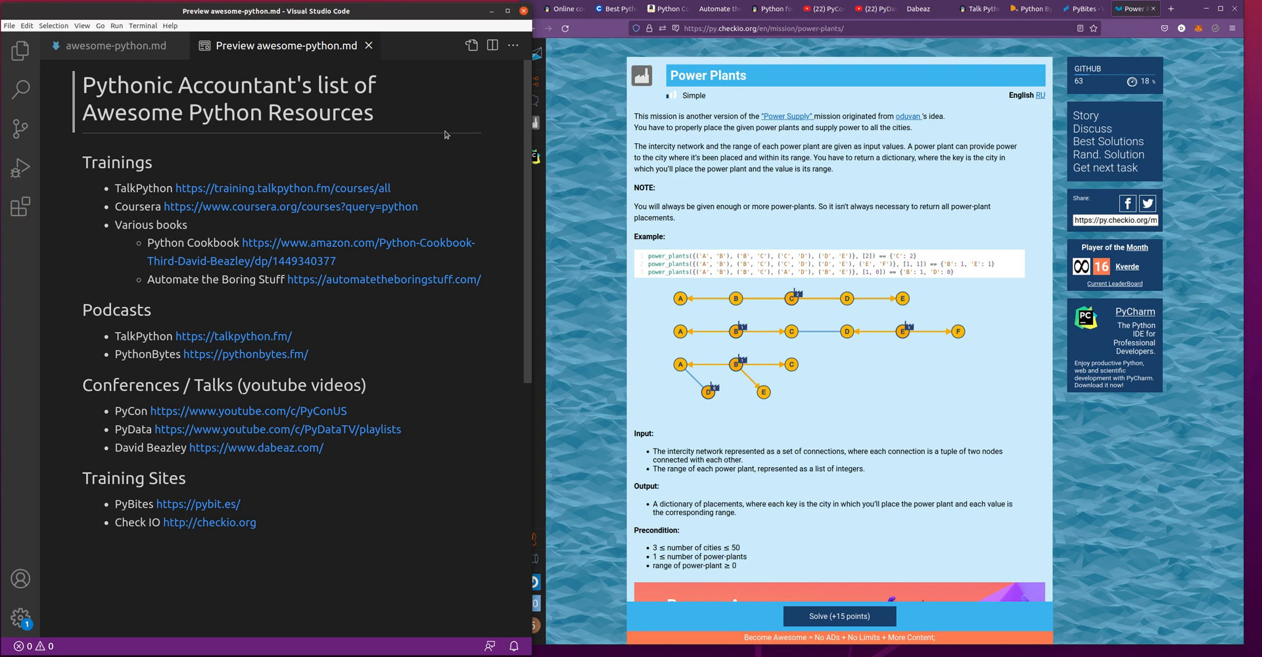
{"action": "mouse_move", "coordinate": [445, 138]}
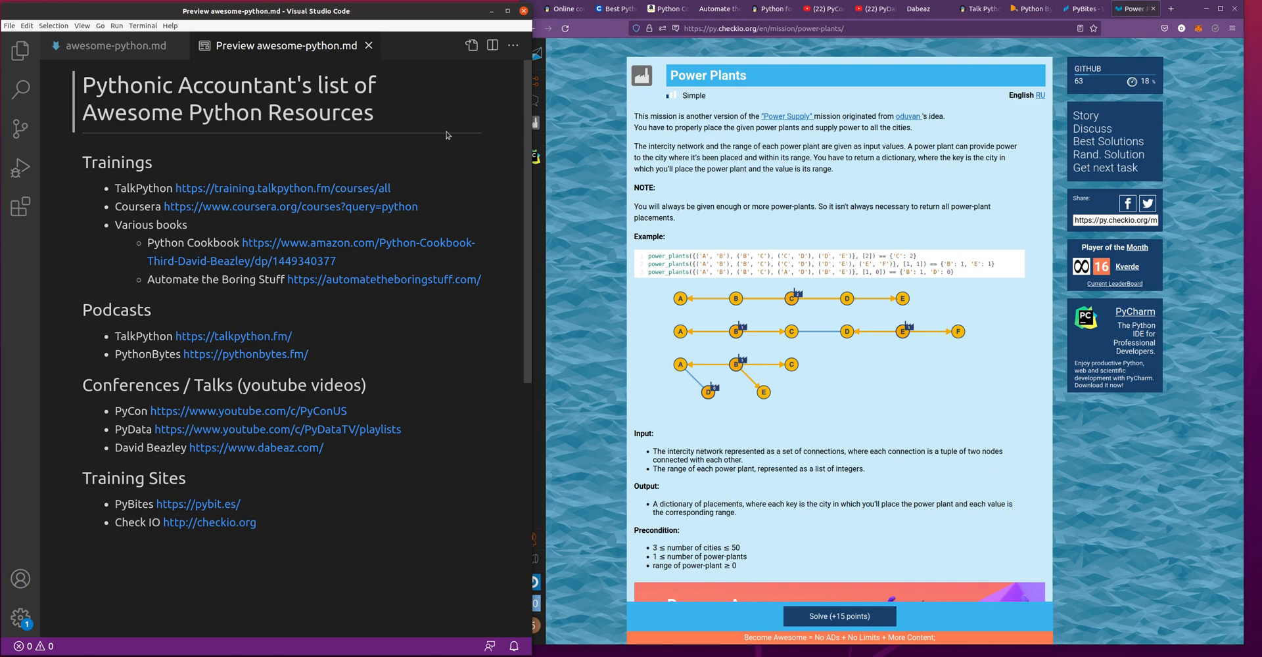
{"action": "mouse_move", "coordinate": [442, 139]}
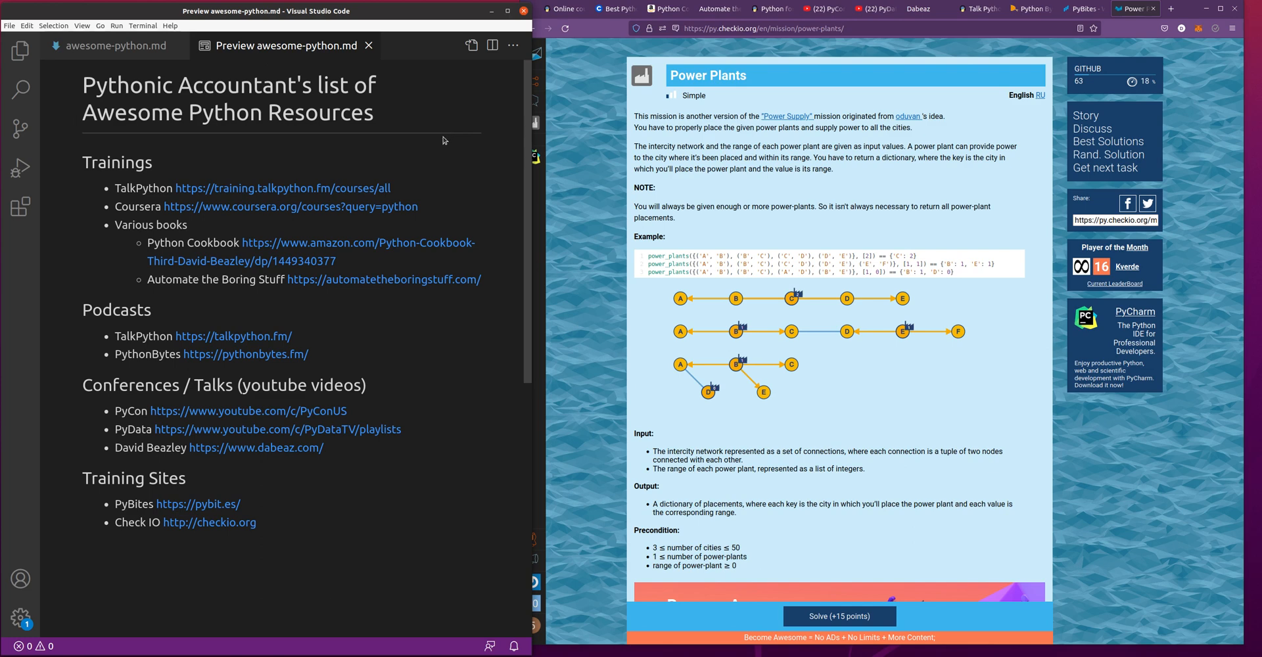